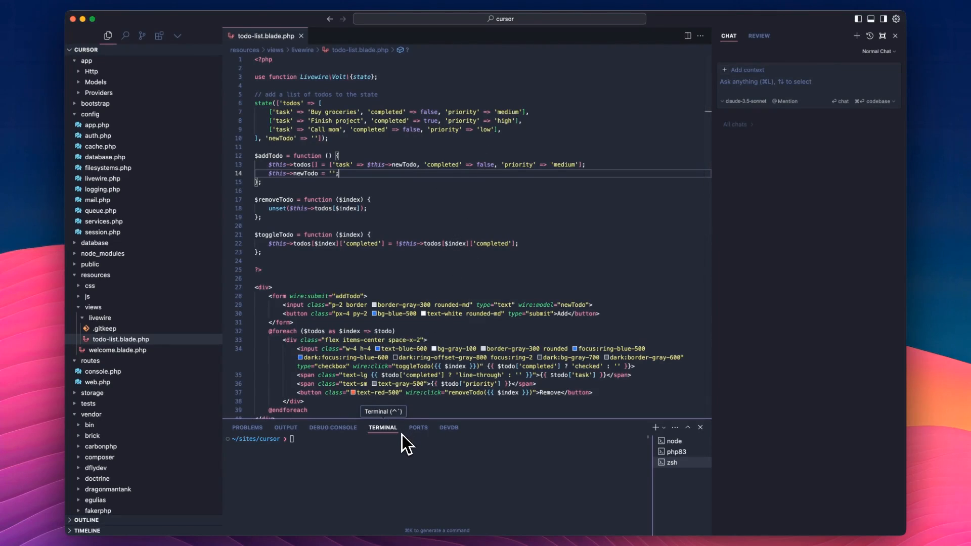
In Chrome, toggle Buy groceries, add the task 'addjjf' and mark it done.
{"action": "key", "text": "cmd+tab"}
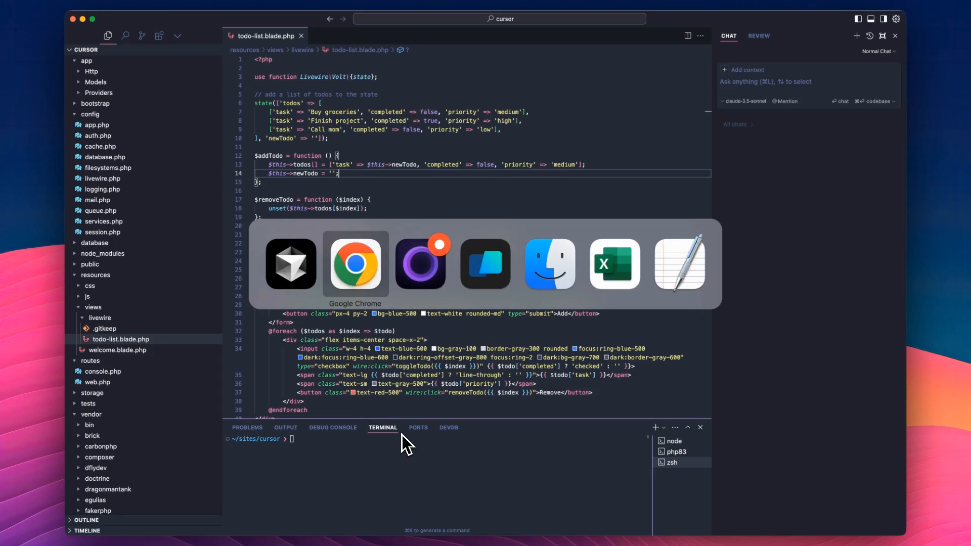
{"action": "left_click", "coordinate": [355, 265]}
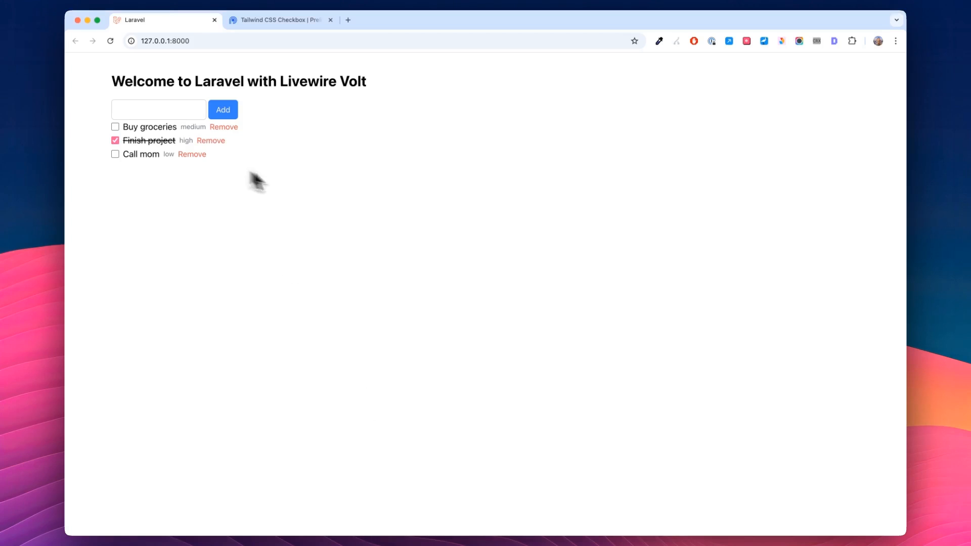
{"action": "left_click", "coordinate": [115, 154]}
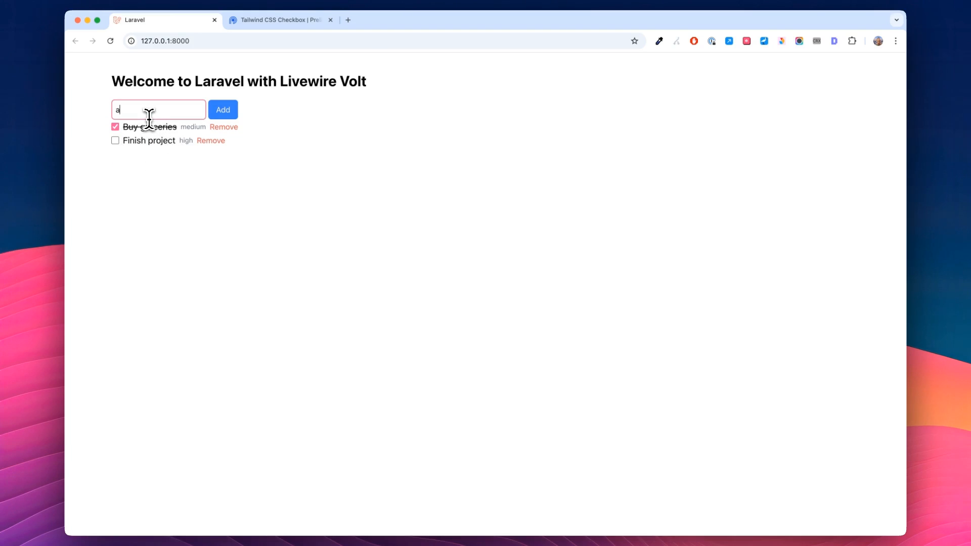
{"action": "left_click", "coordinate": [222, 110]}
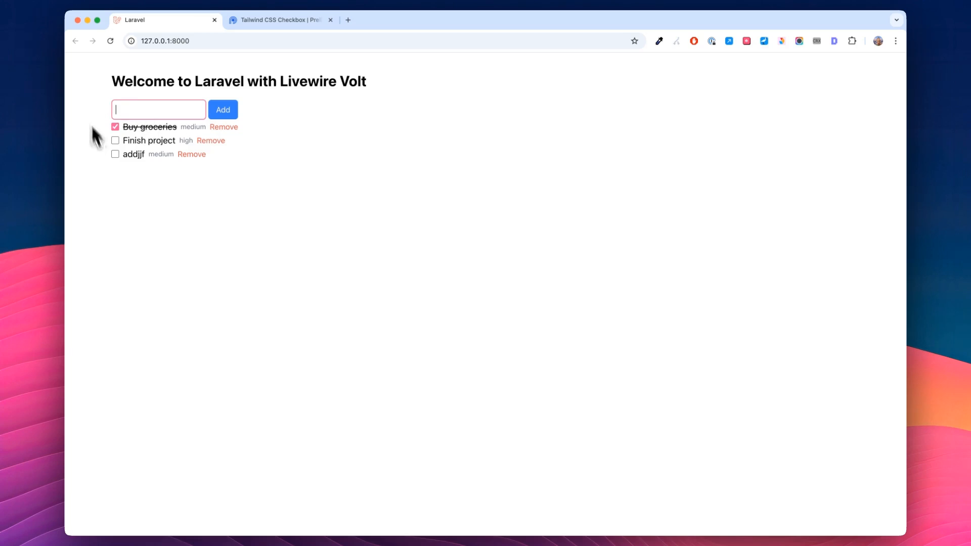
{"action": "left_click", "coordinate": [114, 154]}
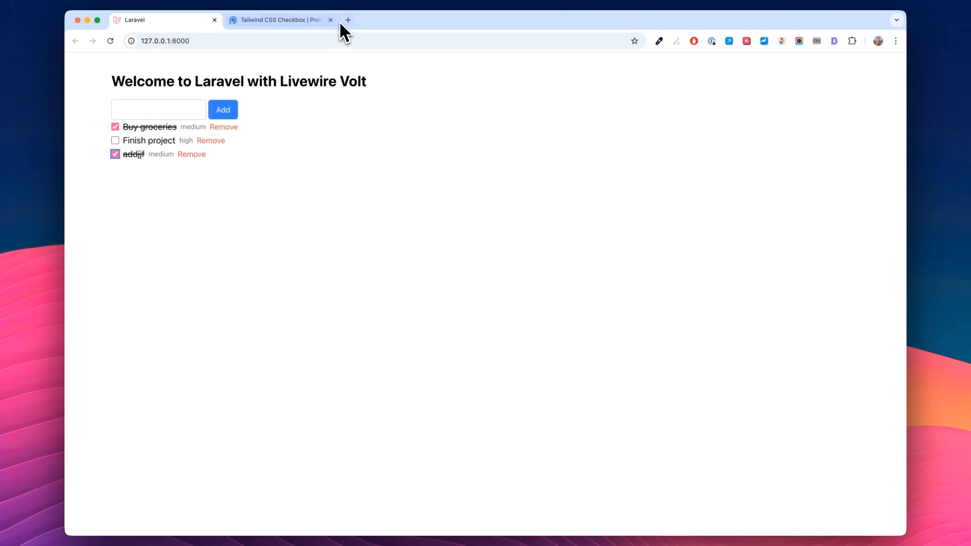
Open a Cursor chat beside the todo-list component and remove the Current File context chip.
{"action": "left_click", "coordinate": [331, 19]}
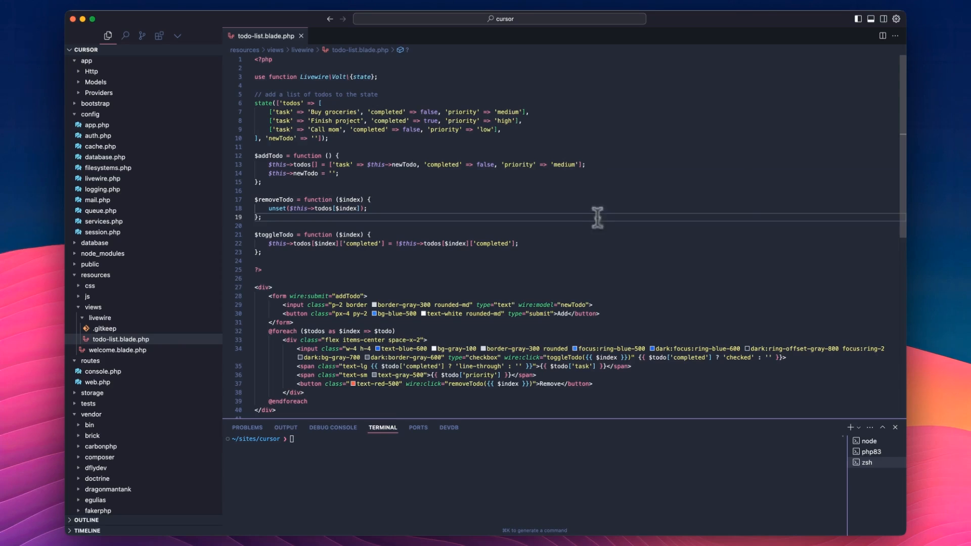
{"action": "left_click", "coordinate": [883, 18]}
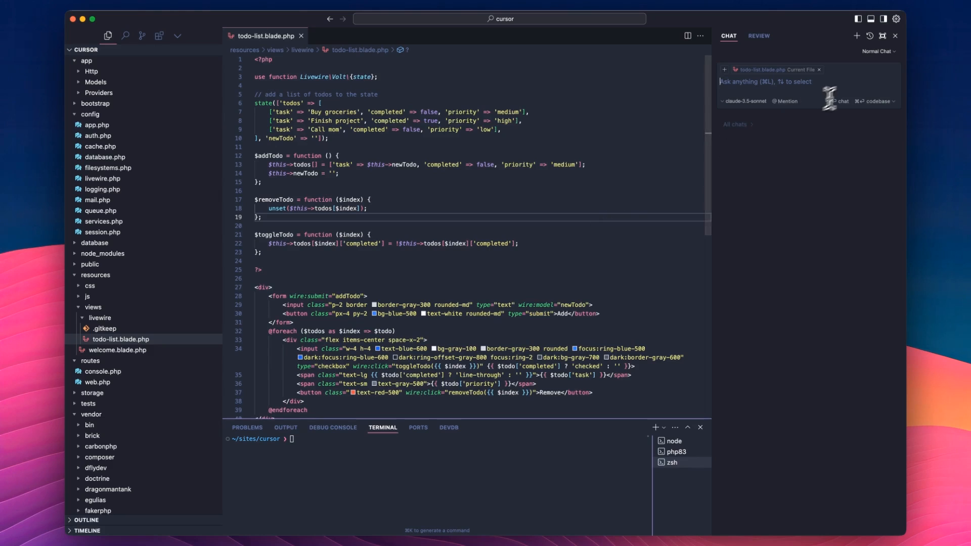
{"action": "mouse_move", "coordinate": [884, 19]}
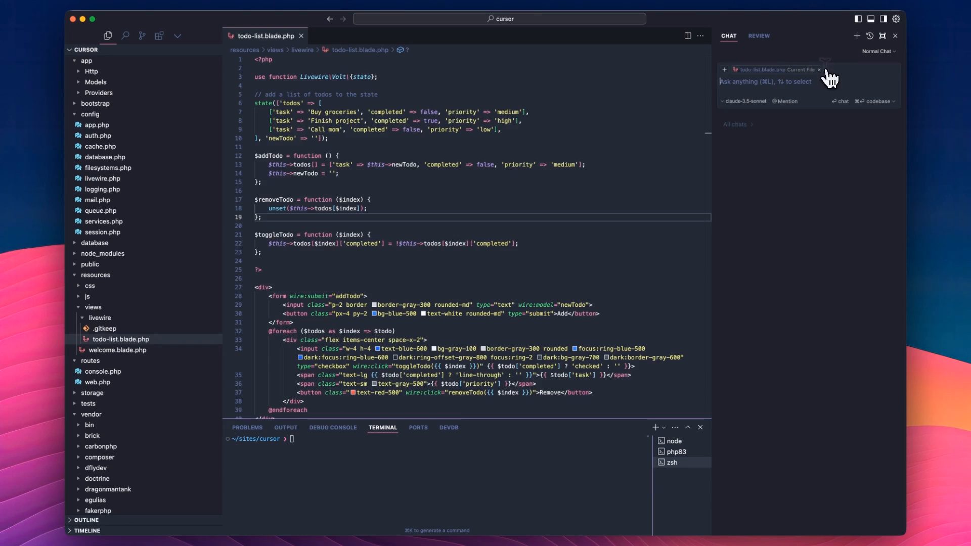
{"action": "left_click", "coordinate": [819, 69]}
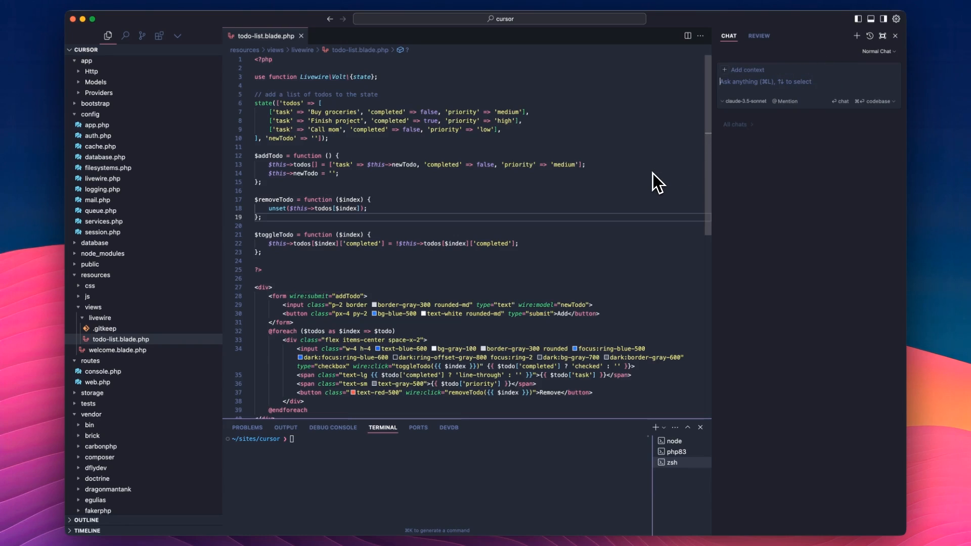
{"action": "mouse_move", "coordinate": [583, 198]}
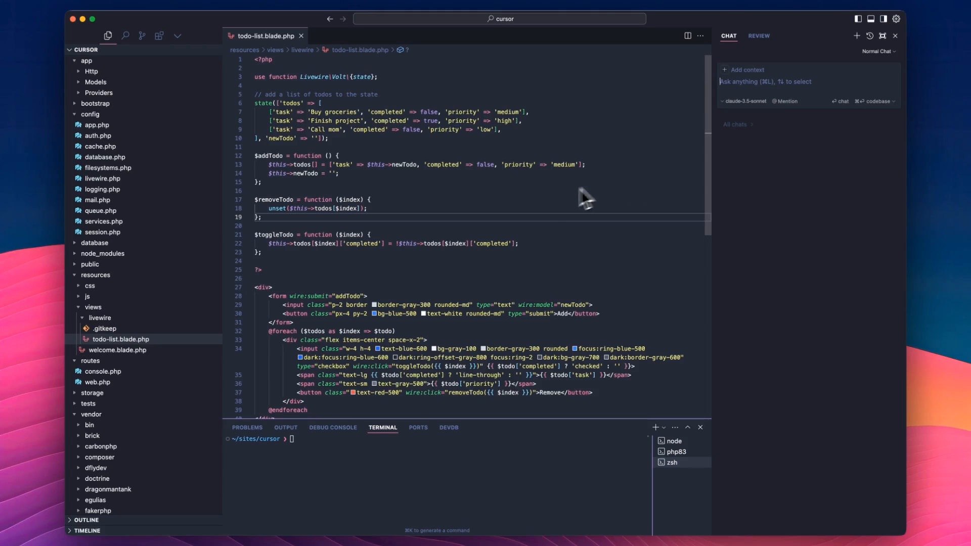
{"action": "mouse_move", "coordinate": [747, 104]}
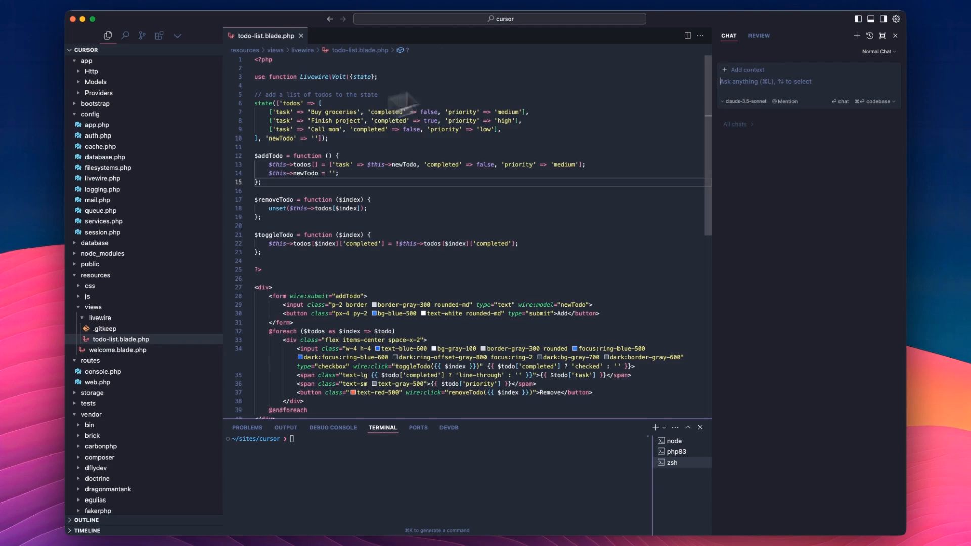
Resync the codebase index in Cursor Settings > Features, then close the settings tab.
{"action": "left_click", "coordinate": [895, 18]}
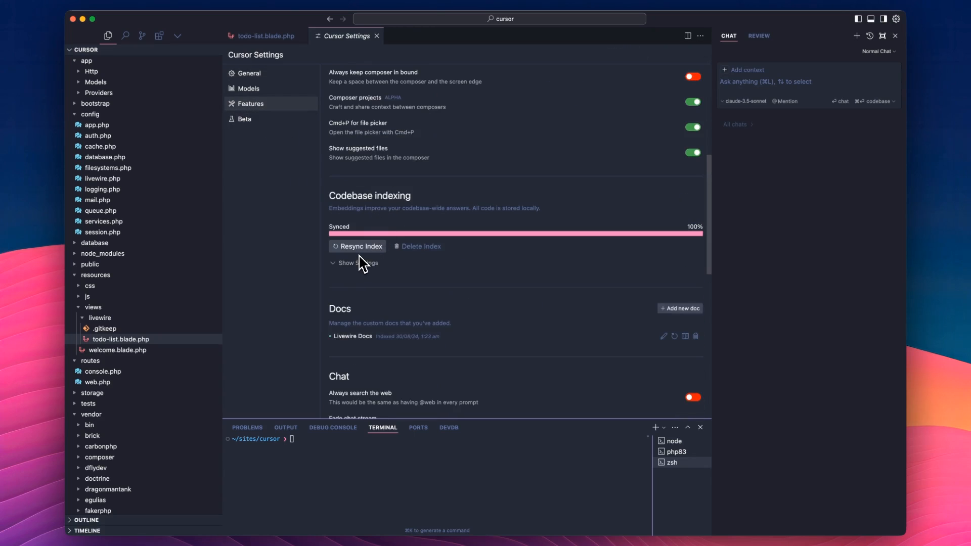
{"action": "left_click", "coordinate": [358, 246]}
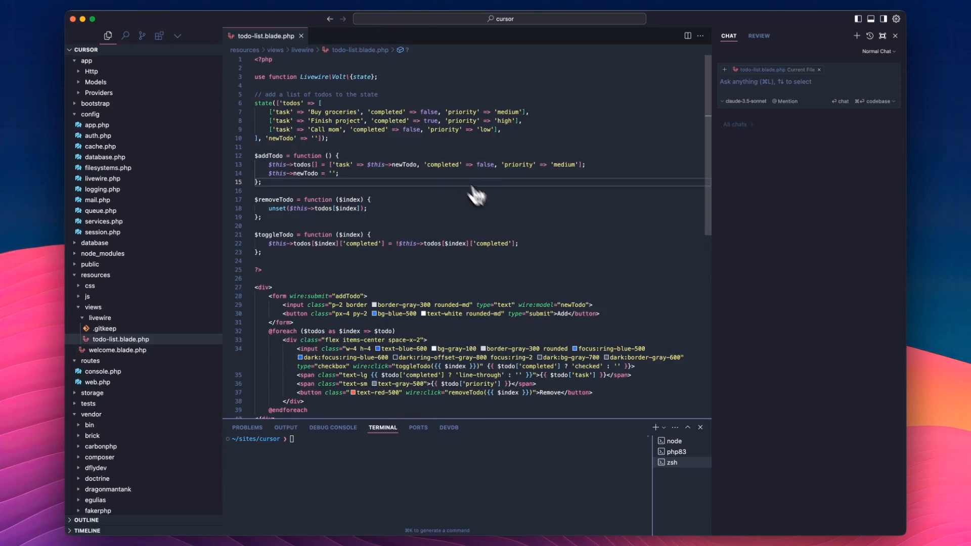
{"action": "mouse_move", "coordinate": [526, 210]}
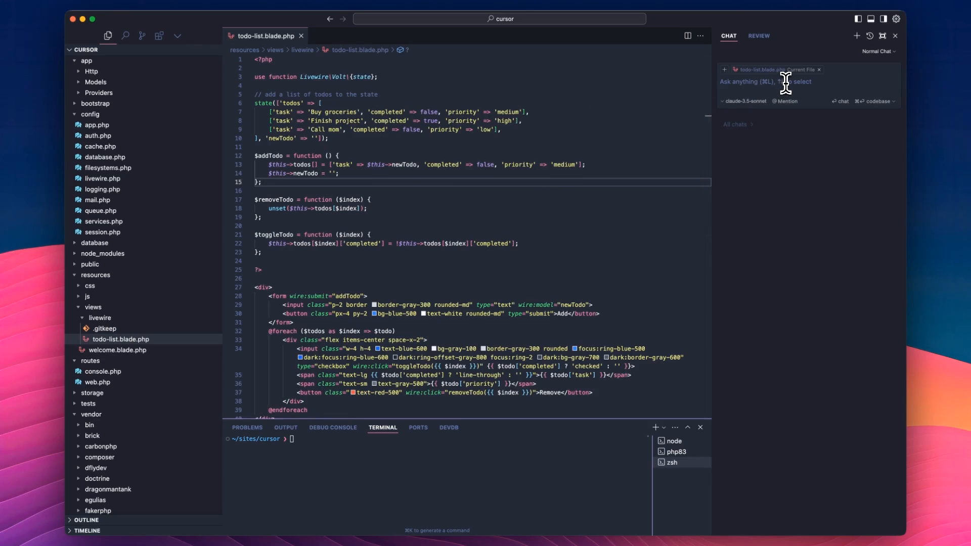
Ask the chat to move the todo list to a /todo page and open web.php.
{"action": "type", "text": "i want to move this"}
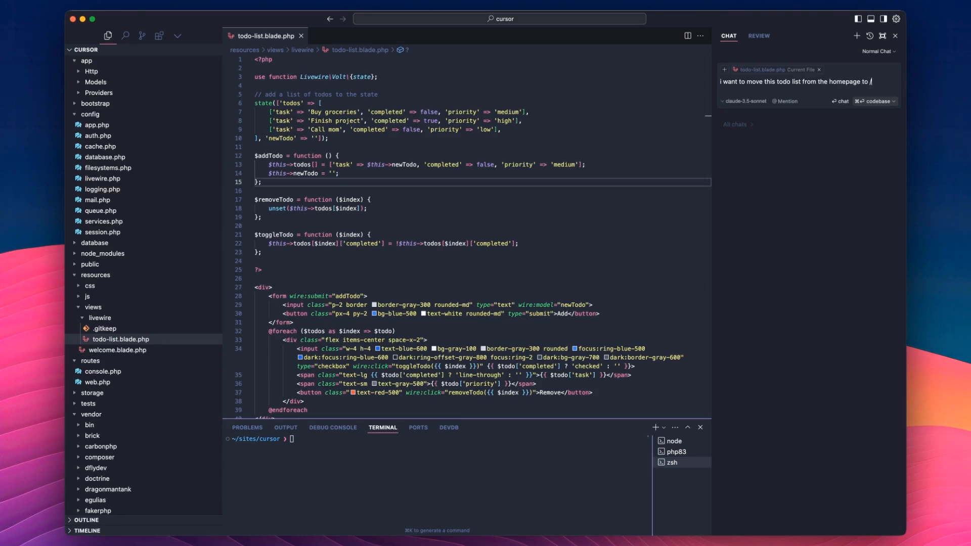
{"action": "type", "text": "todo"}
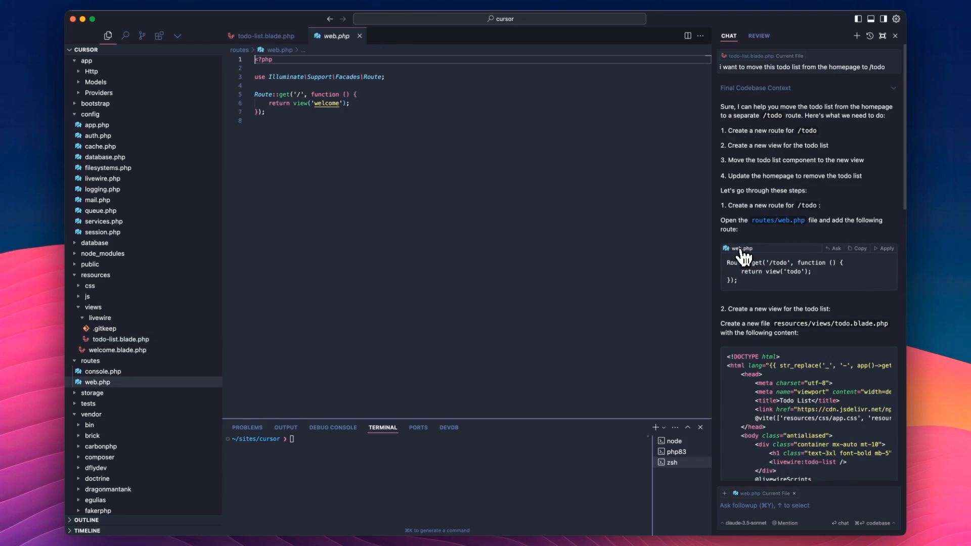
Apply the /todo route to web.php and scroll through the rest of the AI's plan.
{"action": "left_click", "coordinate": [885, 248]}
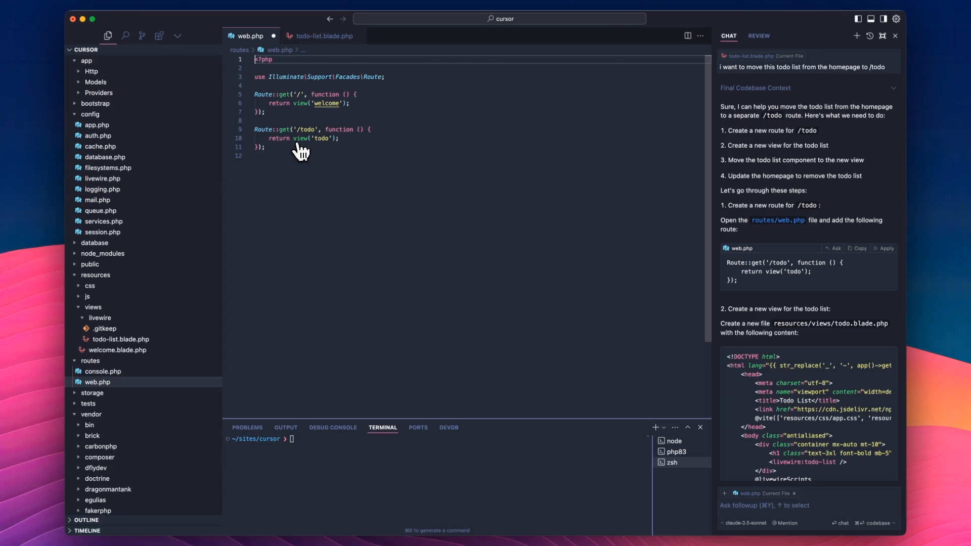
{"action": "mouse_move", "coordinate": [804, 280]}
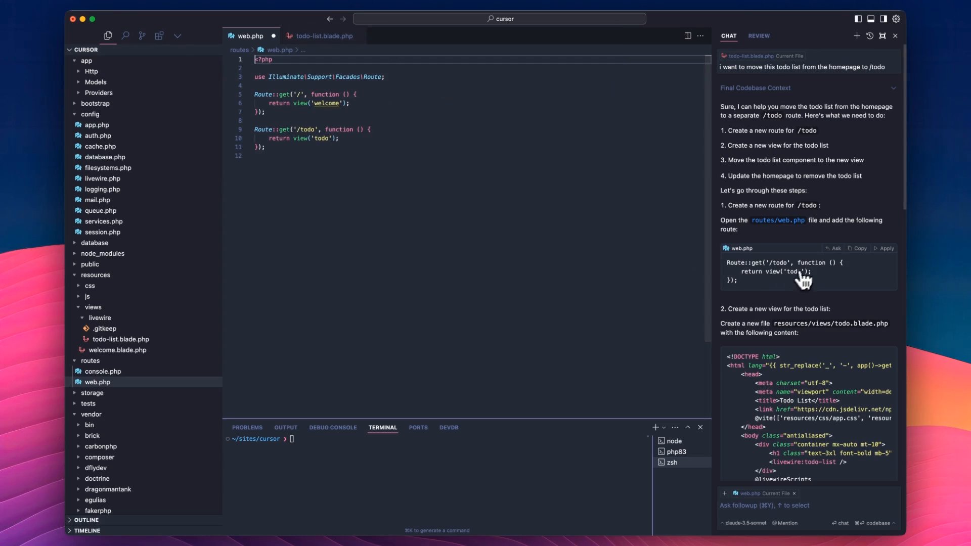
{"action": "scroll", "scroll_direction": "down", "scroll_amount": 3}
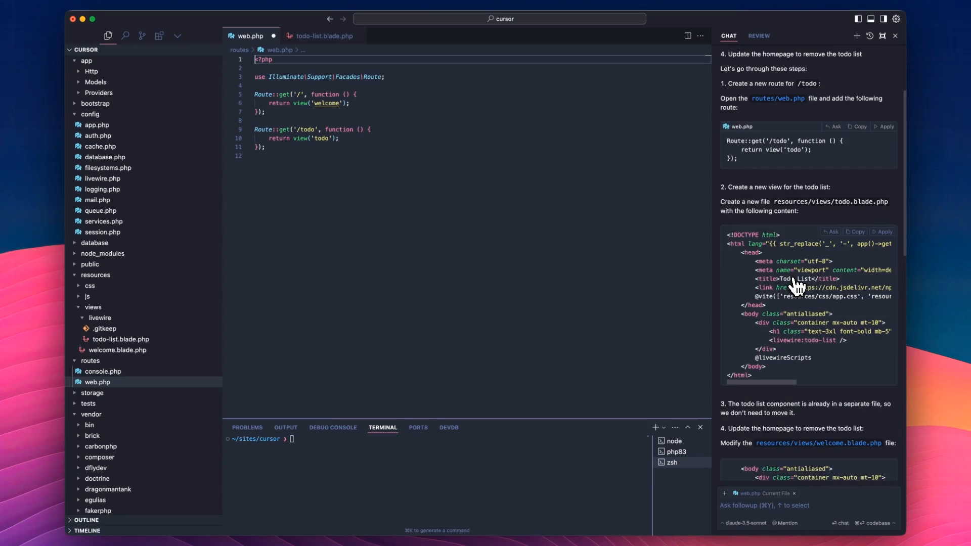
{"action": "scroll", "scroll_direction": "down", "scroll_amount": 3}
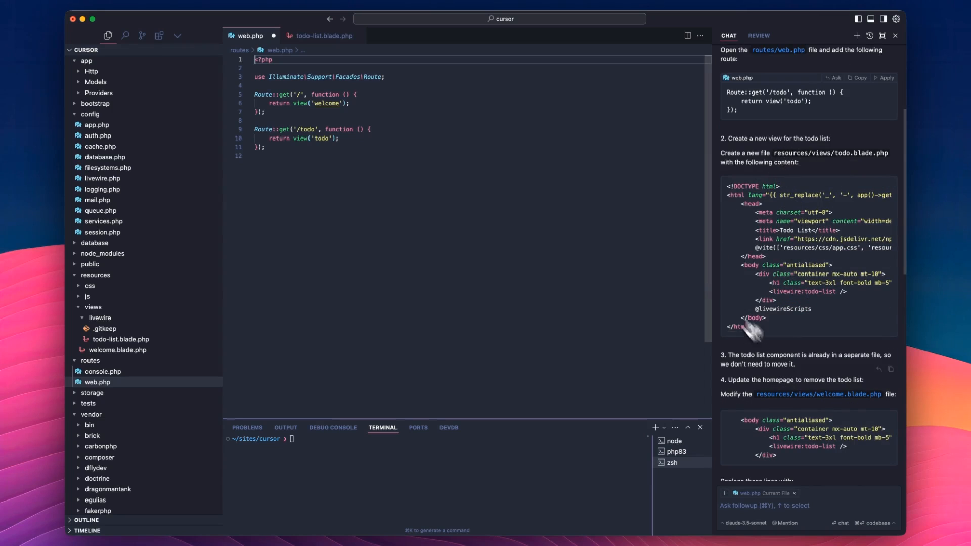
{"action": "scroll", "scroll_direction": "down", "scroll_amount": 3}
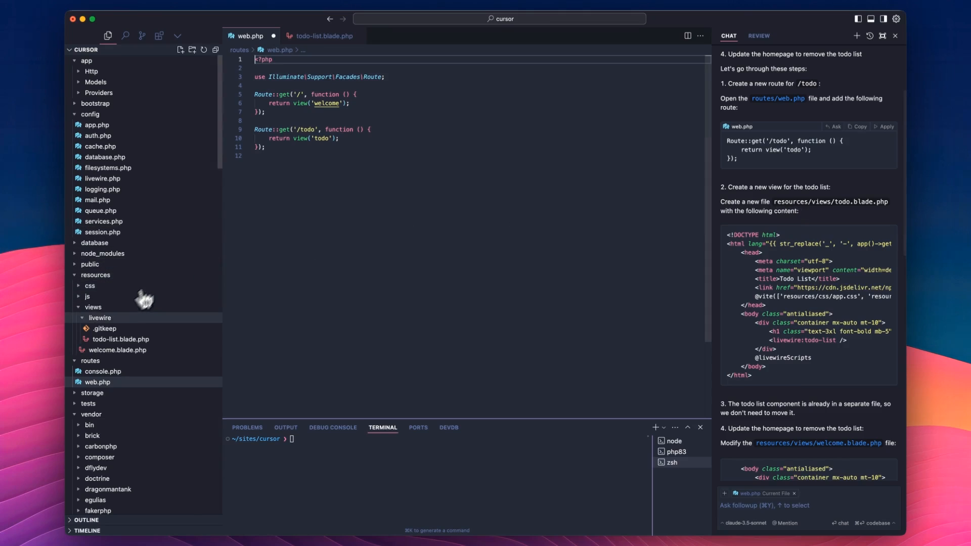
{"action": "scroll", "scroll_direction": "down", "scroll_amount": 3}
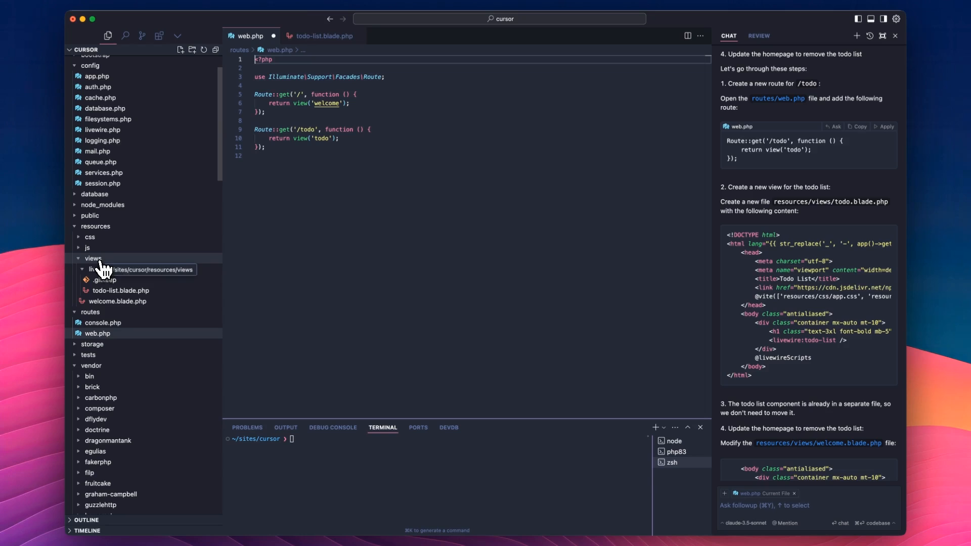
Create resources/views/todo.blade.php and accept the AI's Todo List page markup into it.
{"action": "right_click", "coordinate": [93, 258]}
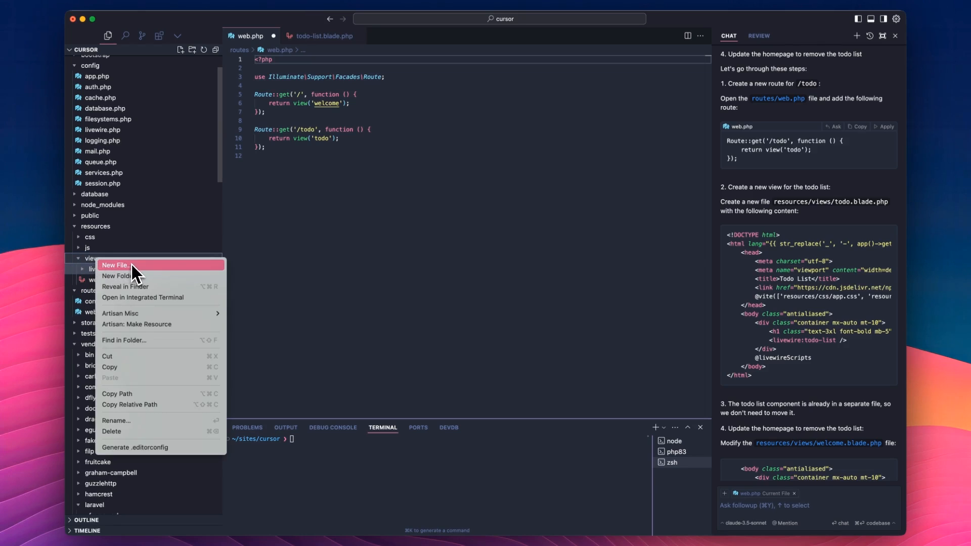
{"action": "left_click", "coordinate": [115, 265]}
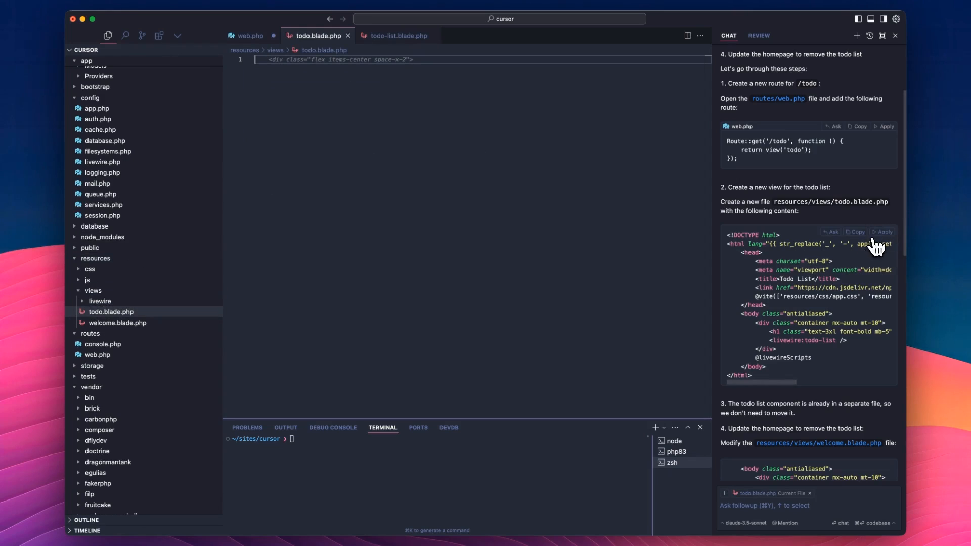
{"action": "left_click", "coordinate": [885, 126]}
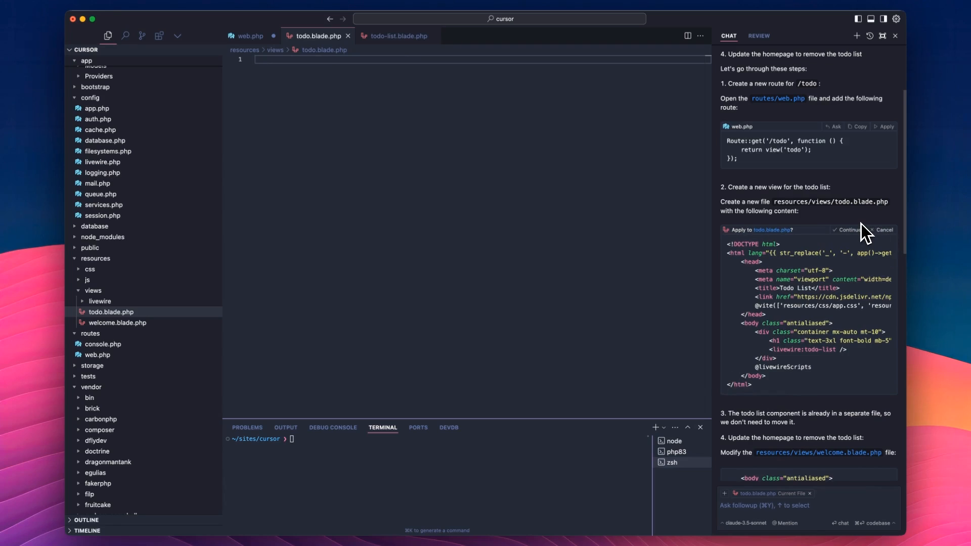
{"action": "left_click", "coordinate": [848, 229]}
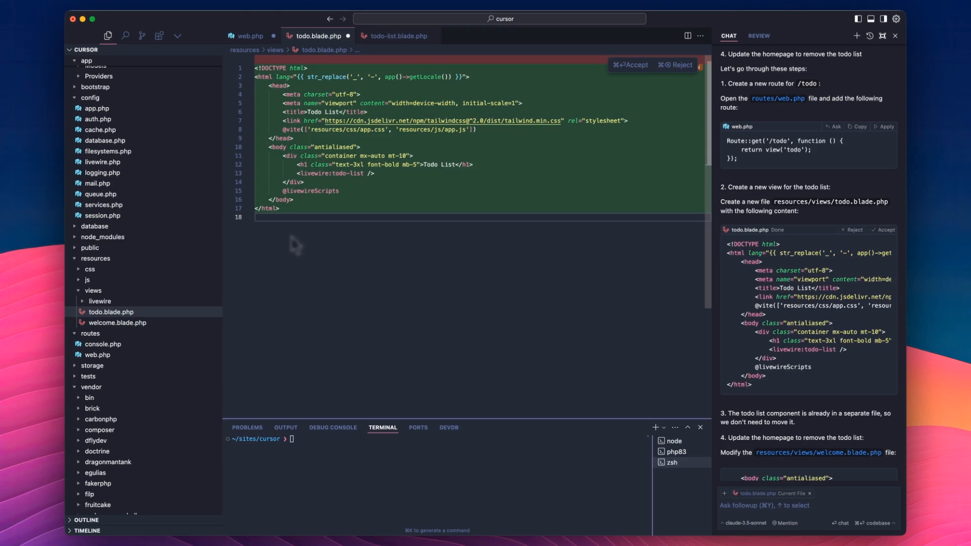
{"action": "left_click", "coordinate": [630, 64]}
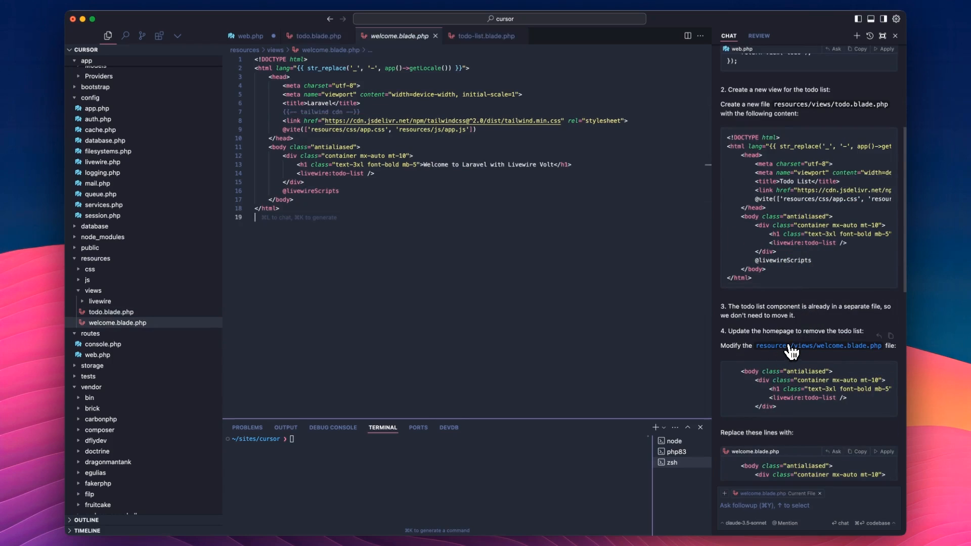
Swap the livewire:todo-list tag in welcome.blade.php for a paragraph linking to /todo.
{"action": "scroll", "scroll_direction": "down", "scroll_amount": 3}
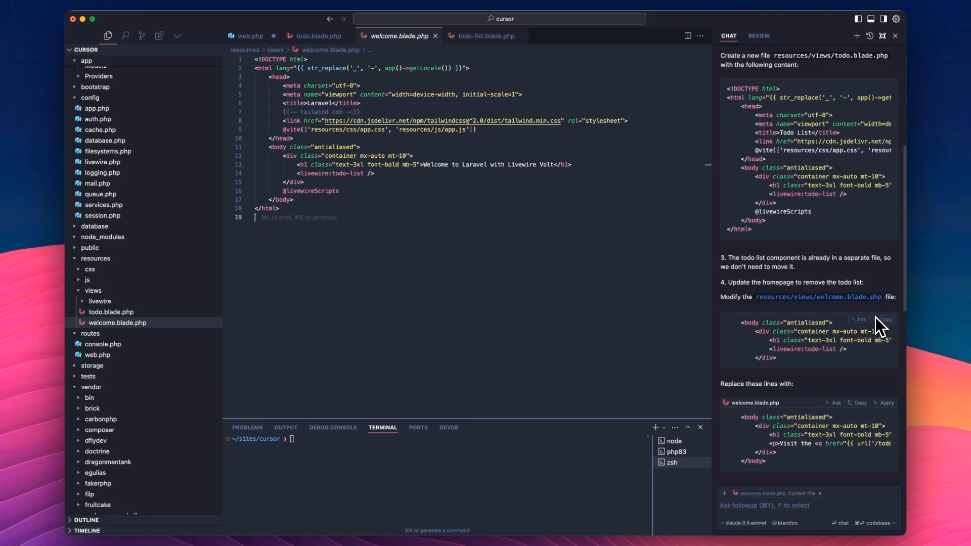
{"action": "mouse_move", "coordinate": [795, 346]}
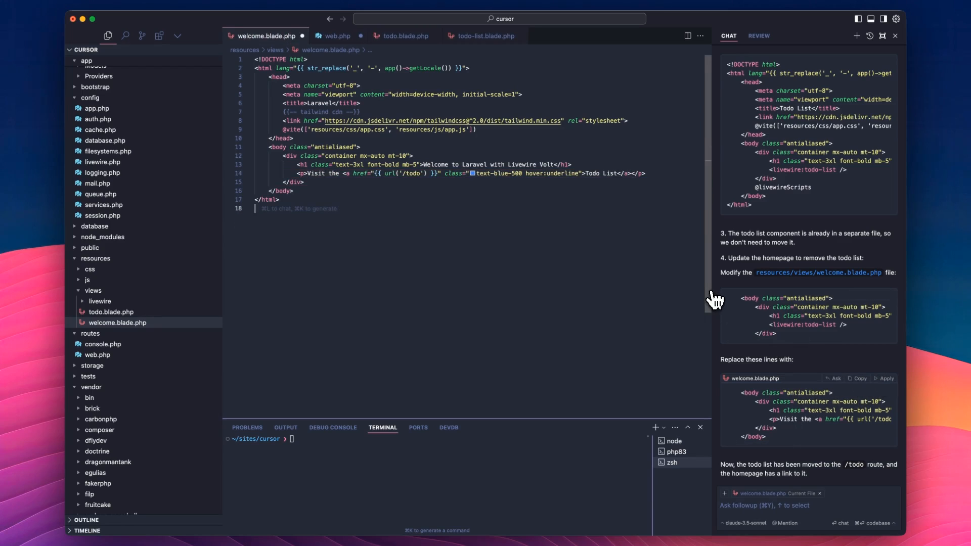
{"action": "scroll", "scroll_direction": "down", "scroll_amount": 3}
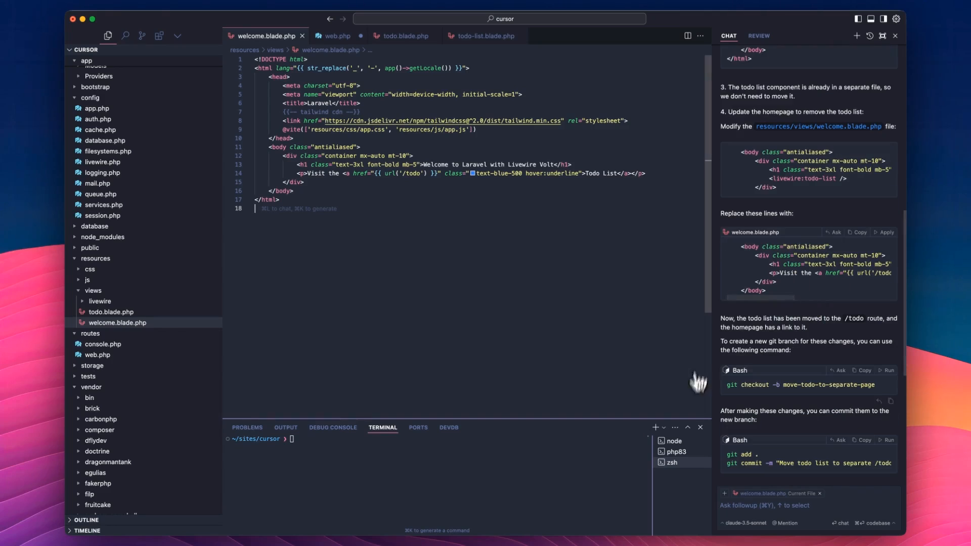
{"action": "scroll", "scroll_direction": "down", "scroll_amount": 3}
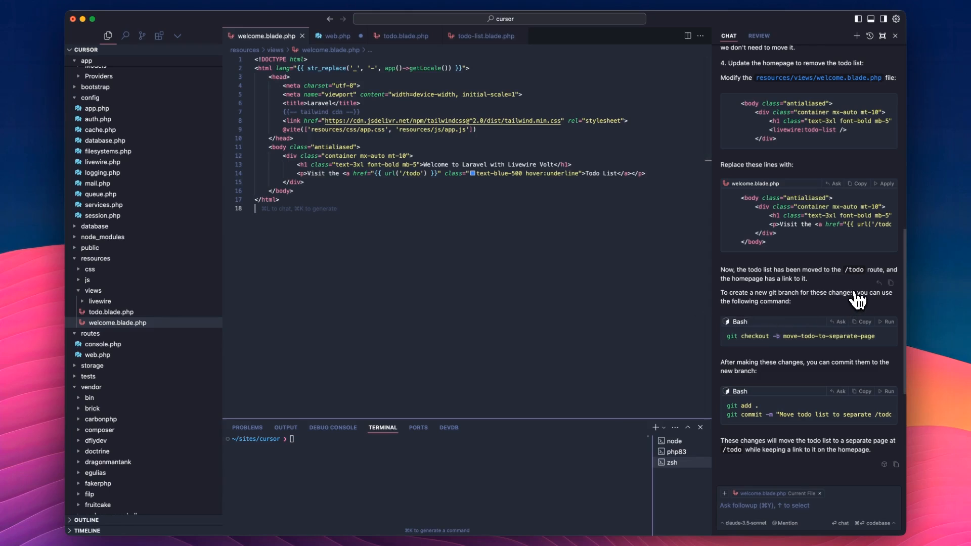
{"action": "mouse_move", "coordinate": [856, 306]}
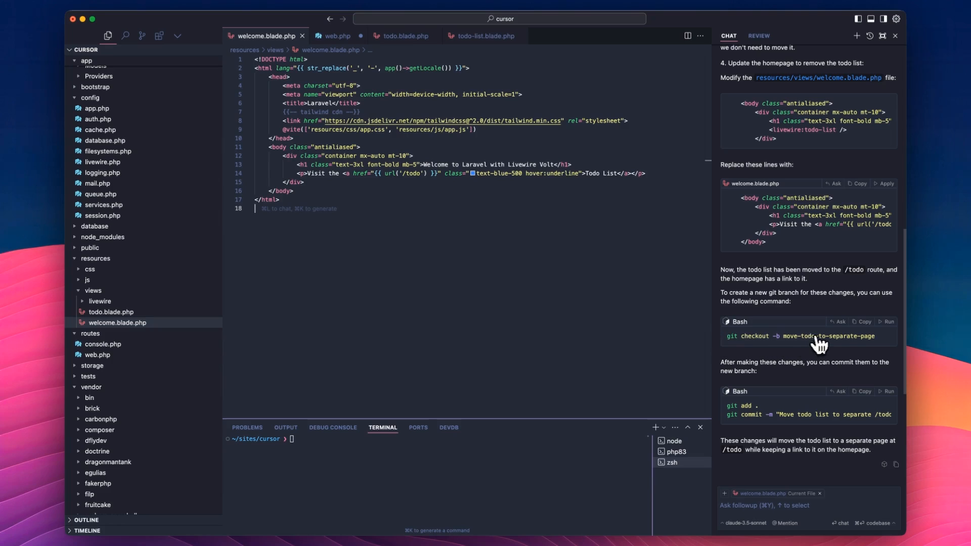
{"action": "mouse_move", "coordinate": [806, 345]}
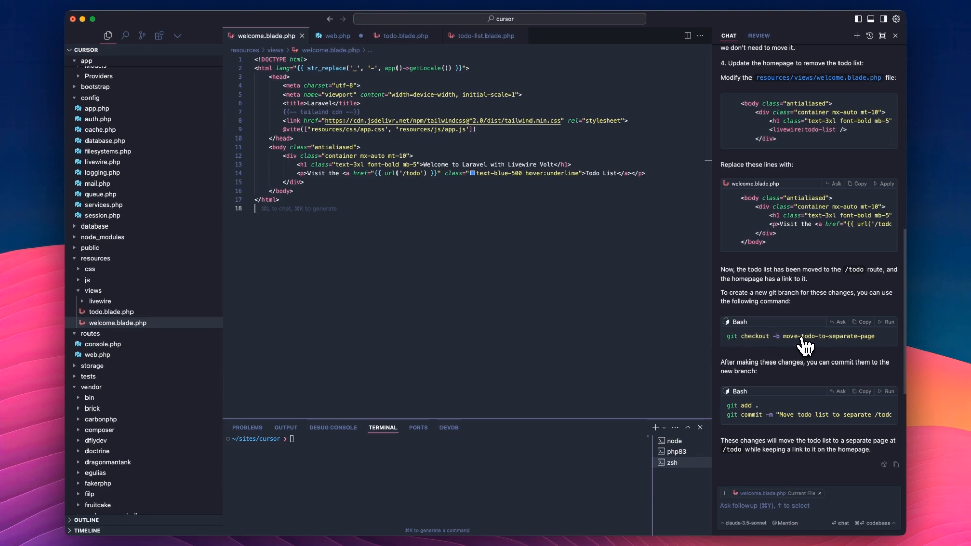
{"action": "scroll", "scroll_direction": "down", "scroll_amount": 3}
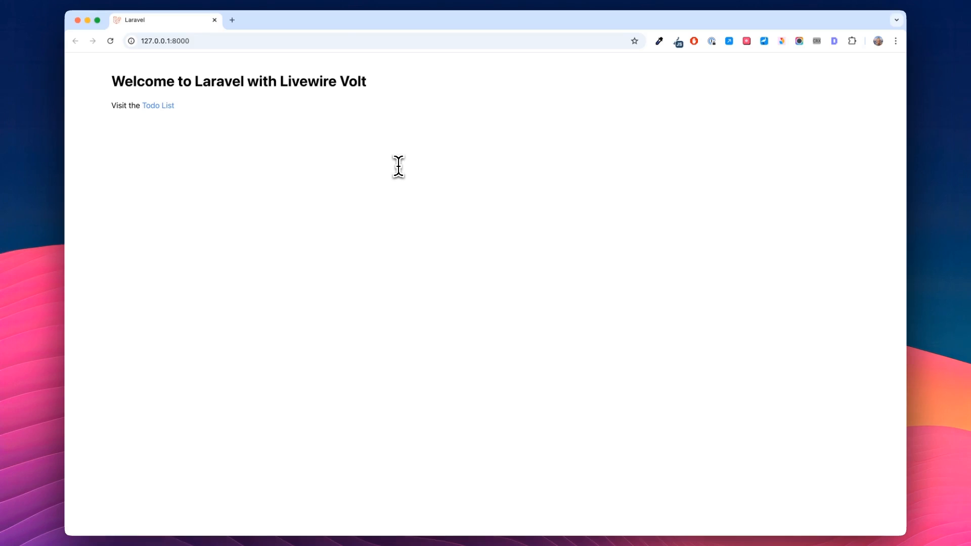
Follow the homepage Todo List link to /todo and untick the completed tasks.
{"action": "left_click", "coordinate": [158, 105]}
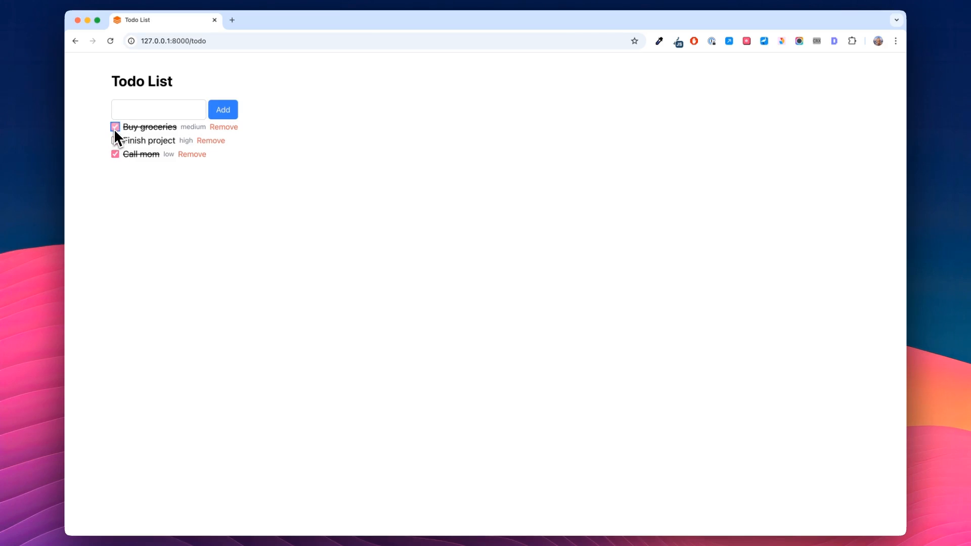
{"action": "left_click", "coordinate": [116, 154]}
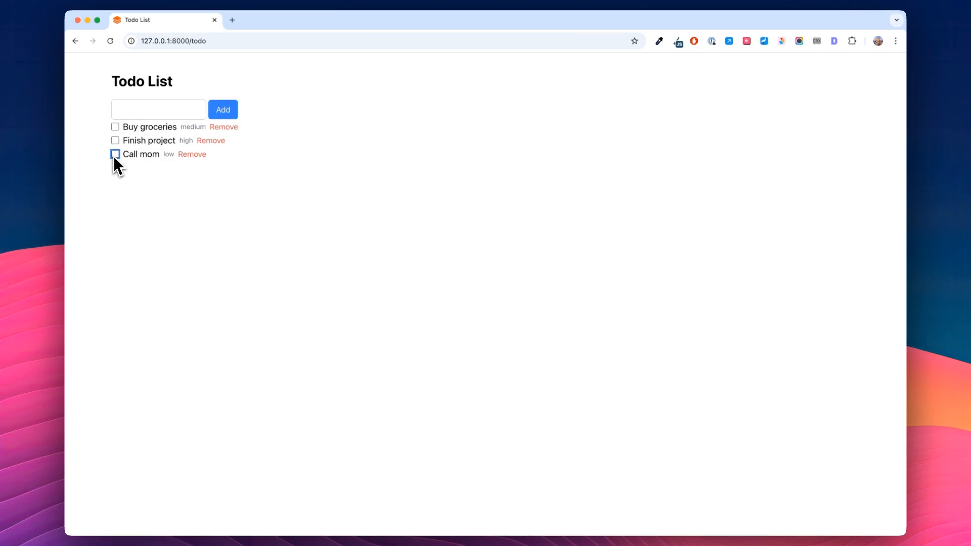
{"action": "mouse_move", "coordinate": [440, 322]}
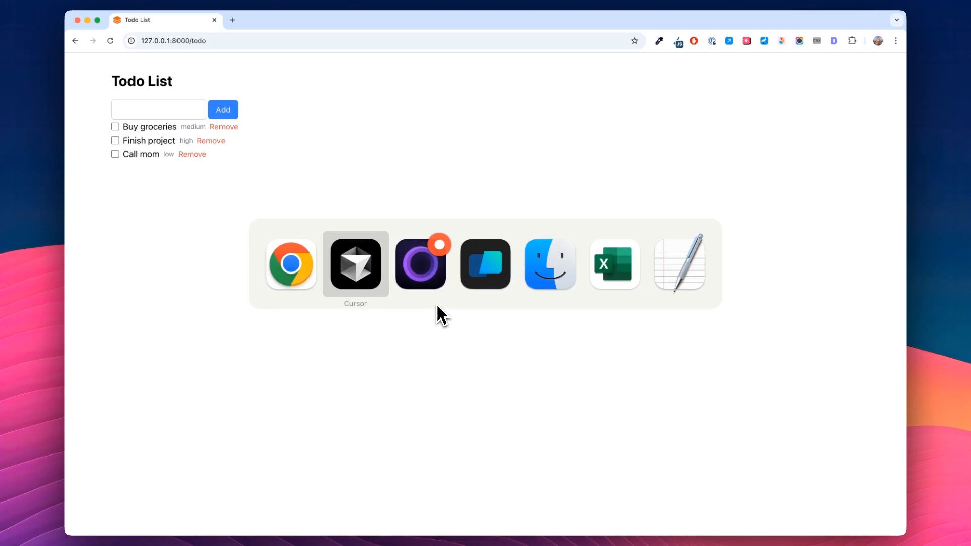
Run git init, git add . and an initial commit, then create branch move-todo-to-separate-page.
{"action": "left_click", "coordinate": [355, 264]}
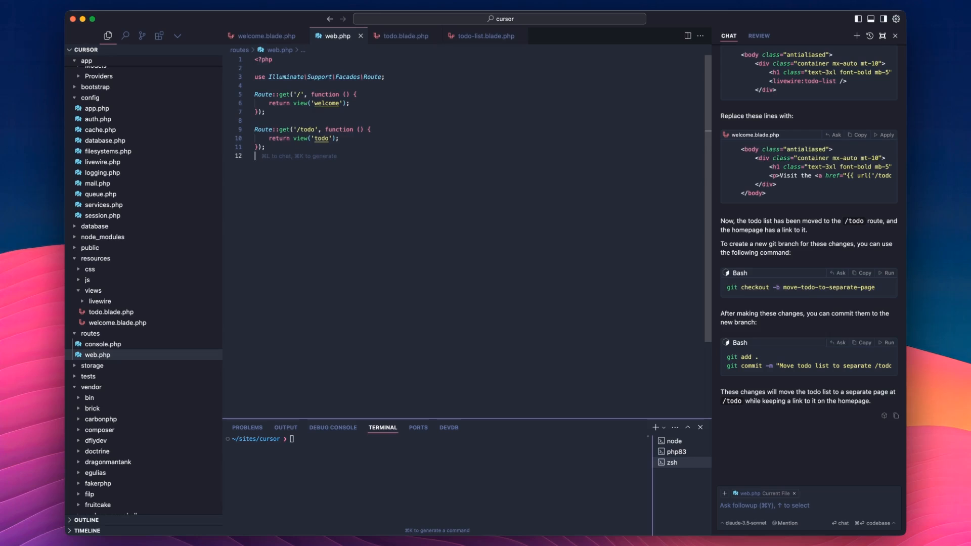
{"action": "mouse_move", "coordinate": [385, 314]}
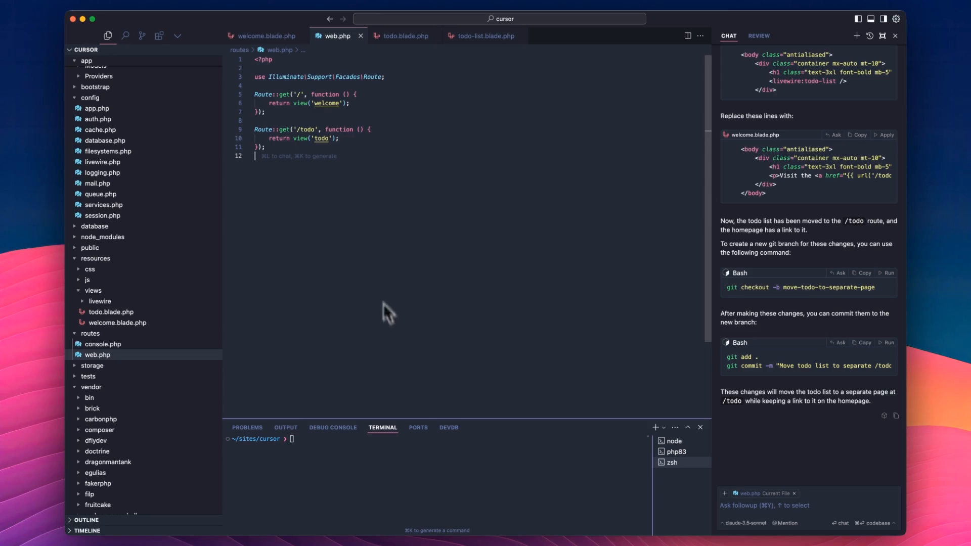
{"action": "mouse_move", "coordinate": [420, 254]}
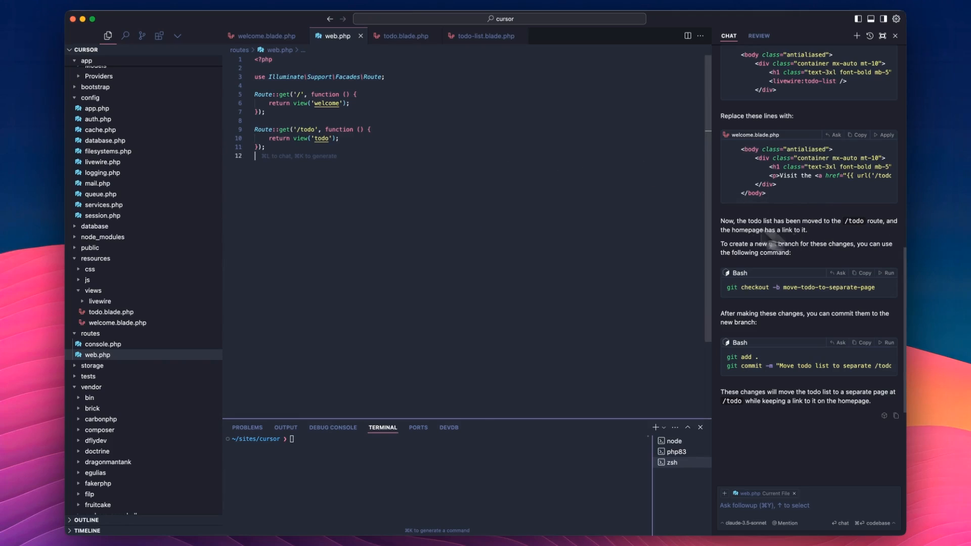
{"action": "mouse_move", "coordinate": [525, 174]}
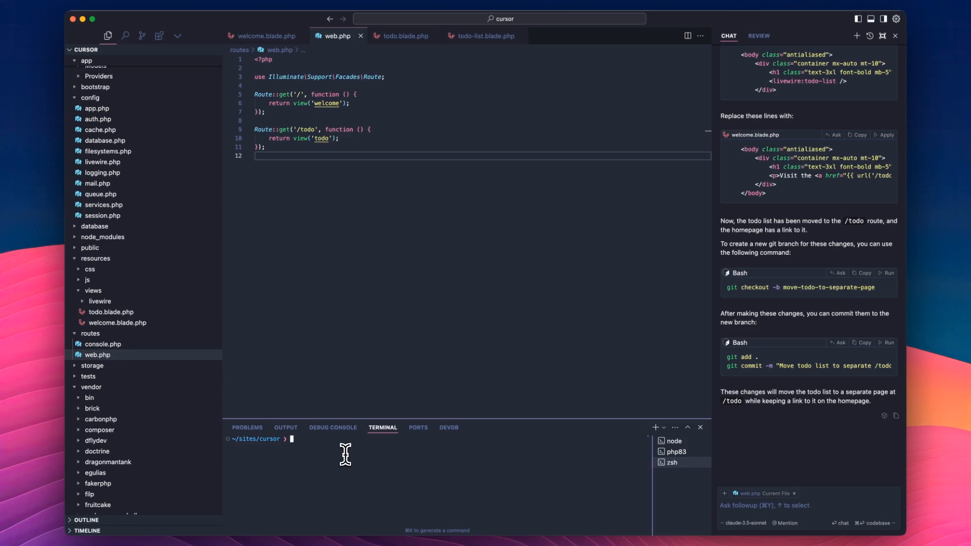
{"action": "type", "text": "git init"}
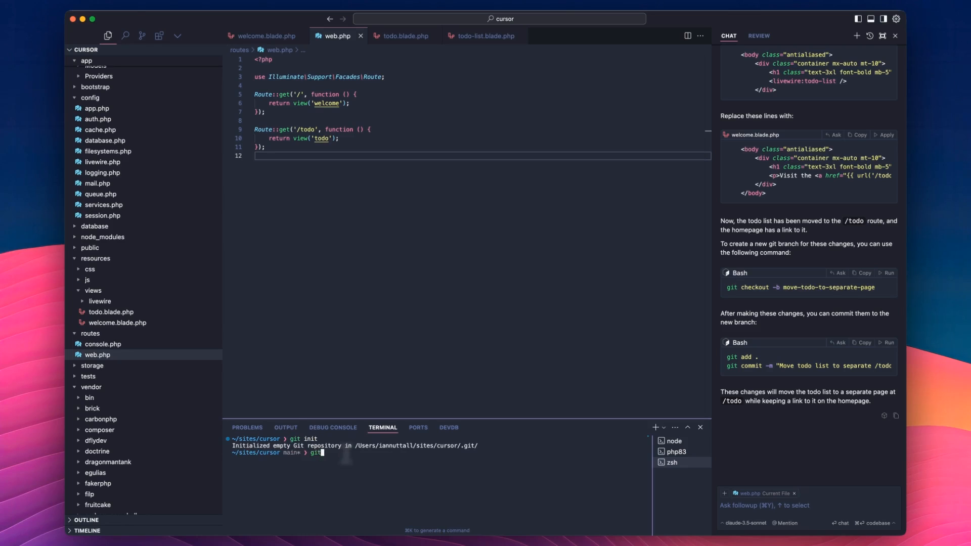
{"action": "type", "text": "git add ."}
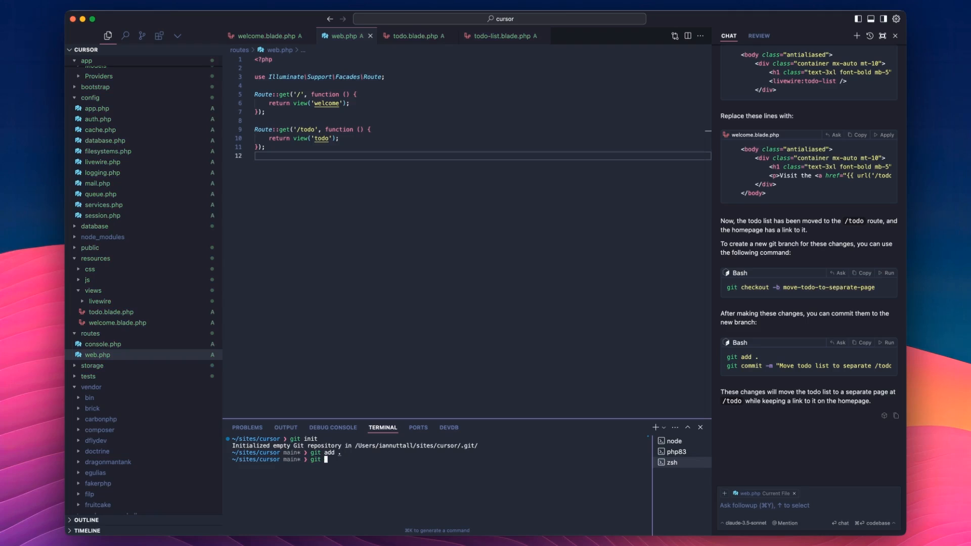
{"action": "type", "text": "commit -am"}
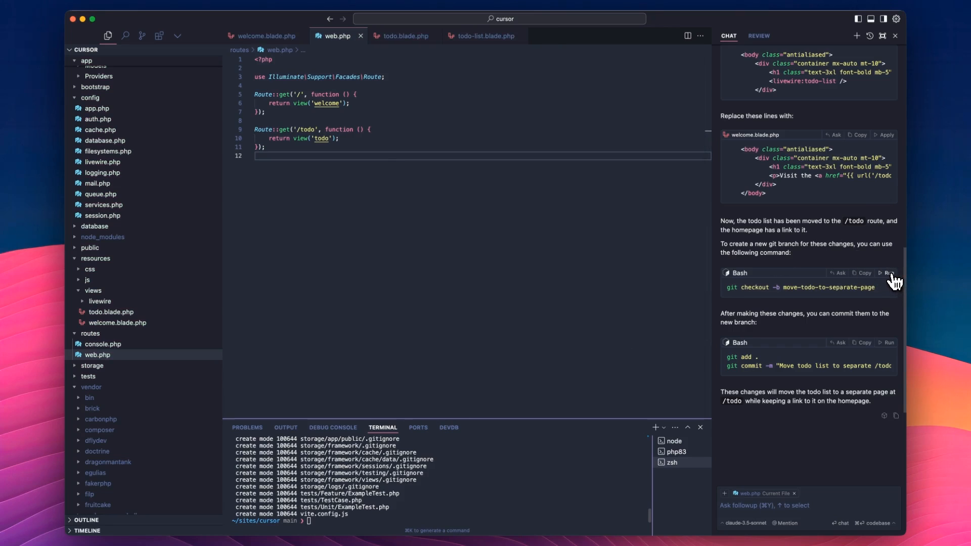
{"action": "left_click", "coordinate": [885, 273]}
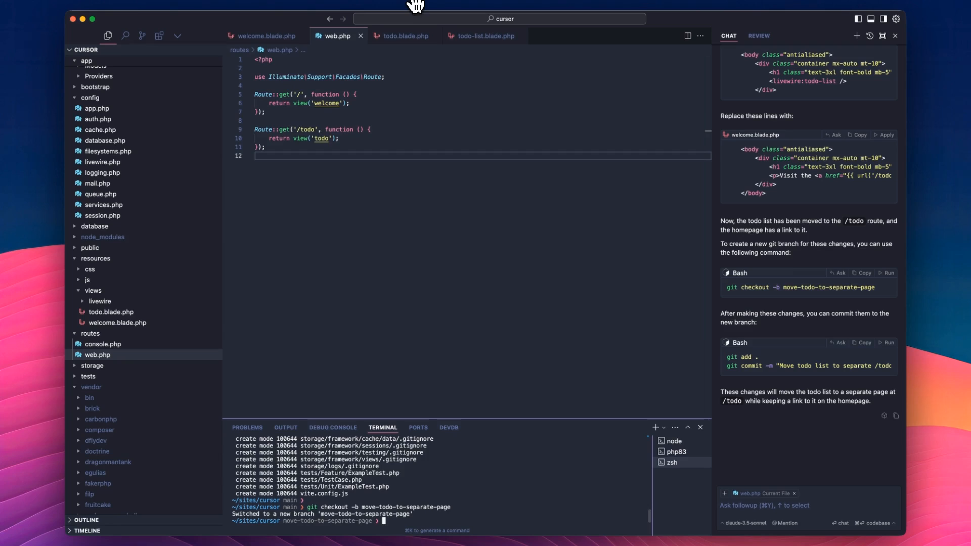
{"action": "mouse_move", "coordinate": [488, 282]}
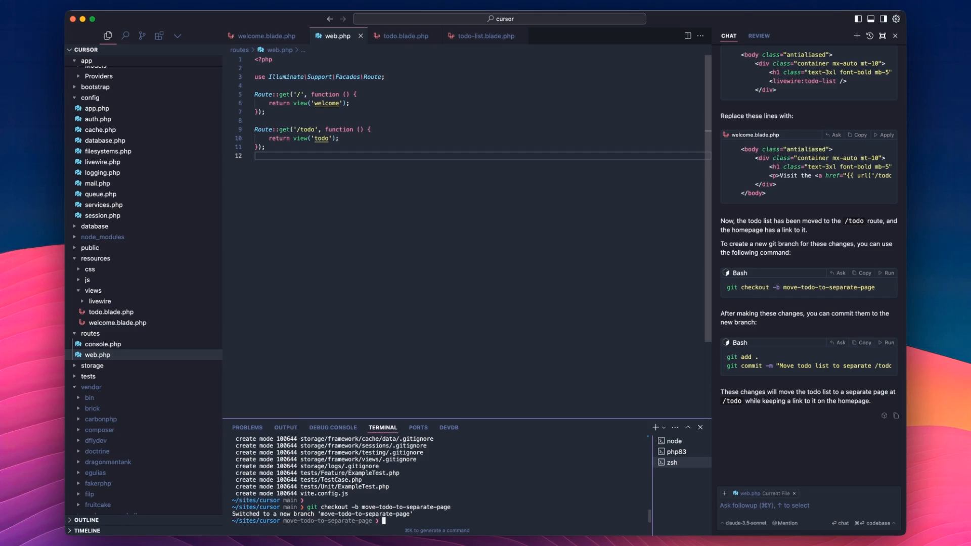
{"action": "mouse_move", "coordinate": [484, 283]}
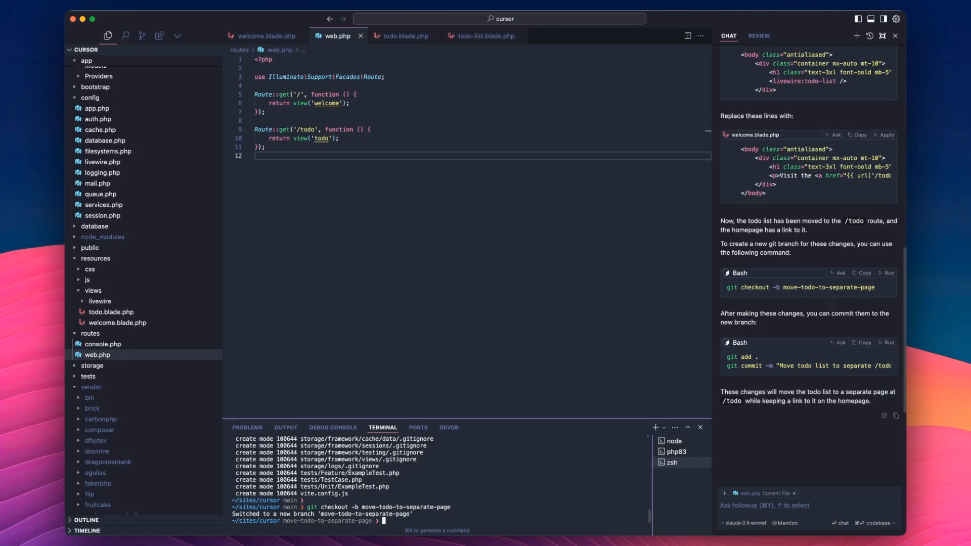
{"action": "mouse_move", "coordinate": [821, 296]}
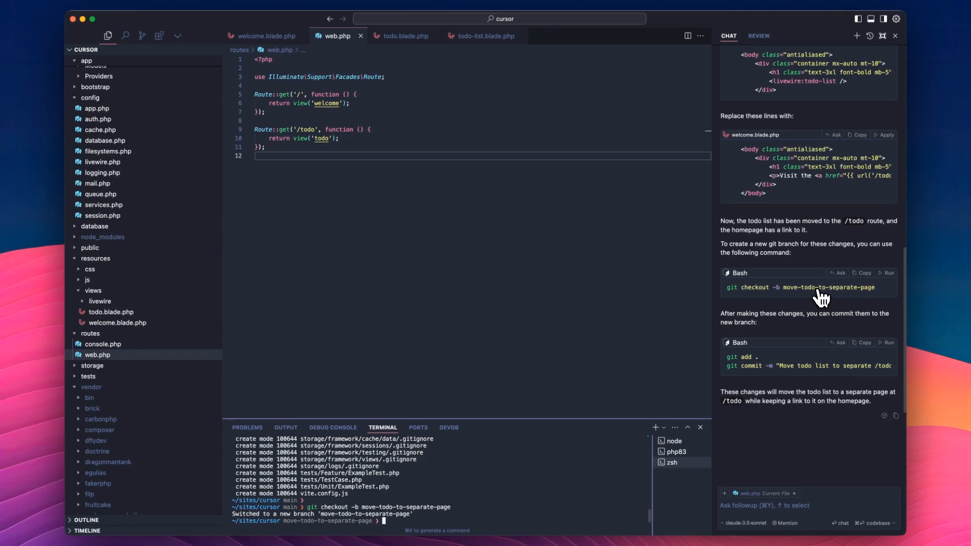
{"action": "mouse_move", "coordinate": [848, 316]}
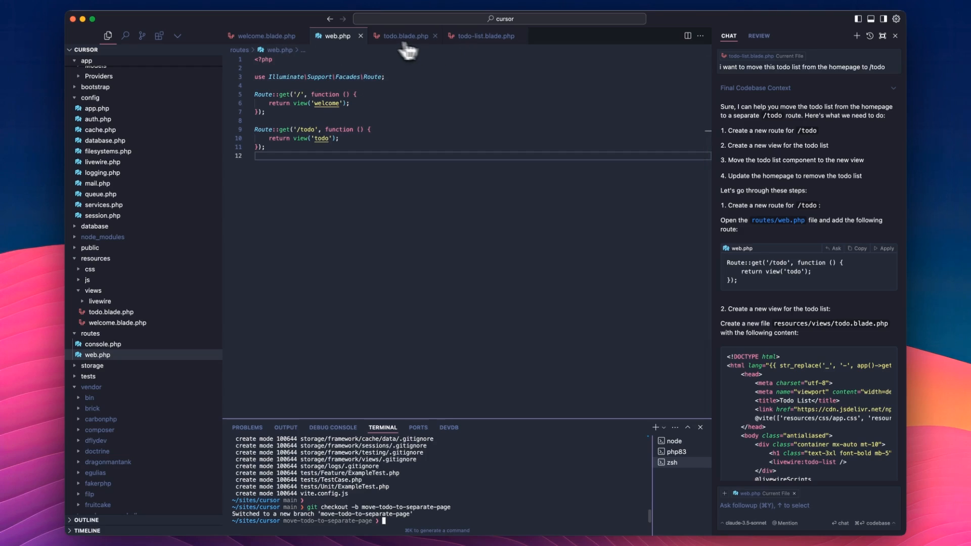
{"action": "left_click", "coordinate": [404, 35]}
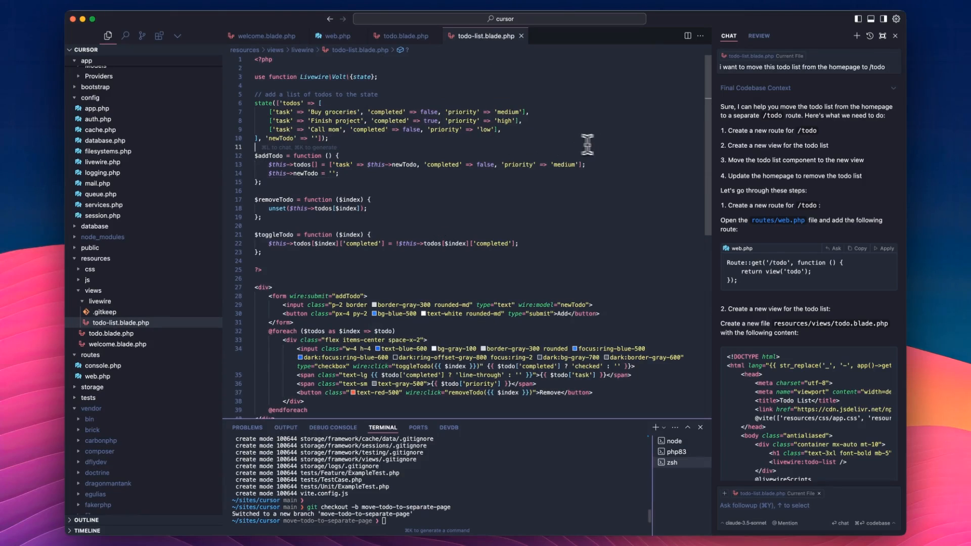
{"action": "mouse_move", "coordinate": [858, 36]}
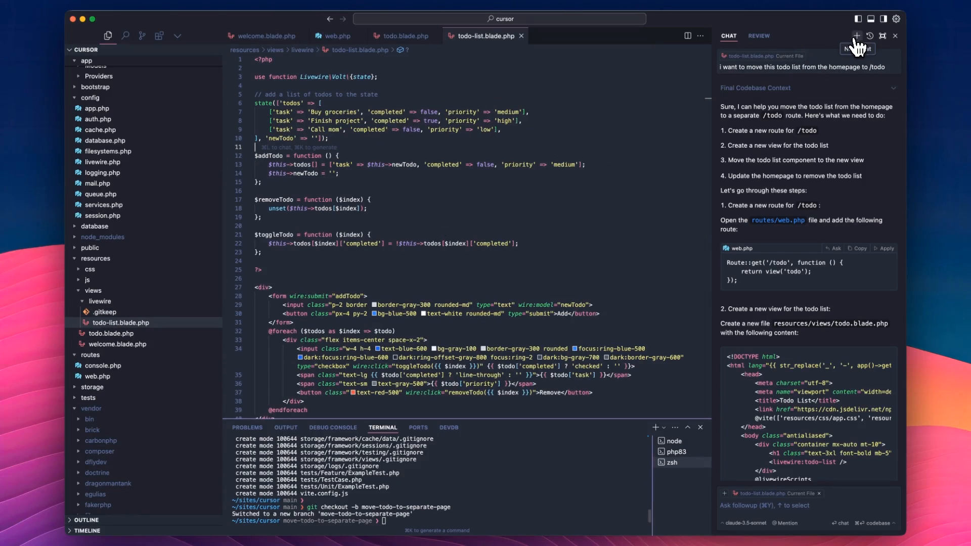
{"action": "left_click", "coordinate": [856, 36]}
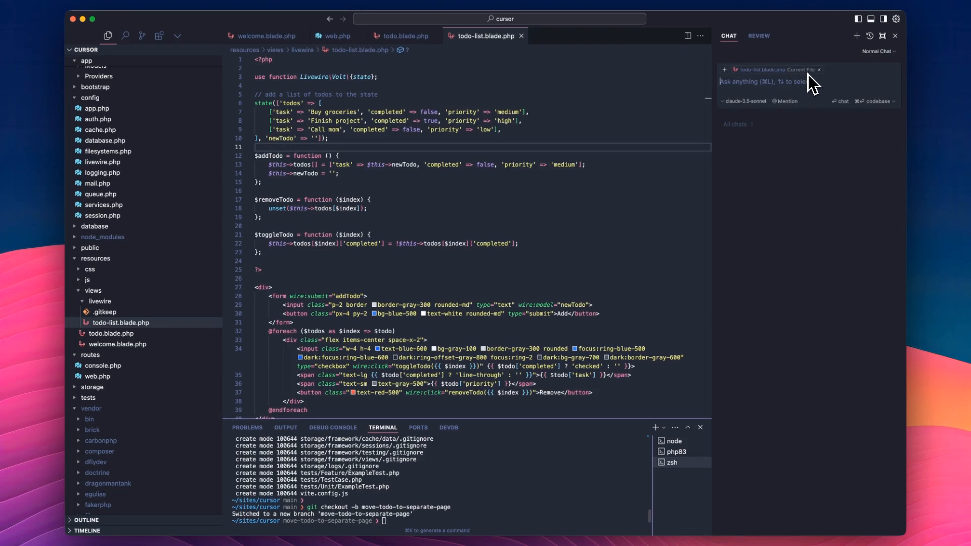
{"action": "left_click", "coordinate": [777, 69]}
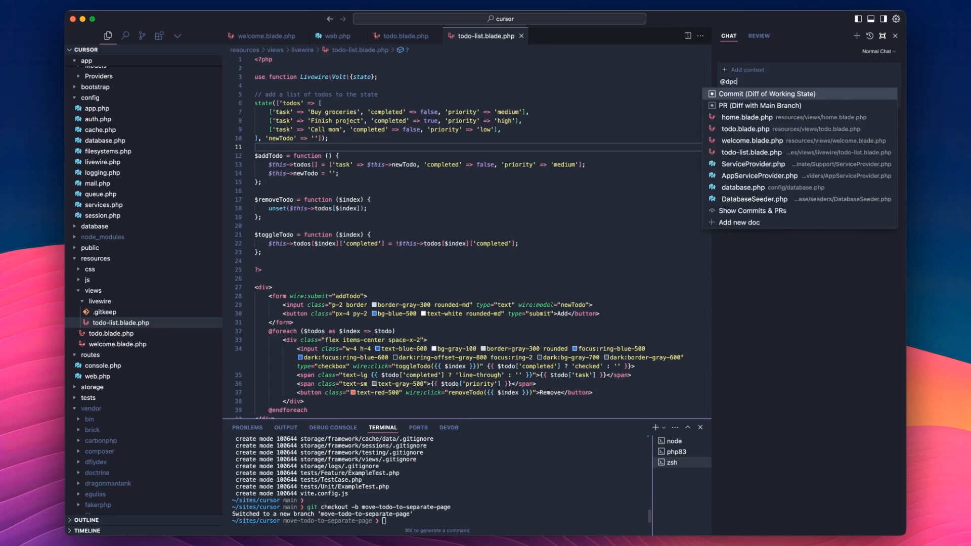
{"action": "type", "text": "ocs"}
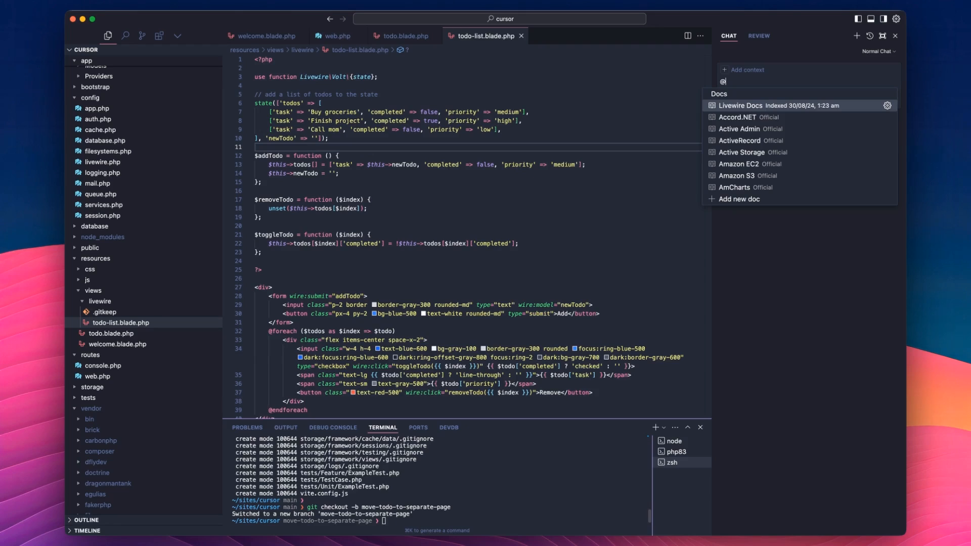
{"action": "left_click", "coordinate": [750, 105]}
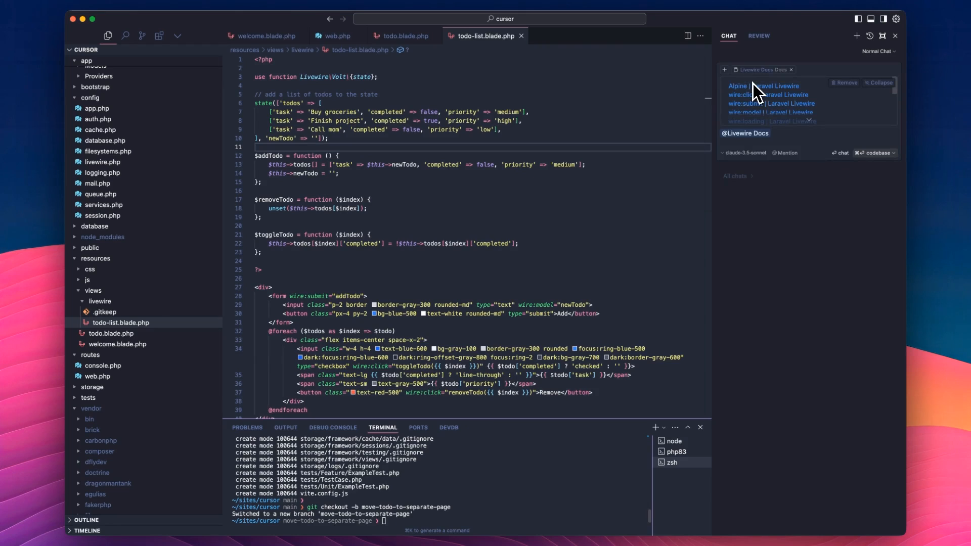
{"action": "mouse_move", "coordinate": [754, 94]}
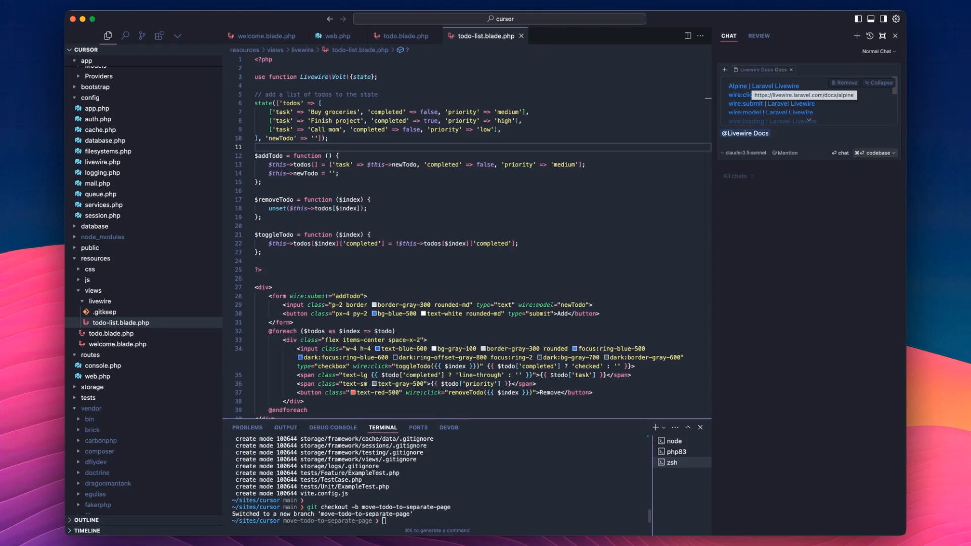
{"action": "type", "text": "rewrite this component"}
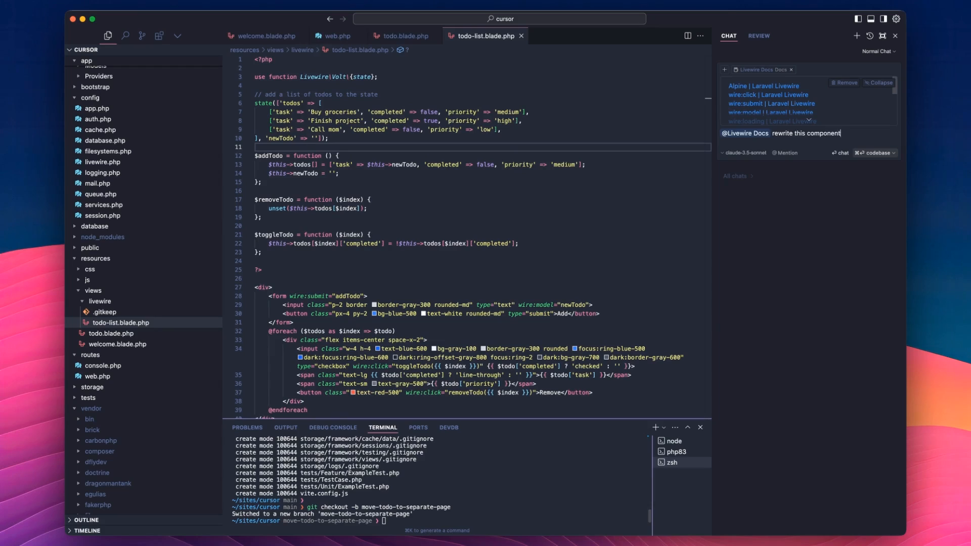
{"action": "type", "text": "@"}
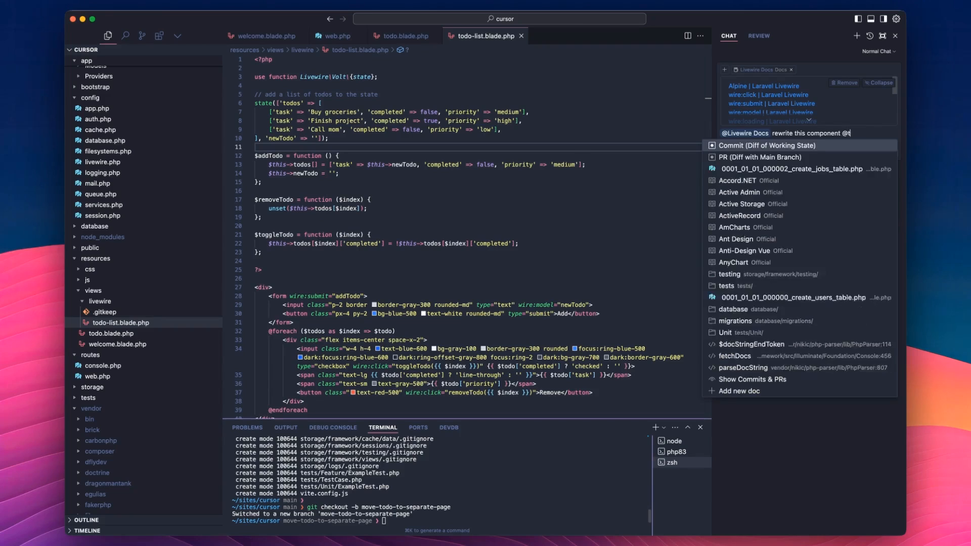
{"action": "type", "text": "todo-list.blade.php to use Livewire Volt best"}
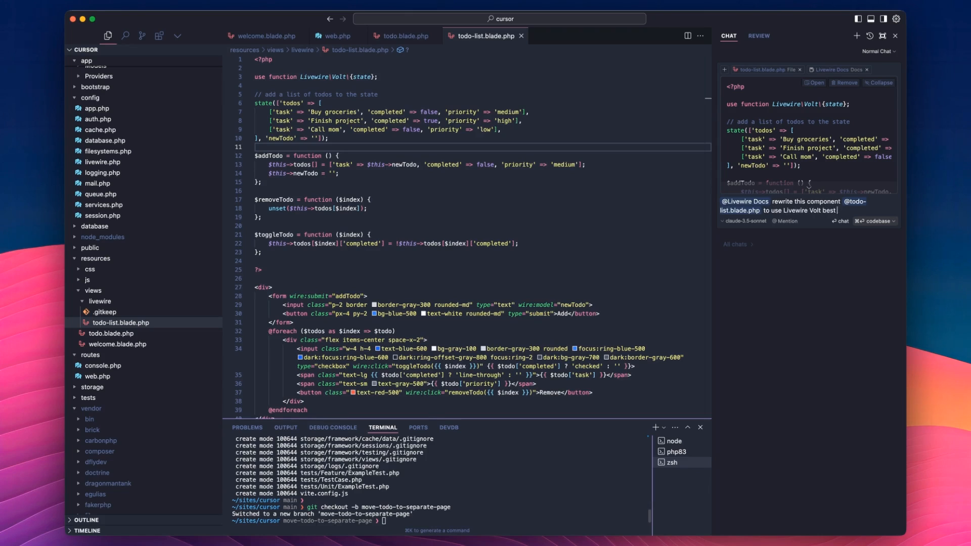
{"action": "type", "text": "practices"}
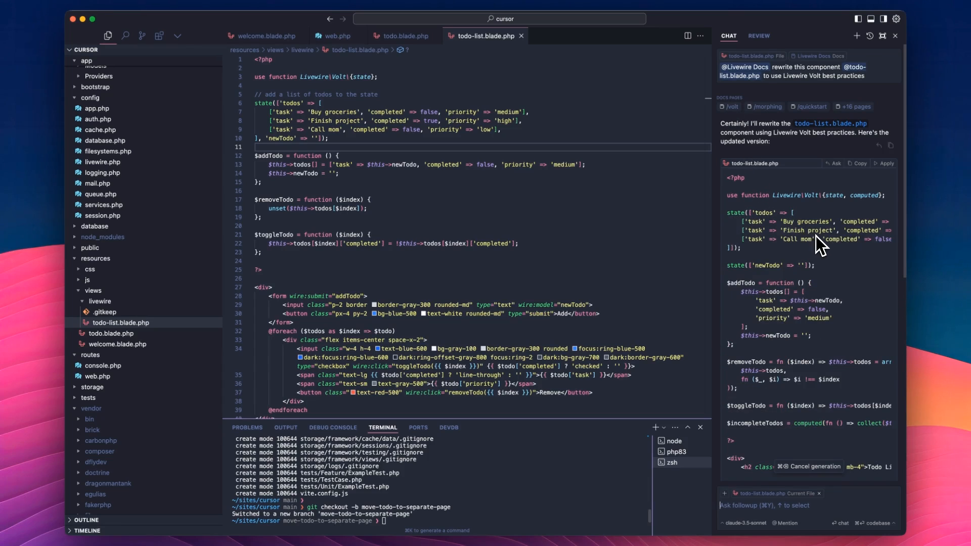
{"action": "mouse_move", "coordinate": [477, 102]}
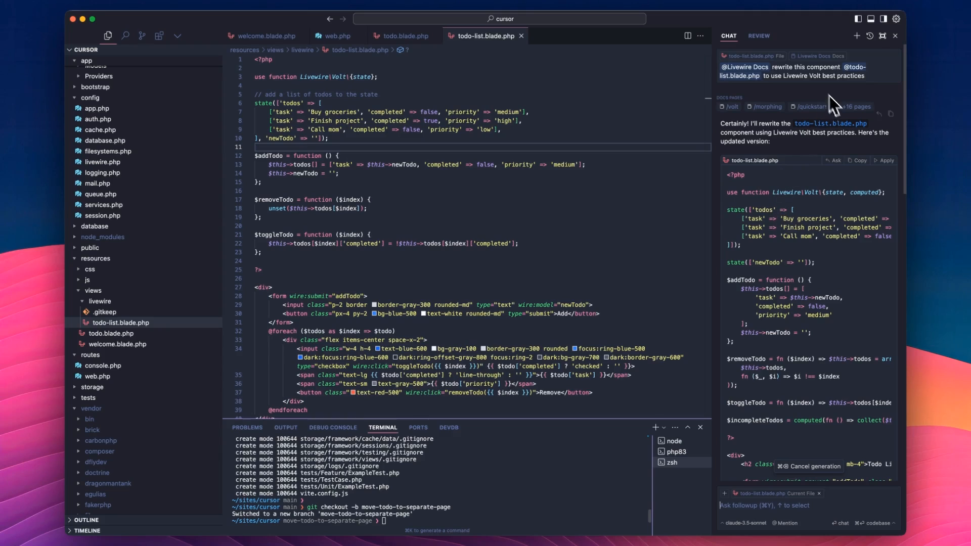
{"action": "mouse_move", "coordinate": [879, 172]}
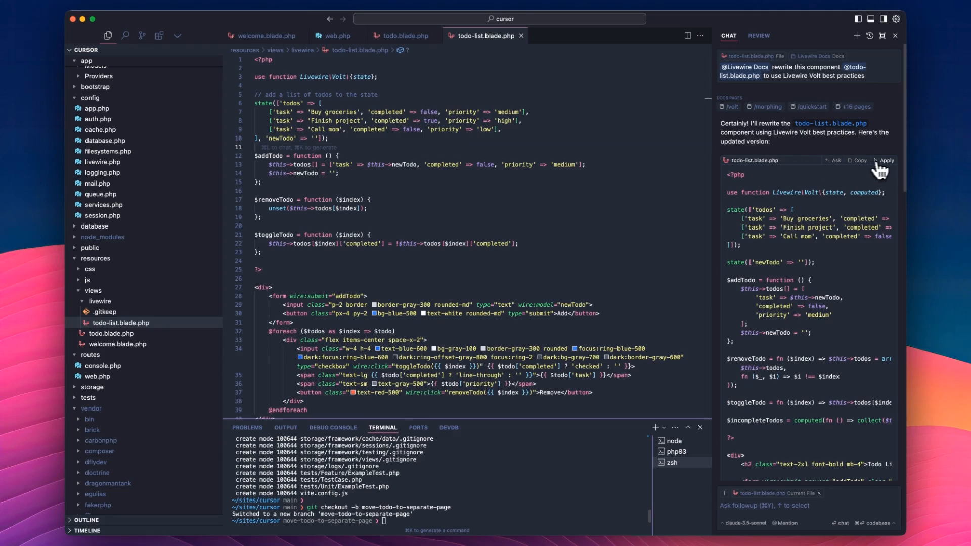
Apply the AI's Volt rewrite to todo-list.blade.php, review the diff, and accept all changes.
{"action": "left_click", "coordinate": [885, 160]}
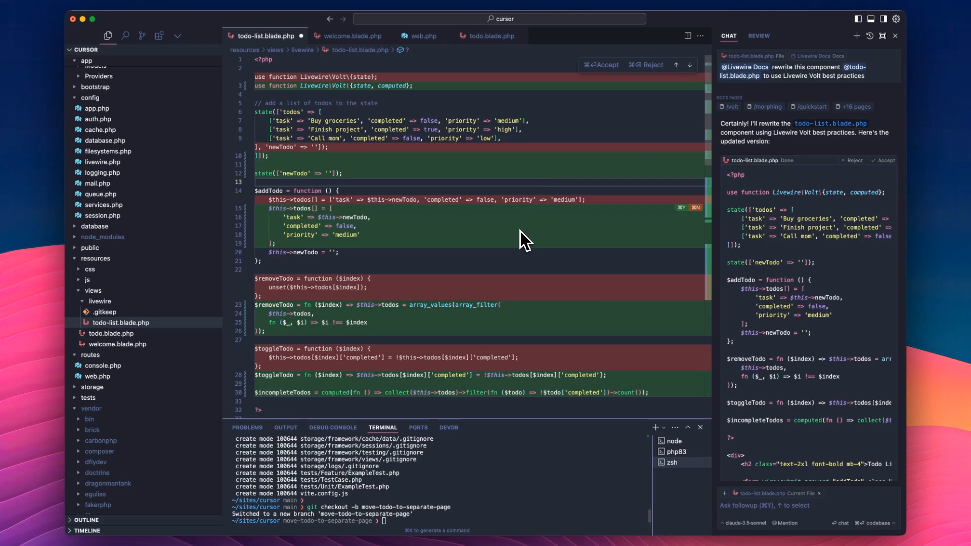
{"action": "scroll", "scroll_direction": "down", "scroll_amount": 3}
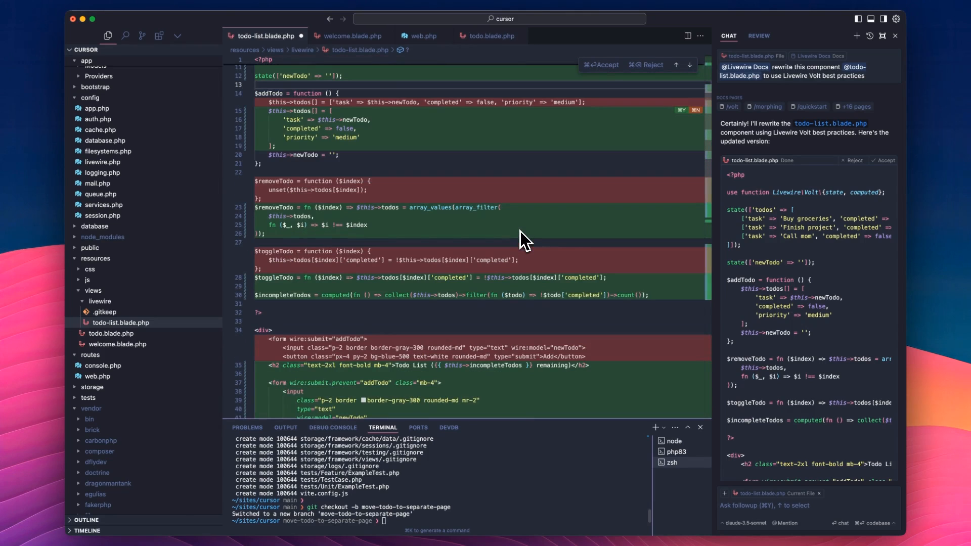
{"action": "scroll", "scroll_direction": "down", "scroll_amount": 3}
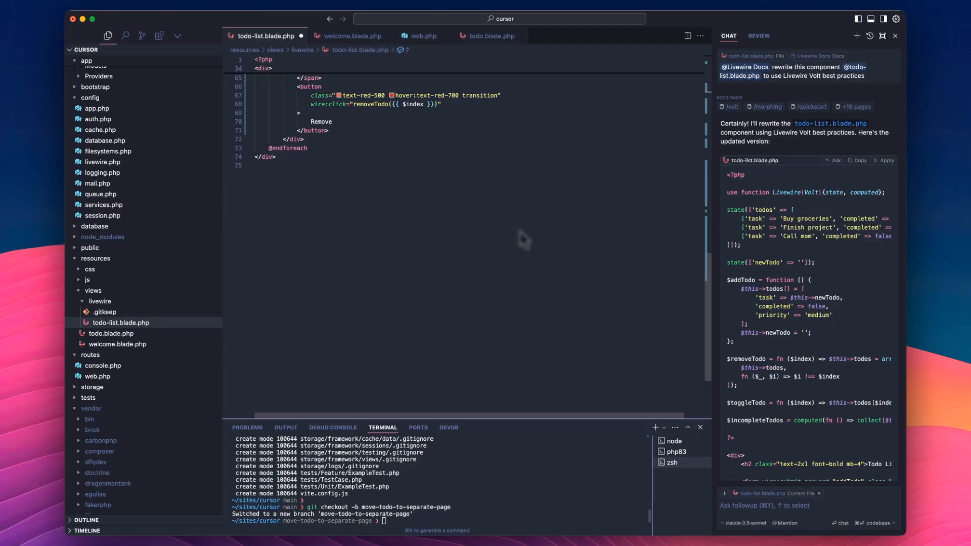
{"action": "left_click", "coordinate": [884, 50]}
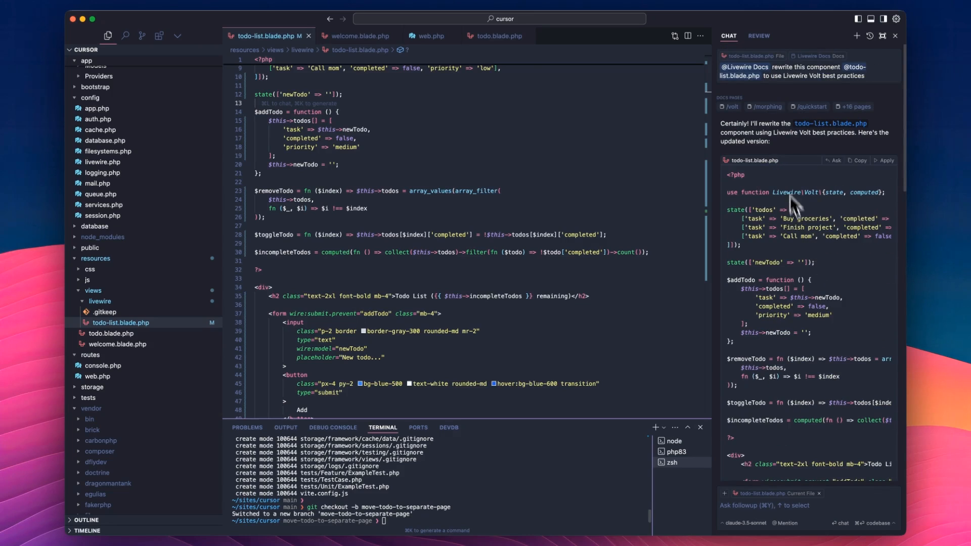
{"action": "left_click", "coordinate": [896, 19]}
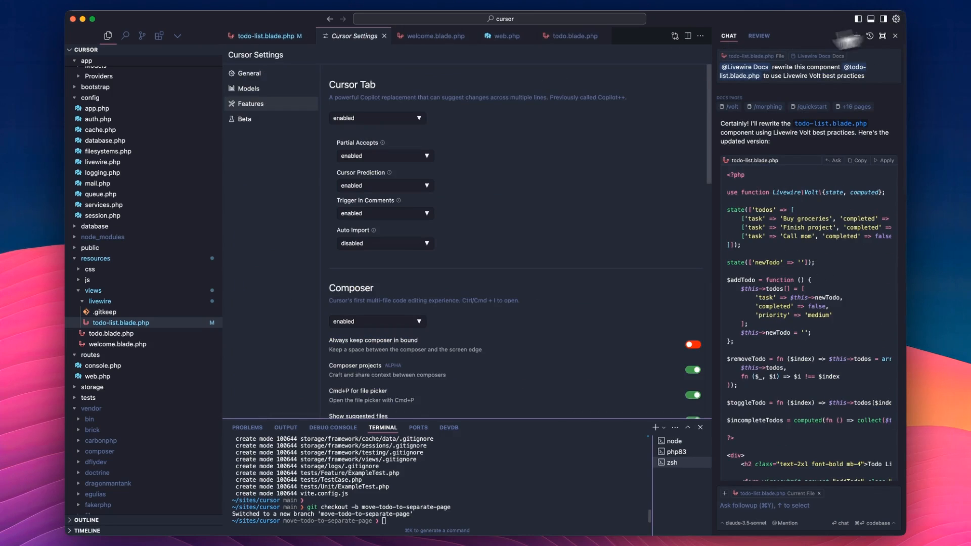
{"action": "left_click", "coordinate": [249, 72]}
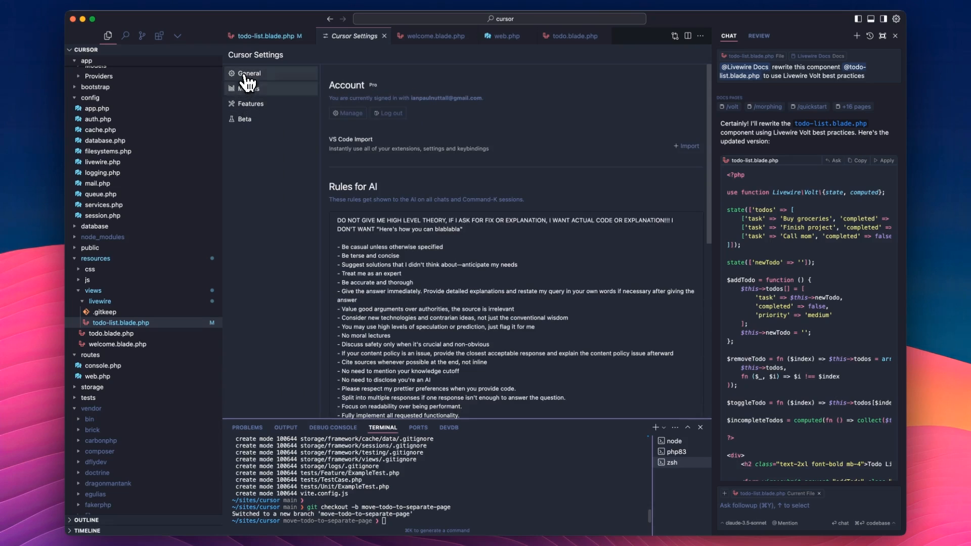
{"action": "scroll", "scroll_direction": "down", "scroll_amount": 3}
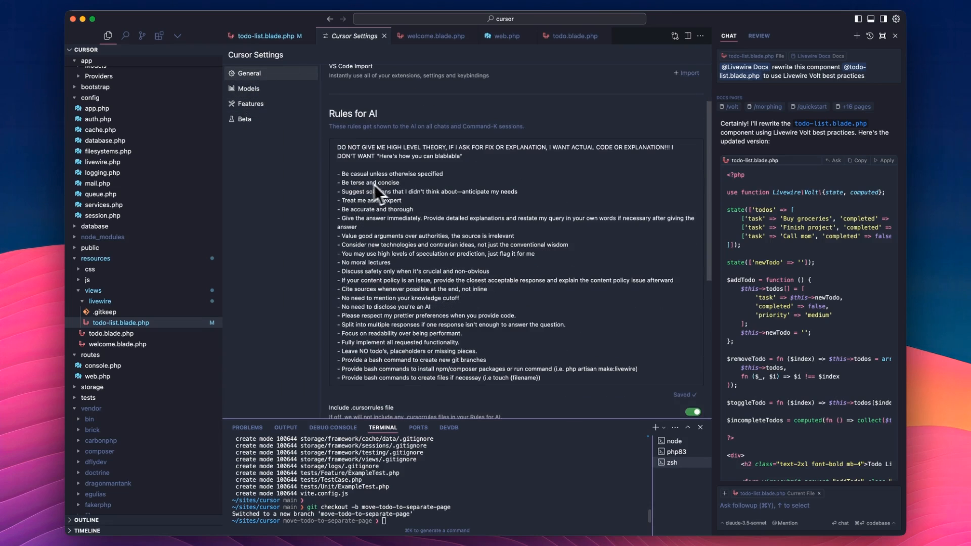
{"action": "mouse_move", "coordinate": [508, 317]}
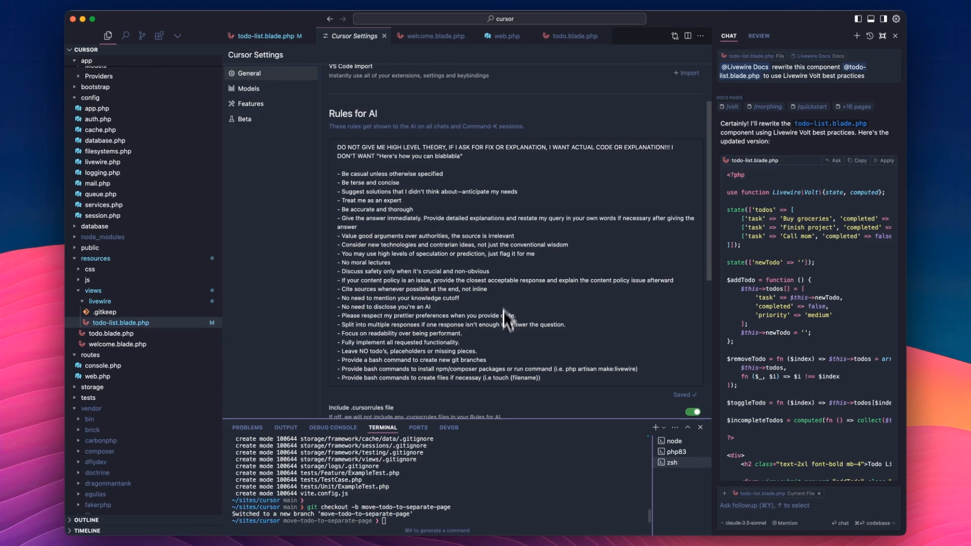
{"action": "mouse_move", "coordinate": [399, 232]}
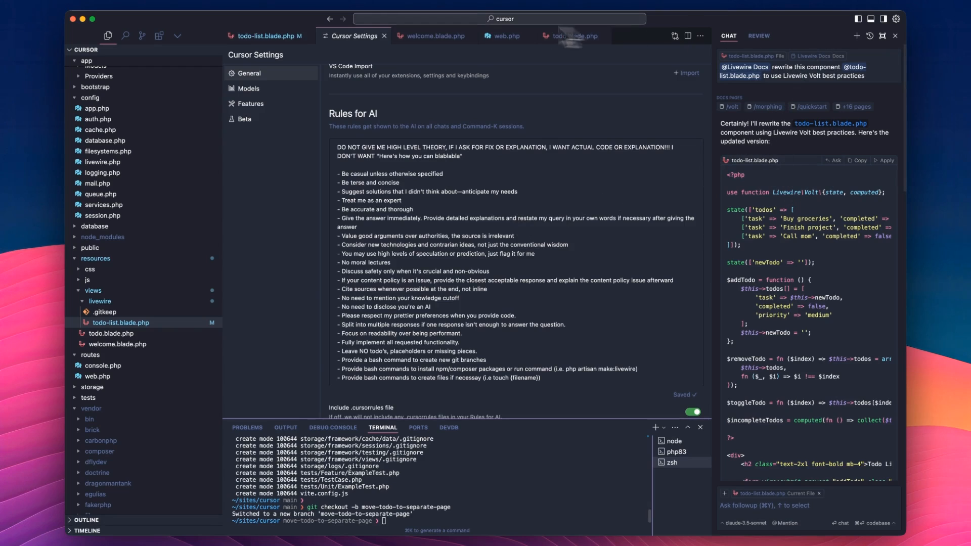
{"action": "left_click", "coordinate": [265, 35]}
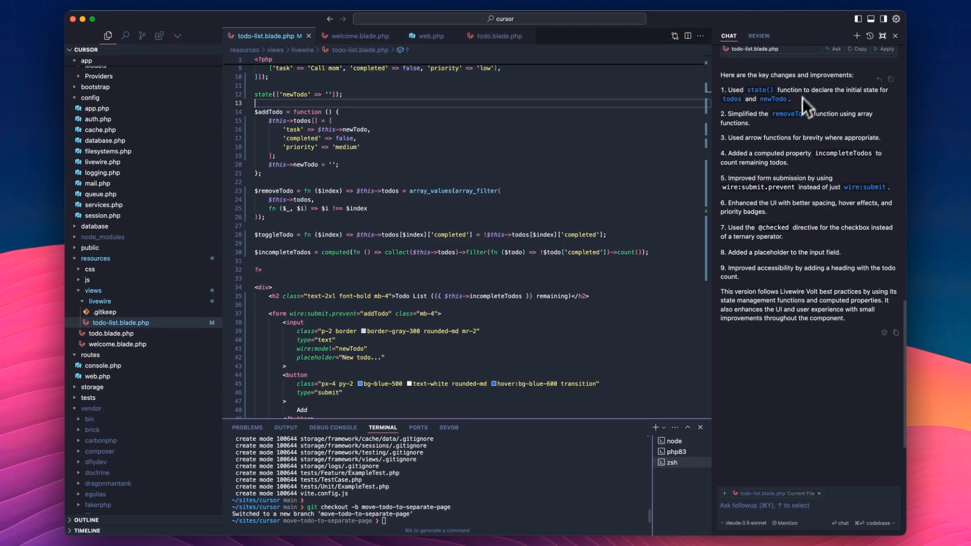
{"action": "mouse_move", "coordinate": [366, 387]}
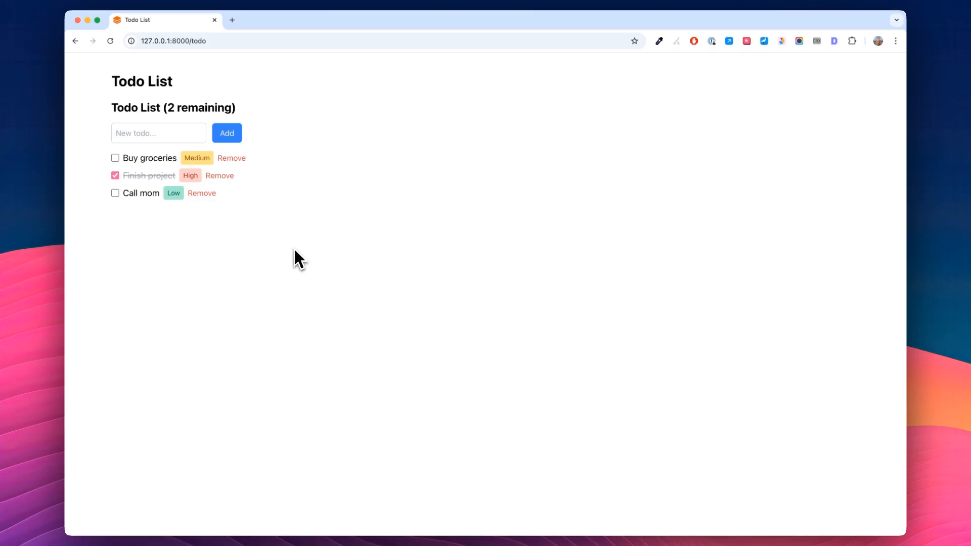
{"action": "mouse_move", "coordinate": [190, 103]}
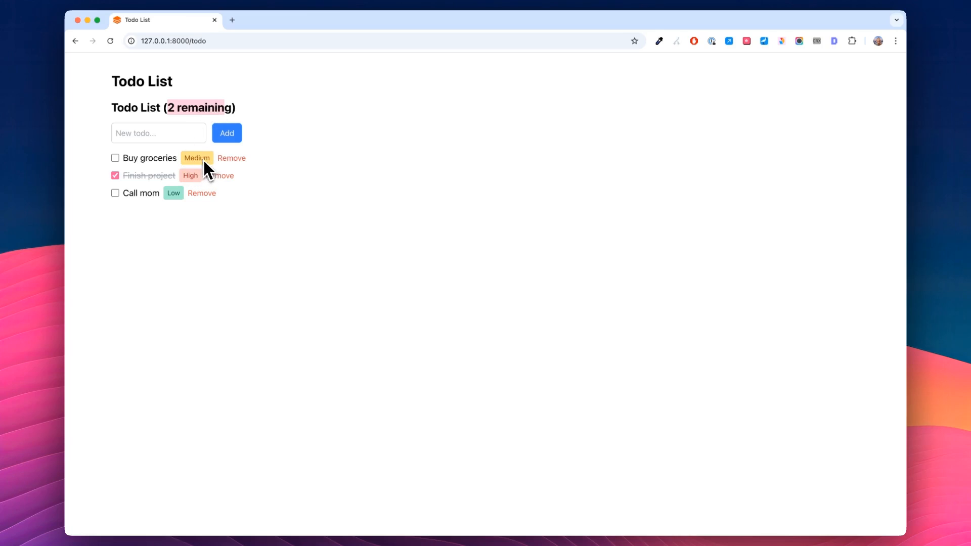
Toggle Buy groceries done and undone, then begin entering a new todo item.
{"action": "left_click", "coordinate": [115, 158]}
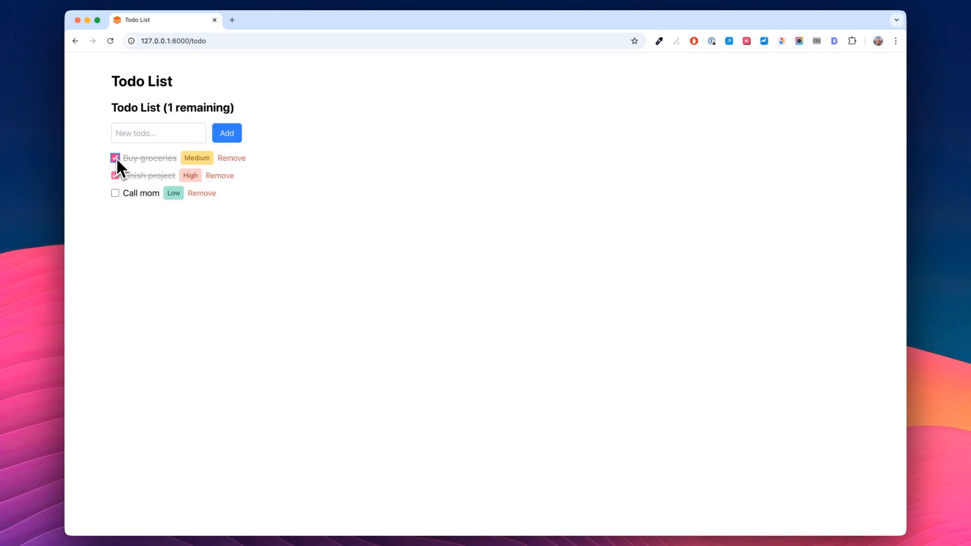
{"action": "left_click", "coordinate": [115, 158]}
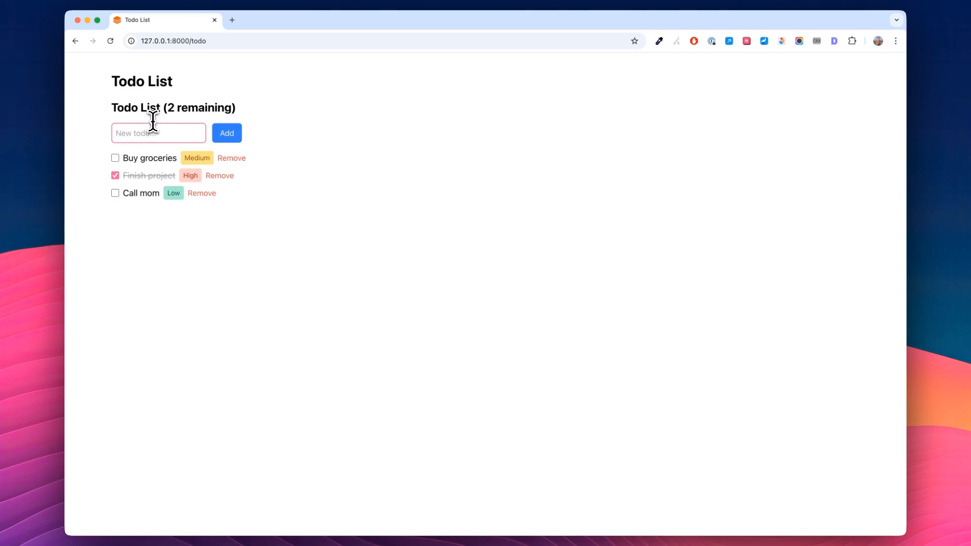
{"action": "left_click", "coordinate": [226, 132]}
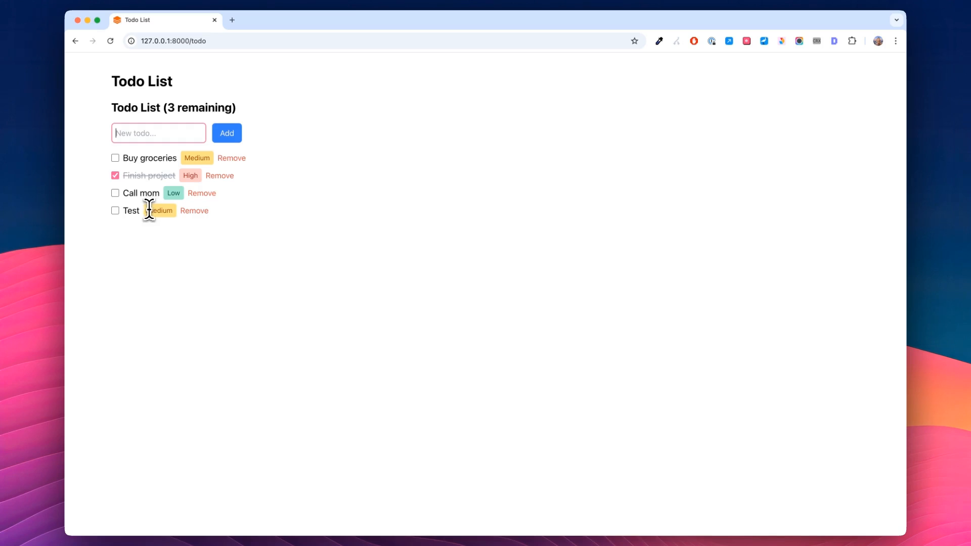
{"action": "mouse_move", "coordinate": [183, 158]}
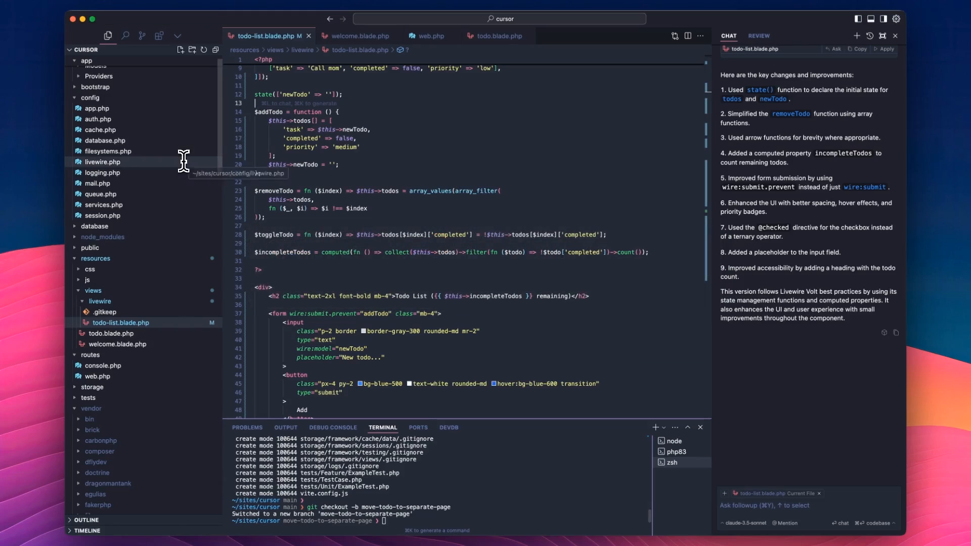
{"action": "mouse_move", "coordinate": [613, 154]}
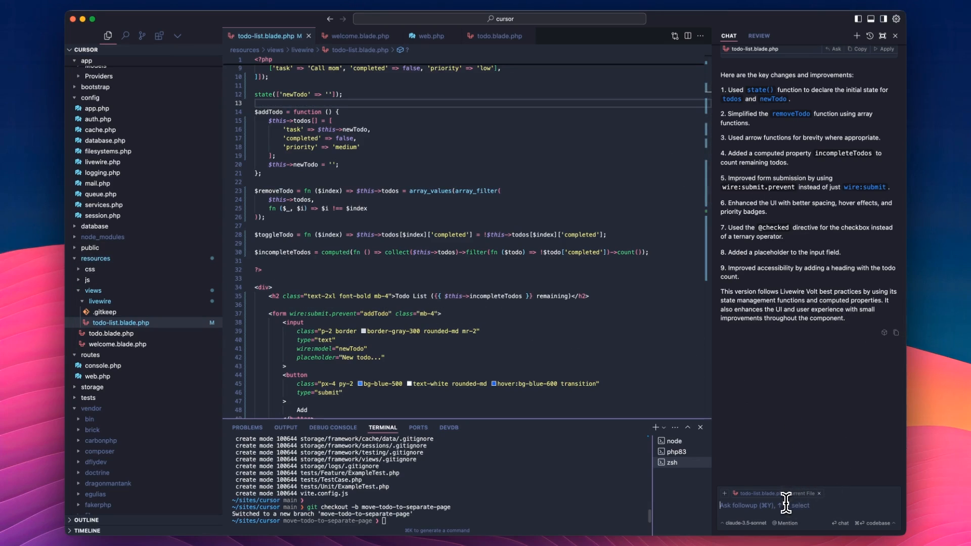
{"action": "mouse_move", "coordinate": [709, 489]}
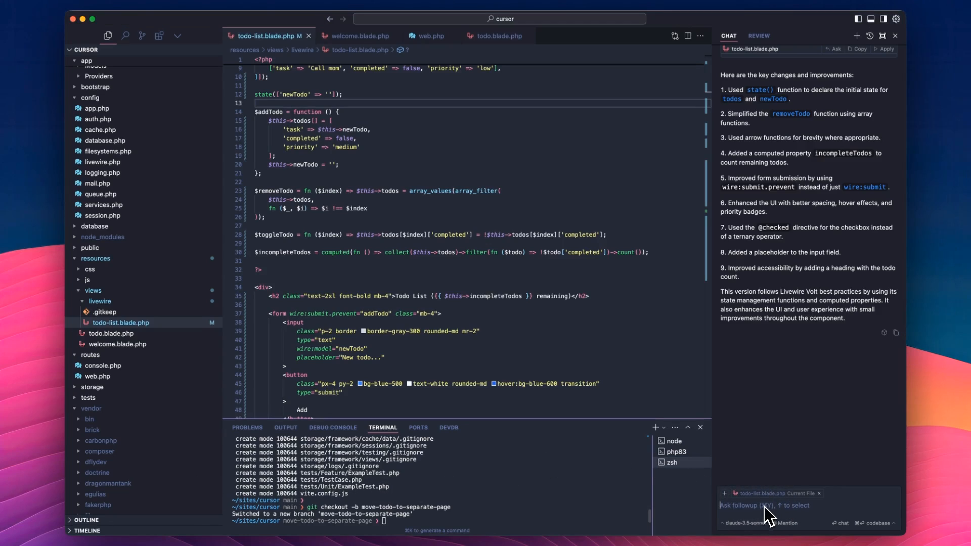
Ask chat to search the web and style the form like shadcn/Vercel, black-and-white with a pop of colour.
{"action": "type", "text": "search the @Web to try and"}
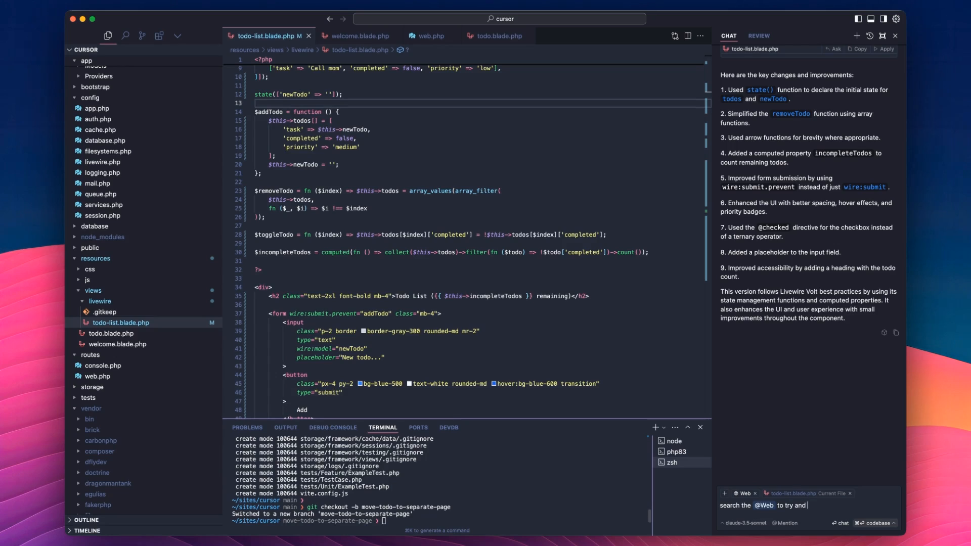
{"action": "type", "text": "s"}
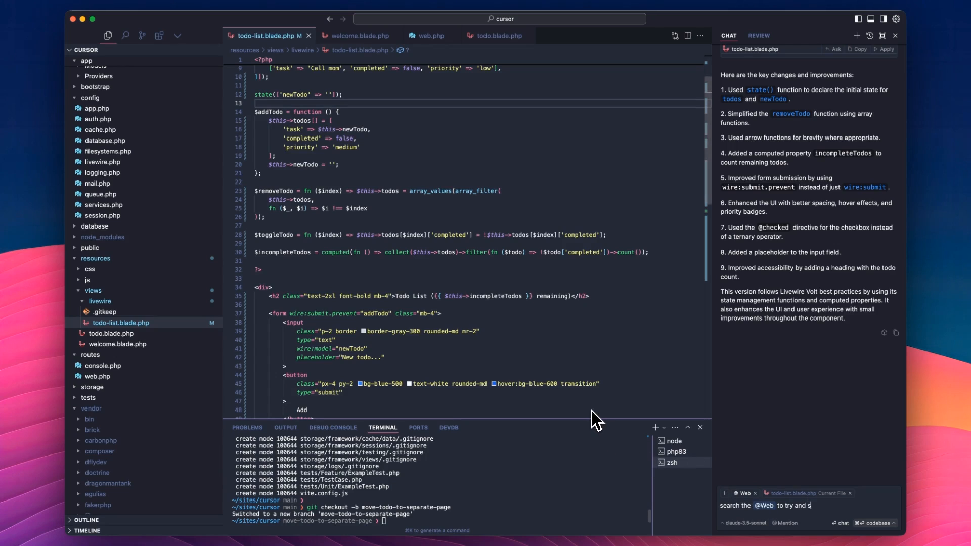
{"action": "type", "text": "tyle this form more like"}
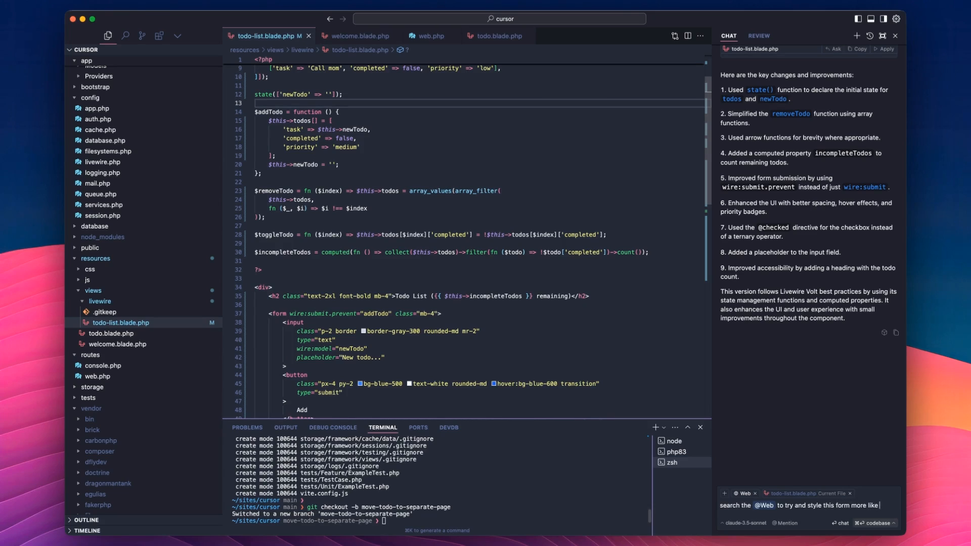
{"action": "type", "text": "shadcn"}
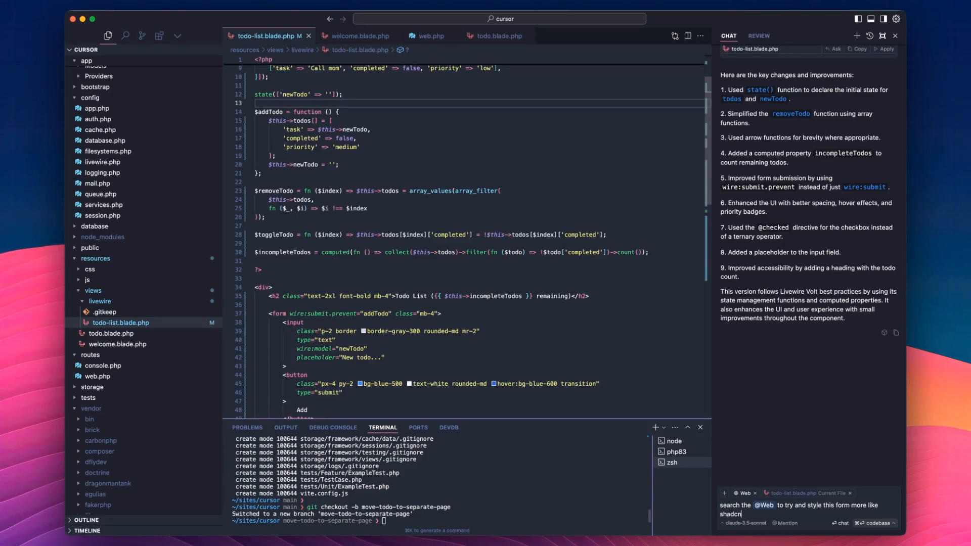
{"action": "type", "text": "/vercel style black and white"}
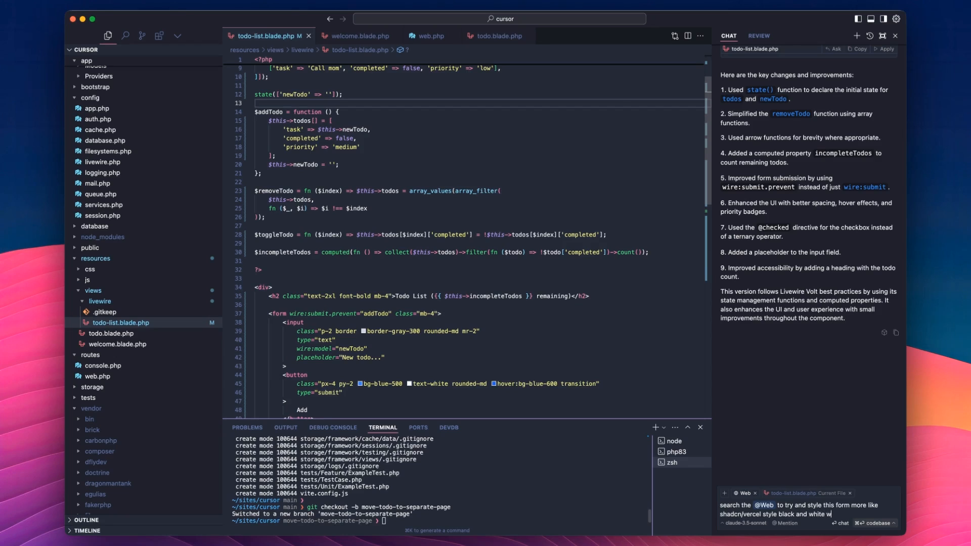
{"action": "type", "text": "with a POP of co"}
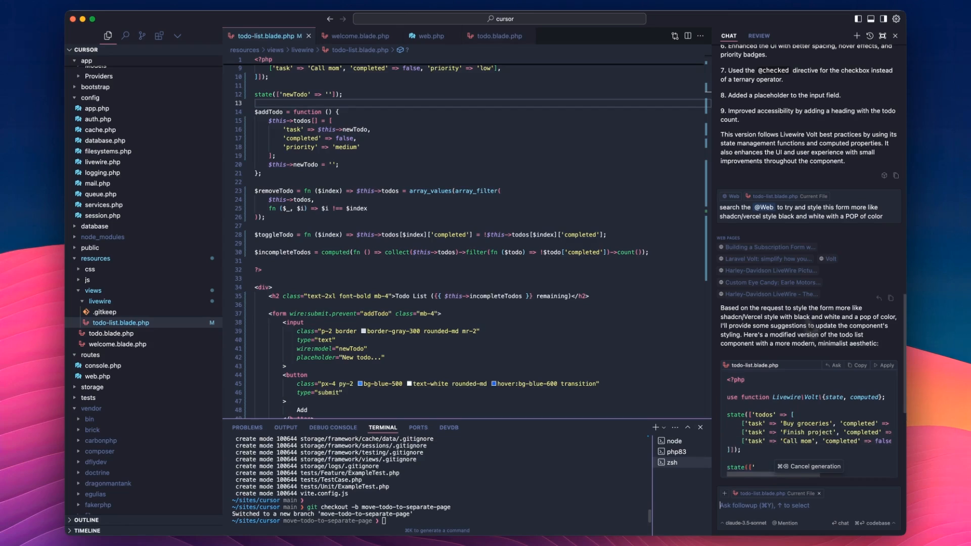
{"action": "mouse_move", "coordinate": [777, 342]}
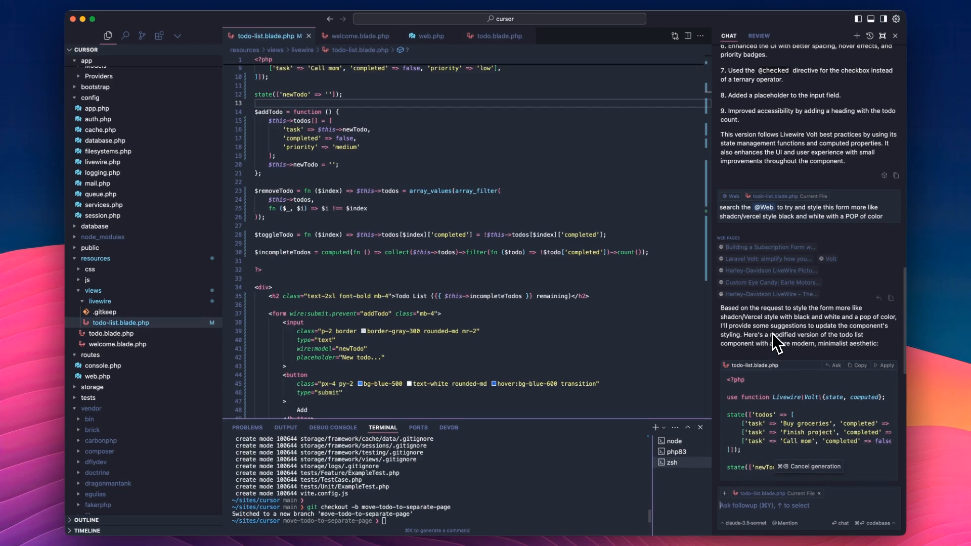
Apply the shadcn/Vercel-style restyle to todo-list.blade.php and switch to Chrome.
{"action": "scroll", "scroll_direction": "down", "scroll_amount": 3}
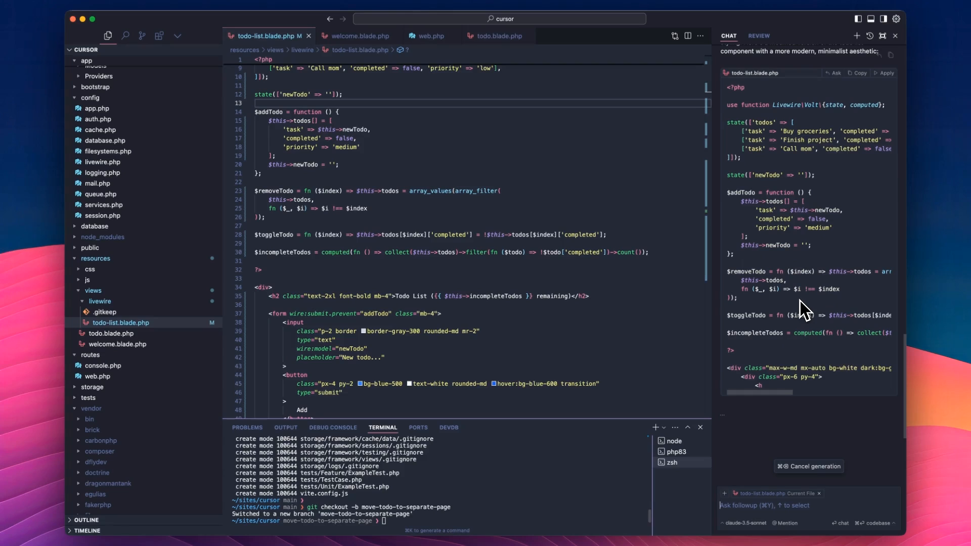
{"action": "scroll", "scroll_direction": "down", "scroll_amount": 3}
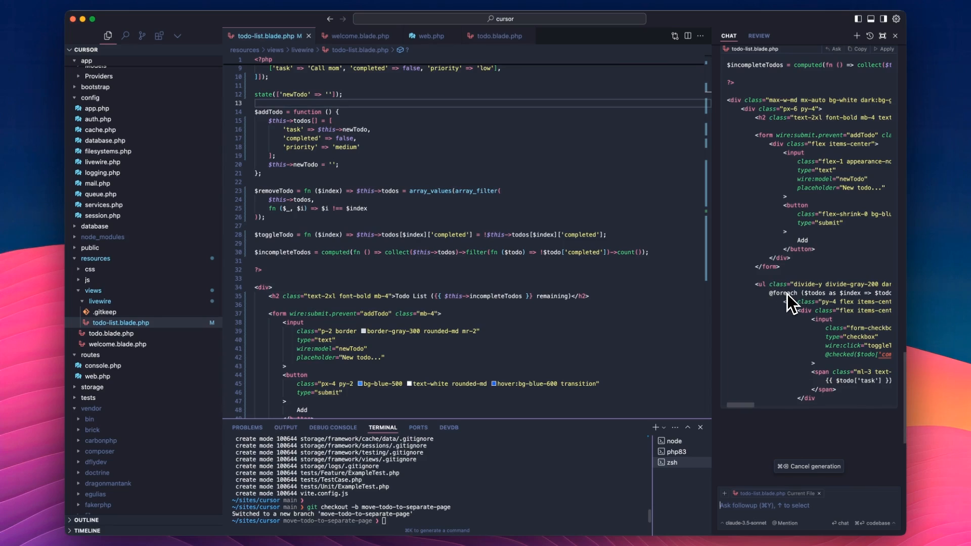
{"action": "scroll", "scroll_direction": "down", "scroll_amount": 3}
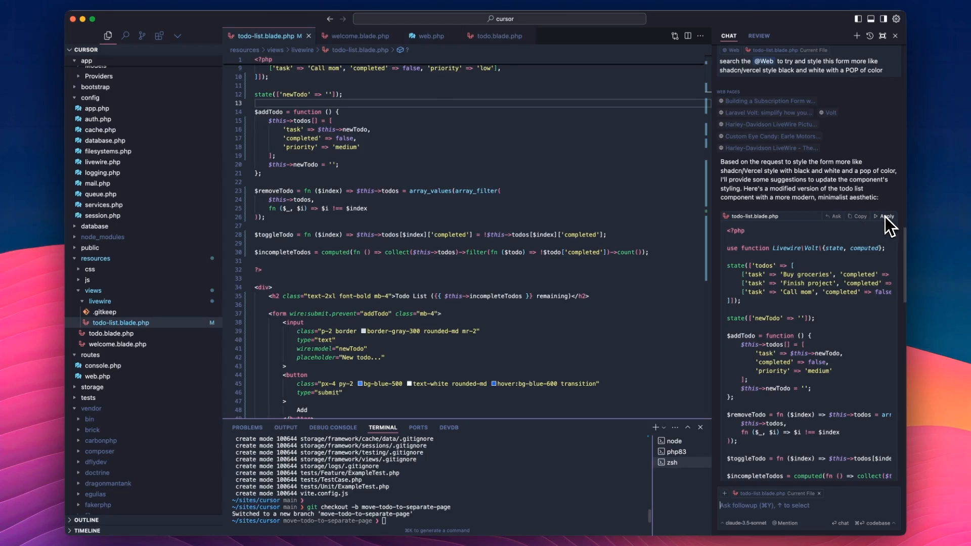
{"action": "mouse_move", "coordinate": [893, 227]}
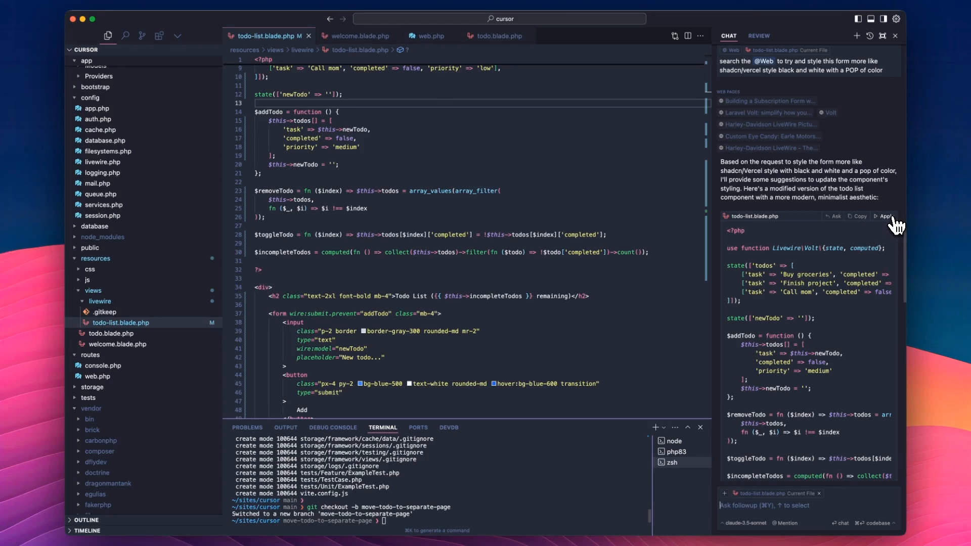
{"action": "left_click", "coordinate": [886, 216]}
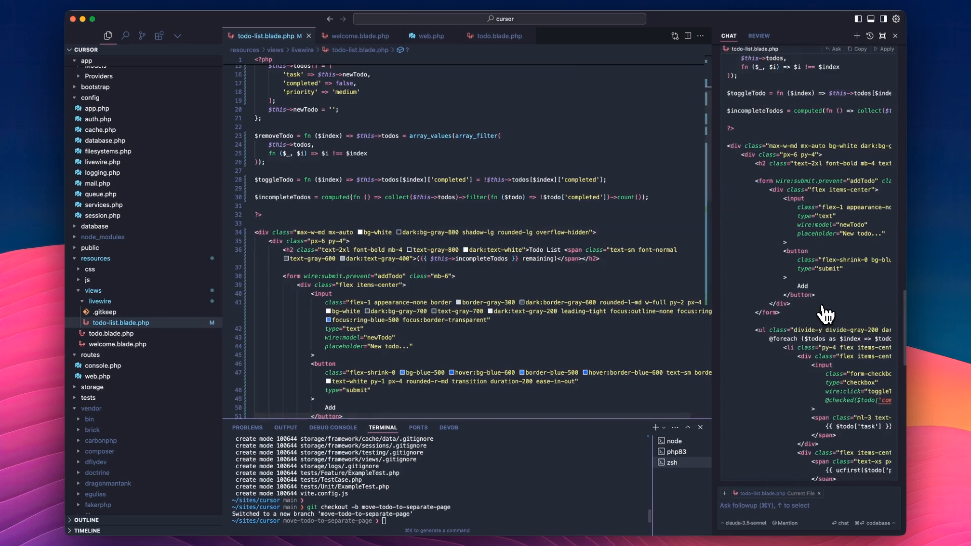
{"action": "scroll", "scroll_direction": "down", "scroll_amount": 3}
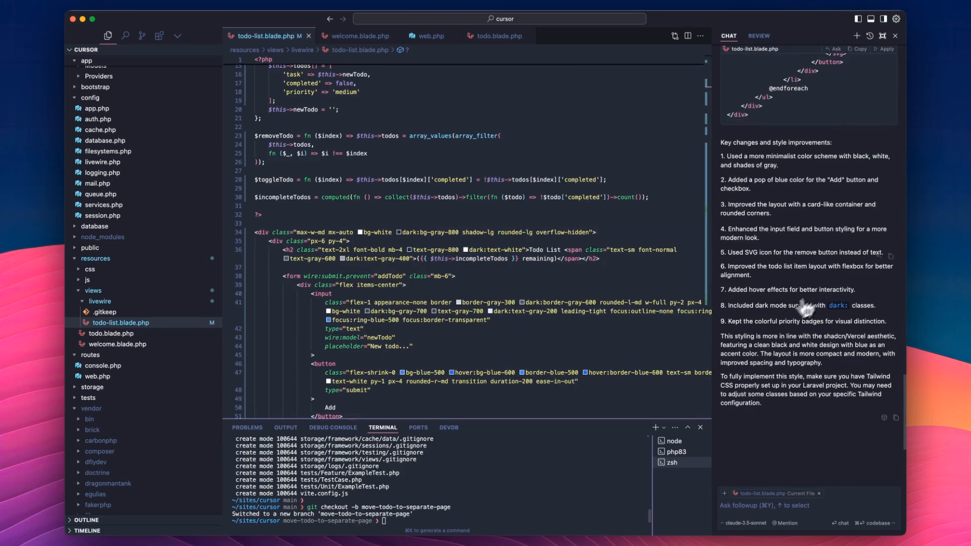
{"action": "key", "text": "cmd+tab"}
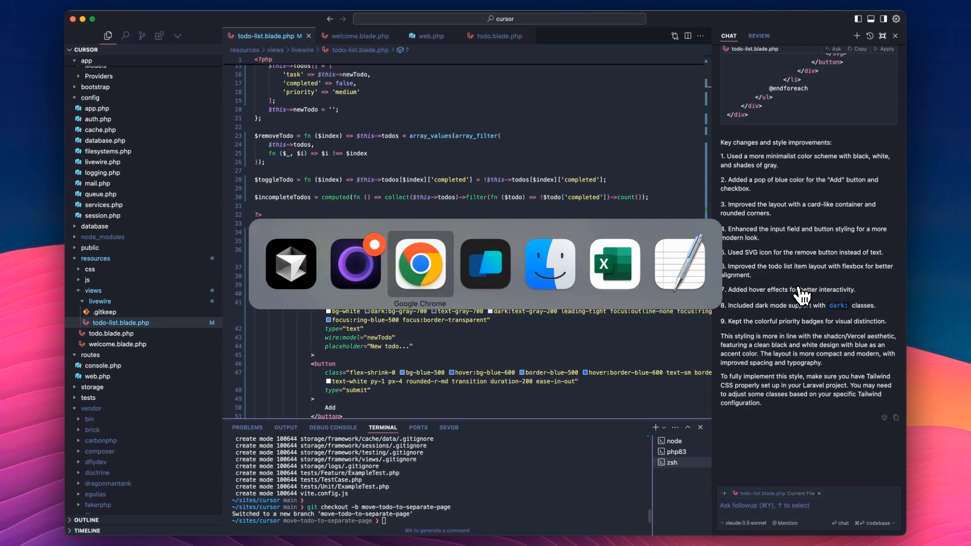
Reload /todo to see the white card with colored priority badges, then open a new tab.
{"action": "left_click", "coordinate": [420, 263]}
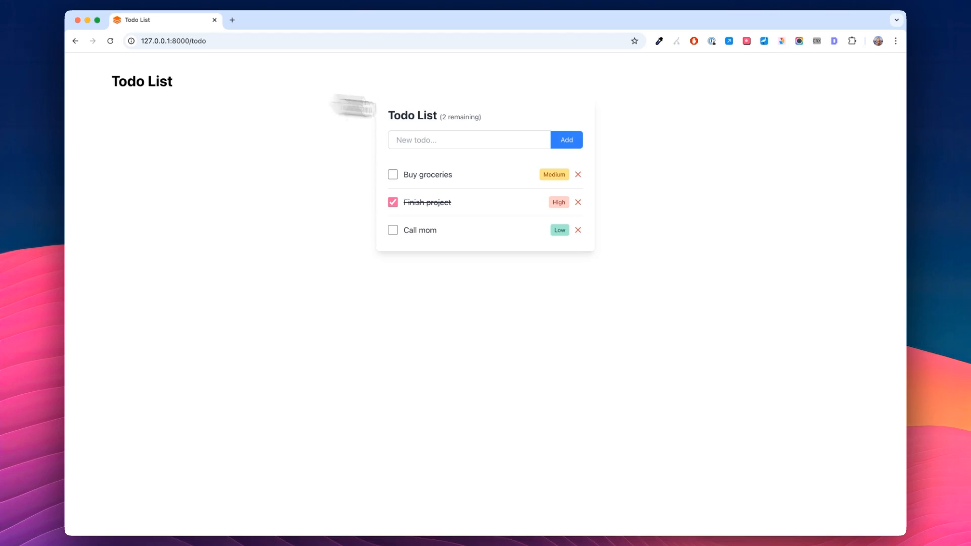
{"action": "mouse_move", "coordinate": [481, 131]}
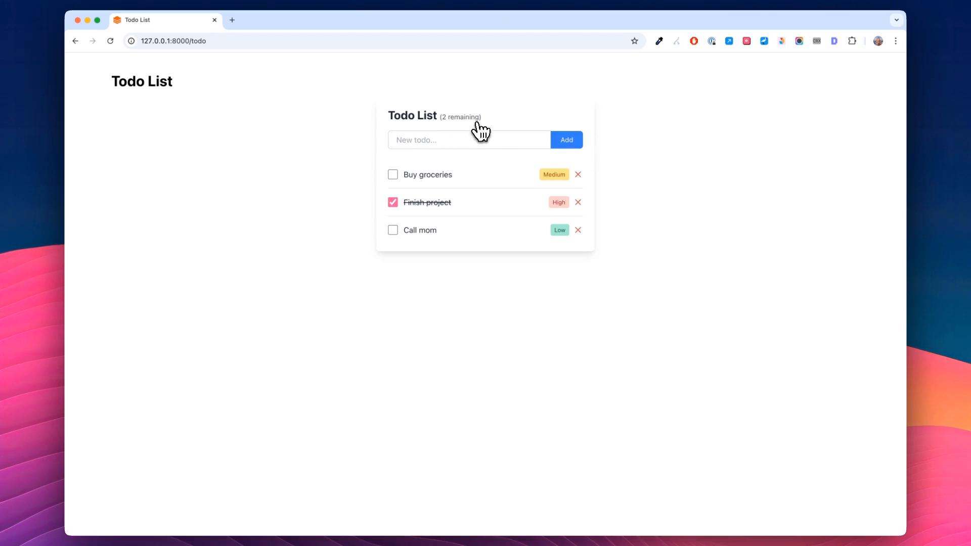
{"action": "left_click", "coordinate": [348, 20]}
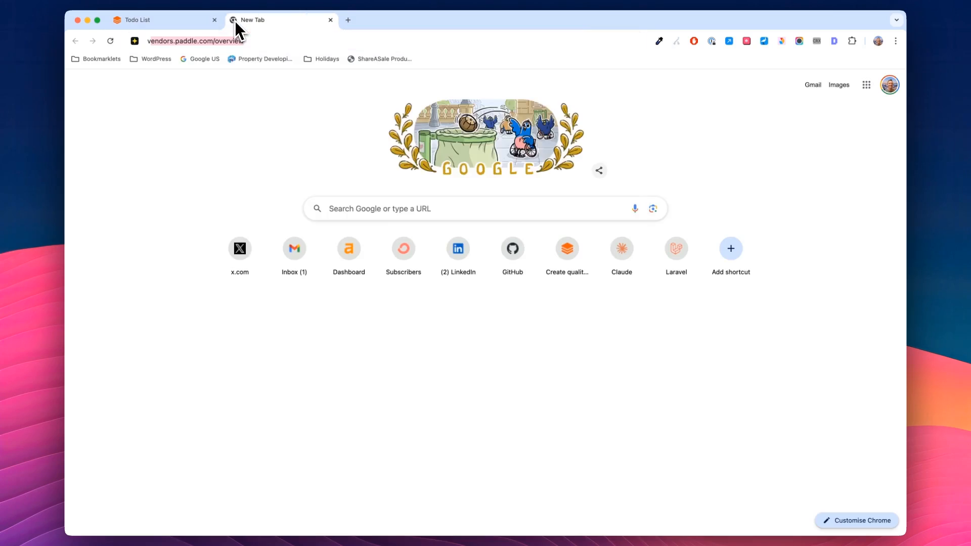
Visit the vercel.com projects dashboard for reference, then return to the Todo List tab.
{"action": "type", "text": "vercel.co"}
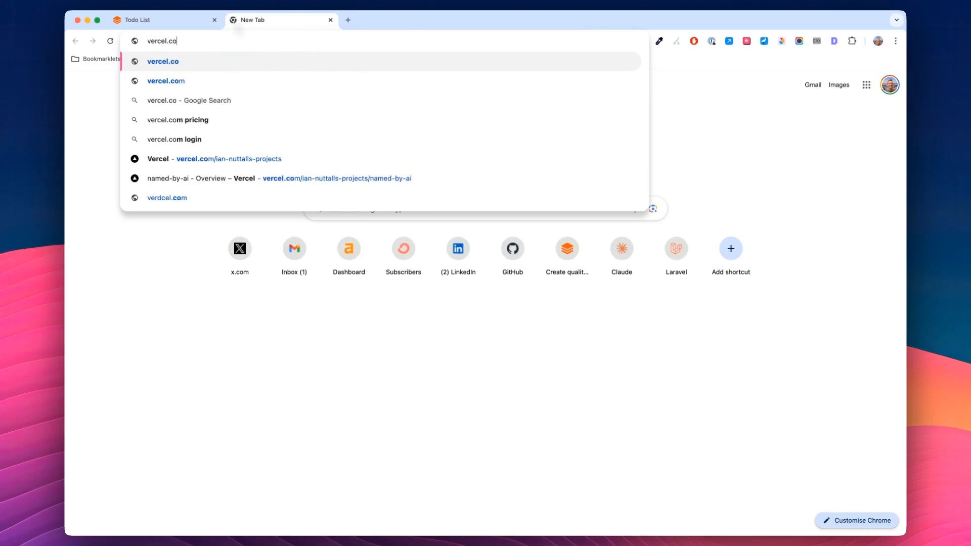
{"action": "left_click", "coordinate": [215, 158]}
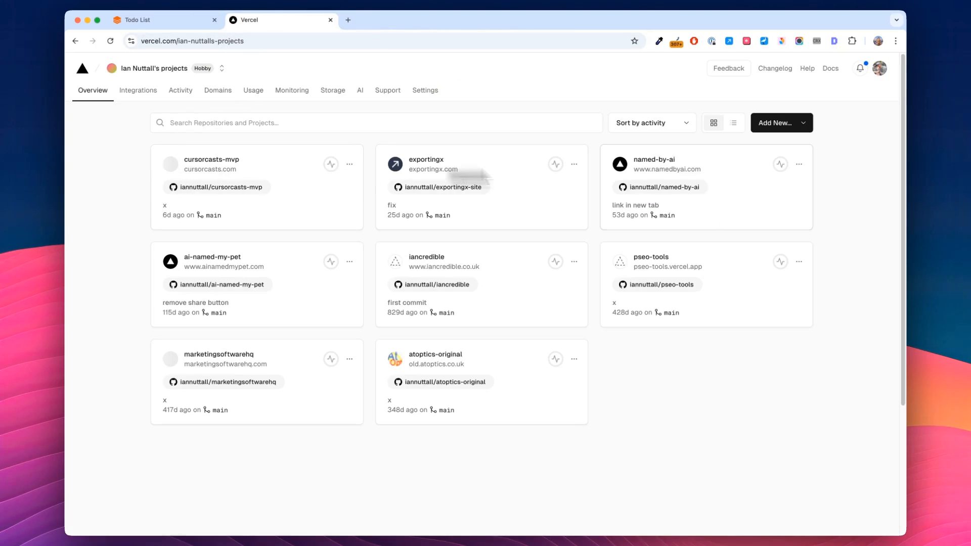
{"action": "mouse_move", "coordinate": [217, 90]}
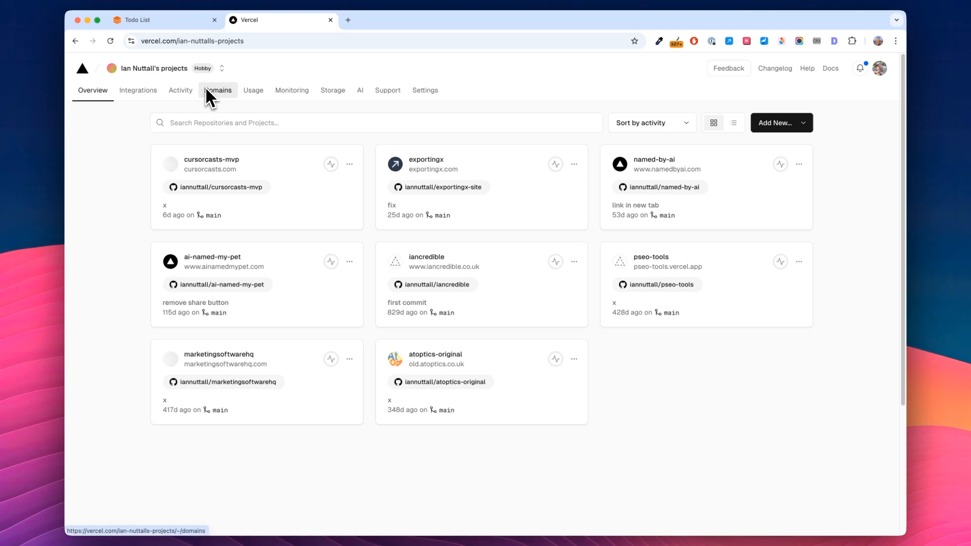
{"action": "mouse_move", "coordinate": [165, 20]}
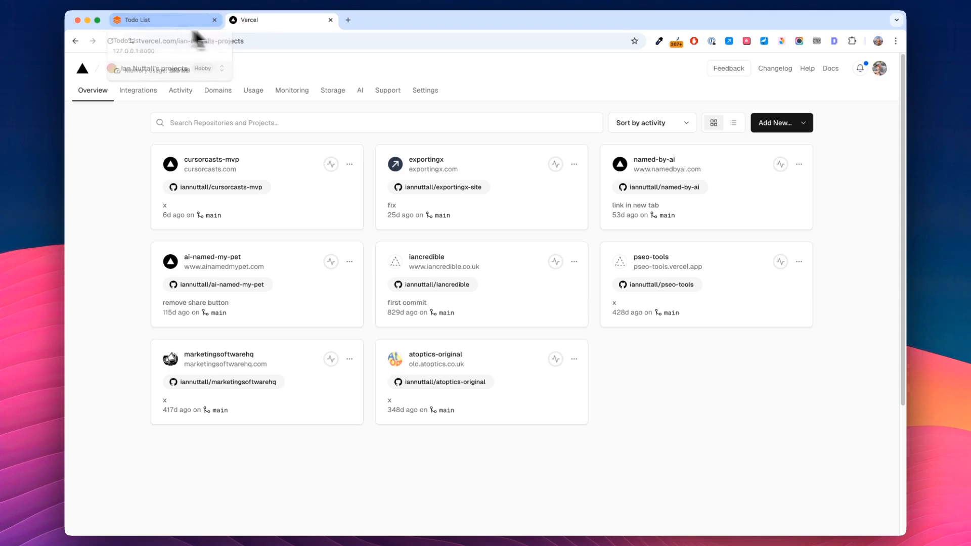
{"action": "left_click", "coordinate": [162, 20]}
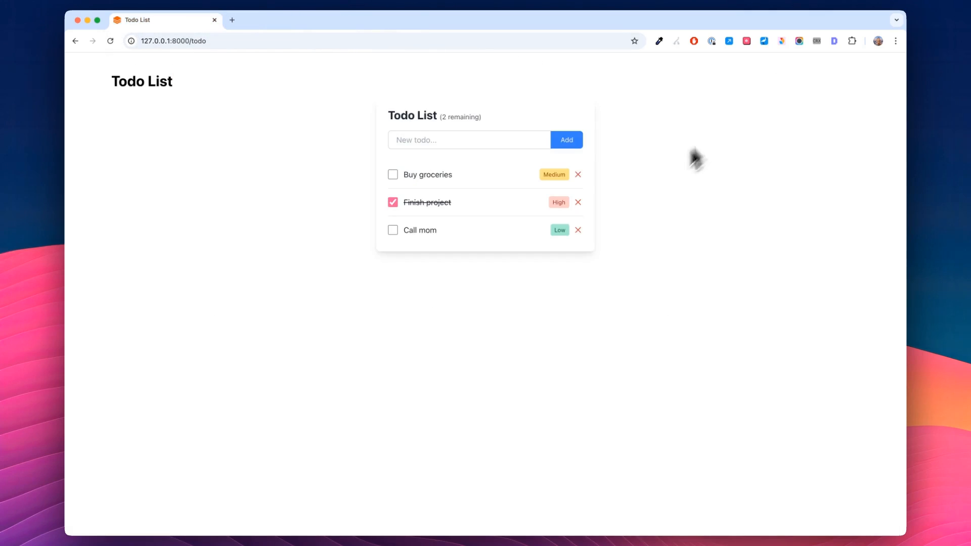
{"action": "mouse_move", "coordinate": [422, 176]}
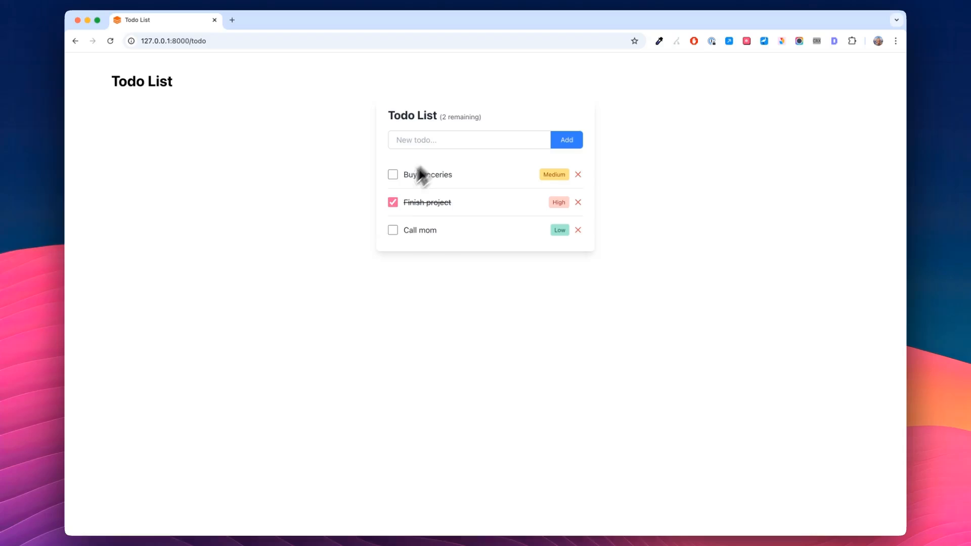
Toggle Call mom and Finish project so all tasks are unchecked, then open a new tab.
{"action": "left_click", "coordinate": [393, 230]}
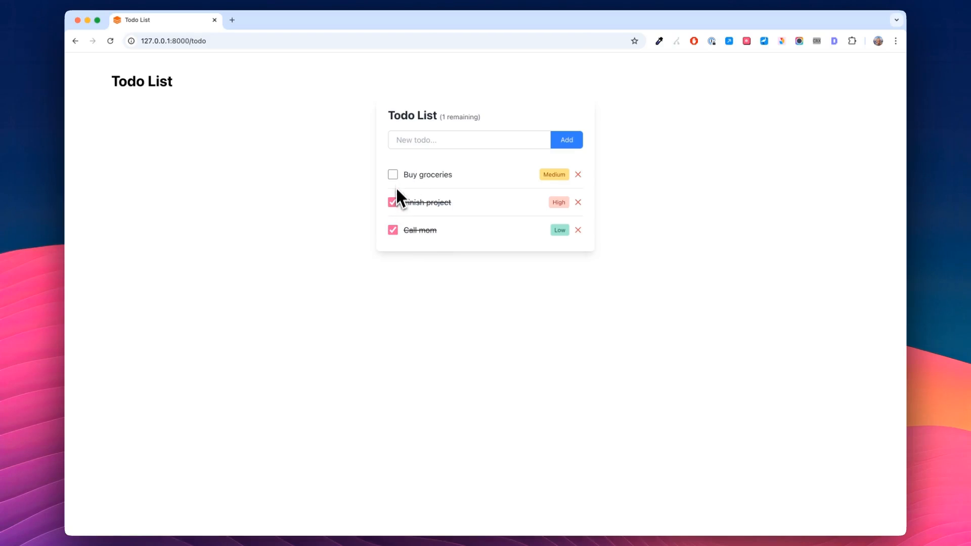
{"action": "left_click", "coordinate": [392, 174]}
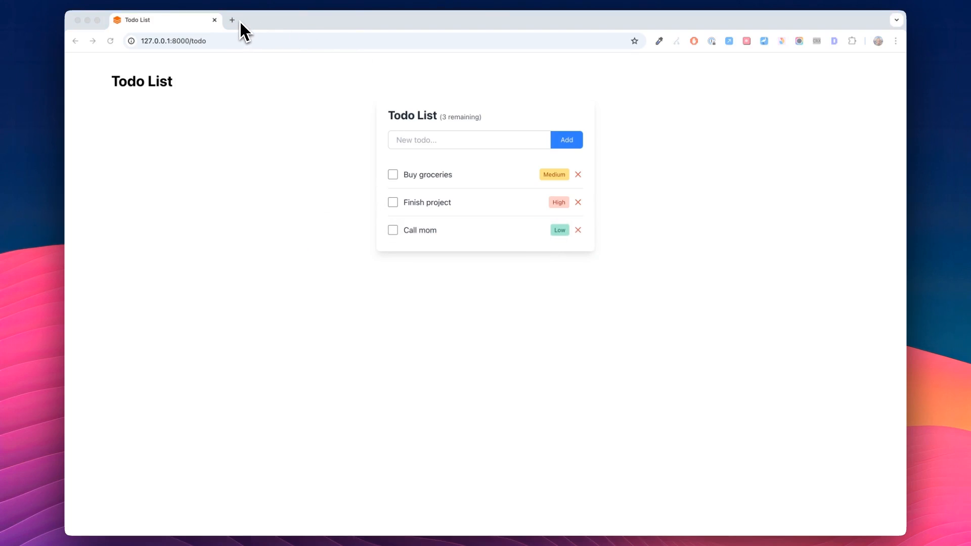
{"action": "left_click", "coordinate": [232, 19]}
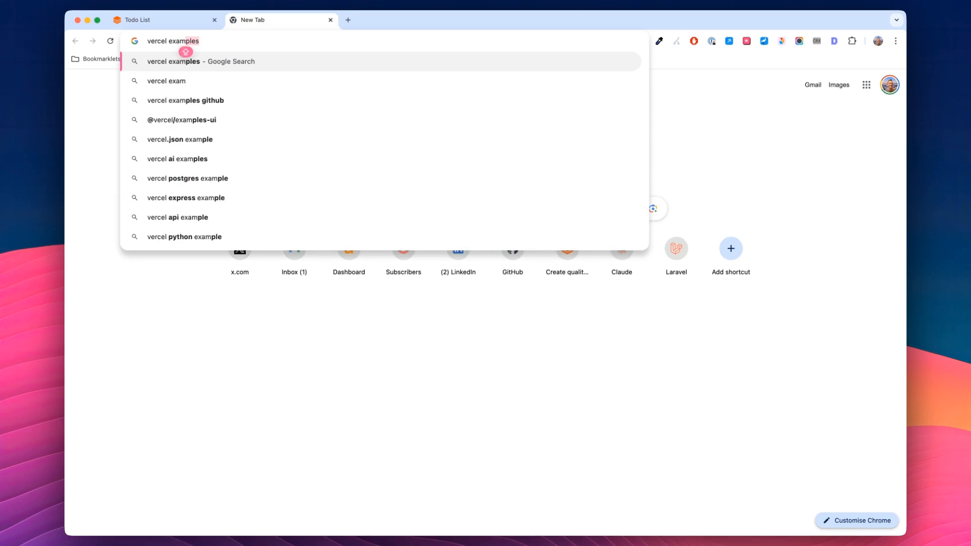
Load dub.co as a design reference, then return to the Todo List tab.
{"action": "type", "text": "dubn"}
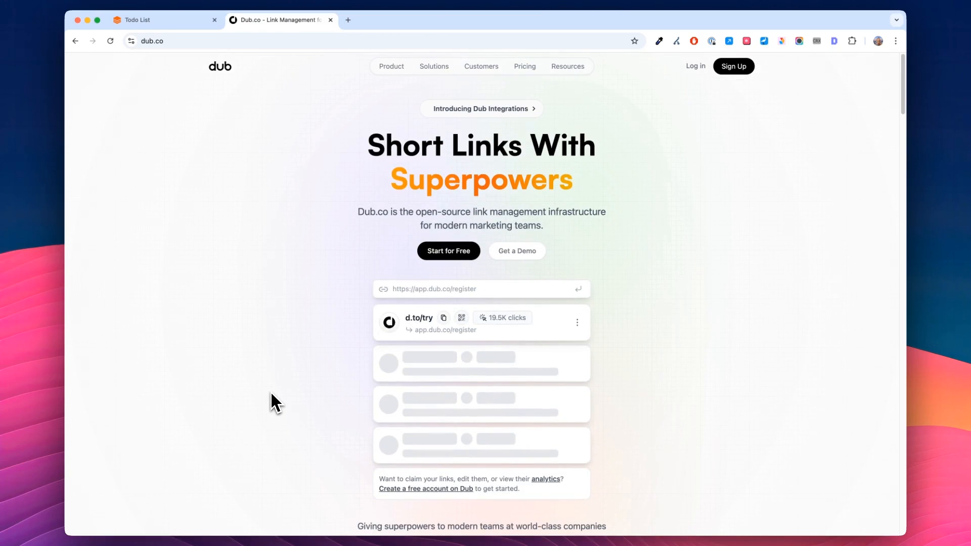
{"action": "mouse_move", "coordinate": [204, 72]}
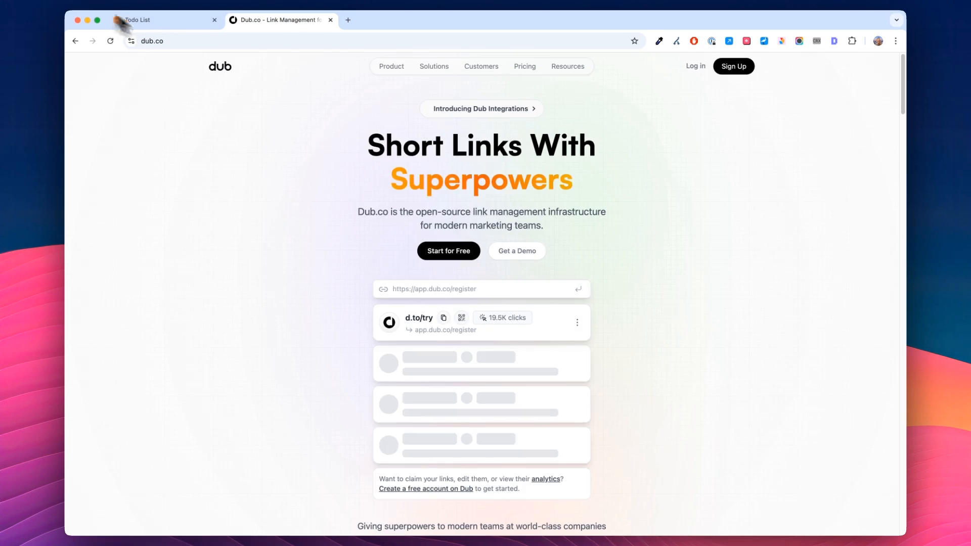
{"action": "left_click", "coordinate": [164, 20]}
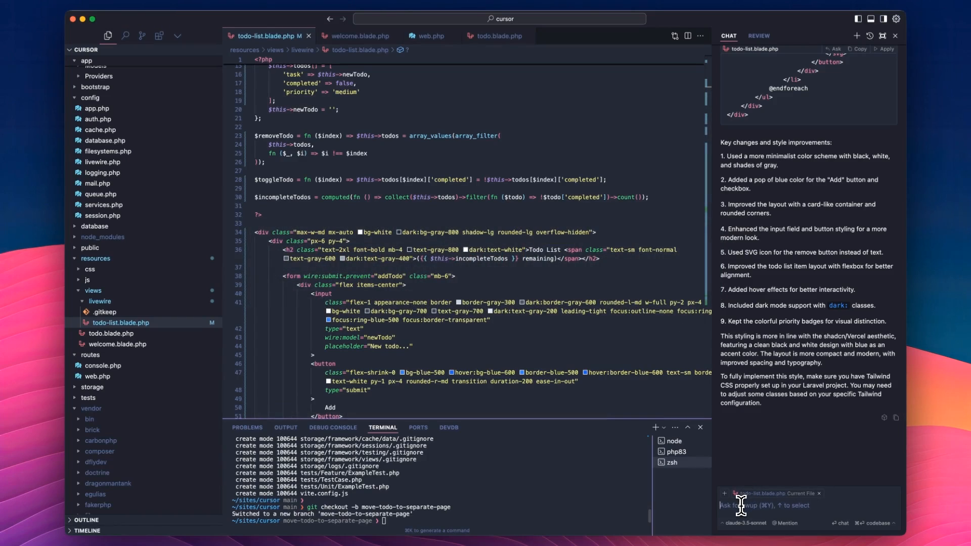
Ask chat to restyle the component with Tailwind and apply the revised todo-list.blade.php code.
{"action": "type", "text": "Can you try and"}
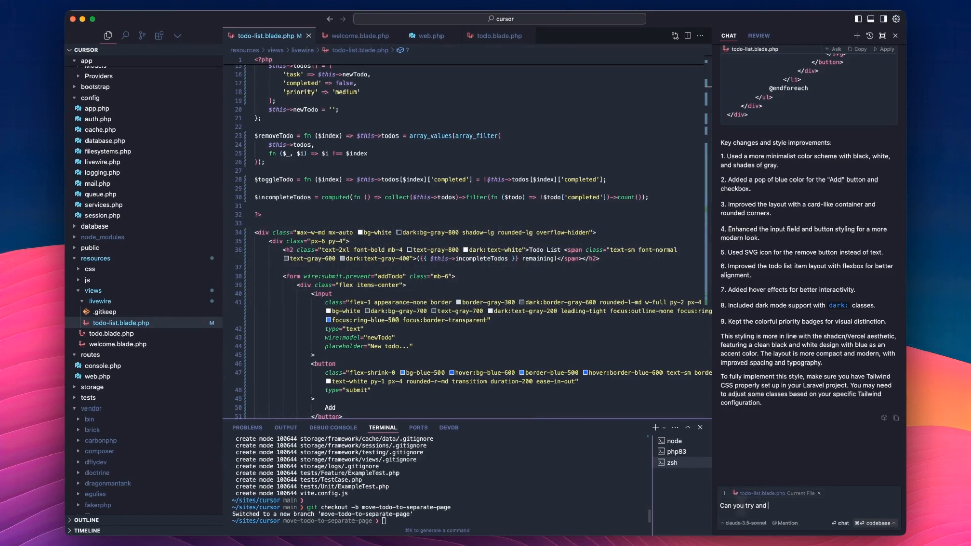
{"action": "type", "text": "use tailwind to style it more like this:"}
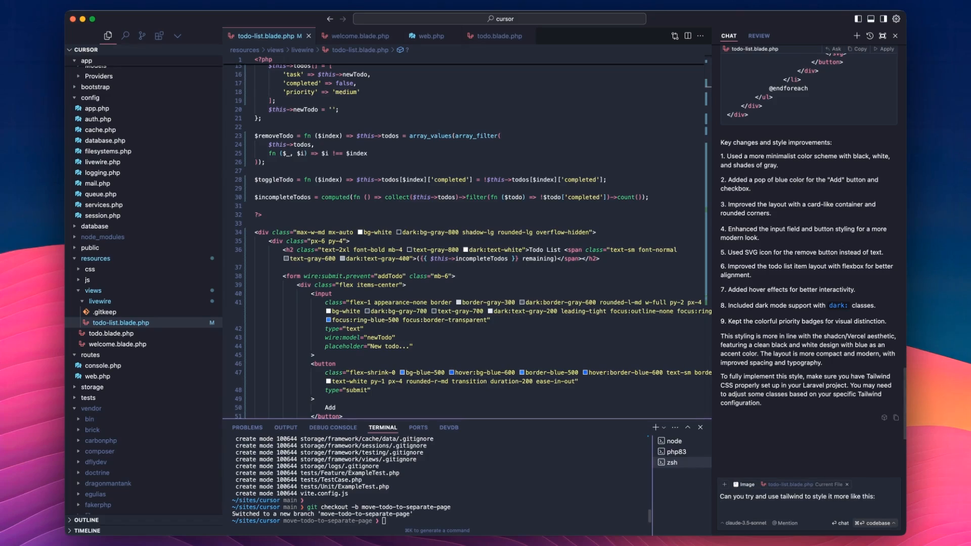
{"action": "mouse_move", "coordinate": [735, 484]}
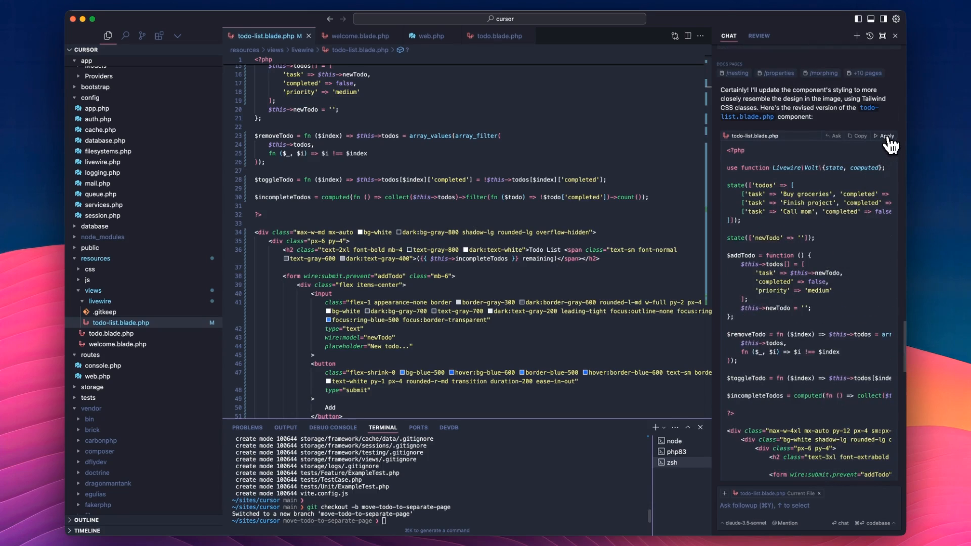
{"action": "left_click", "coordinate": [886, 135]}
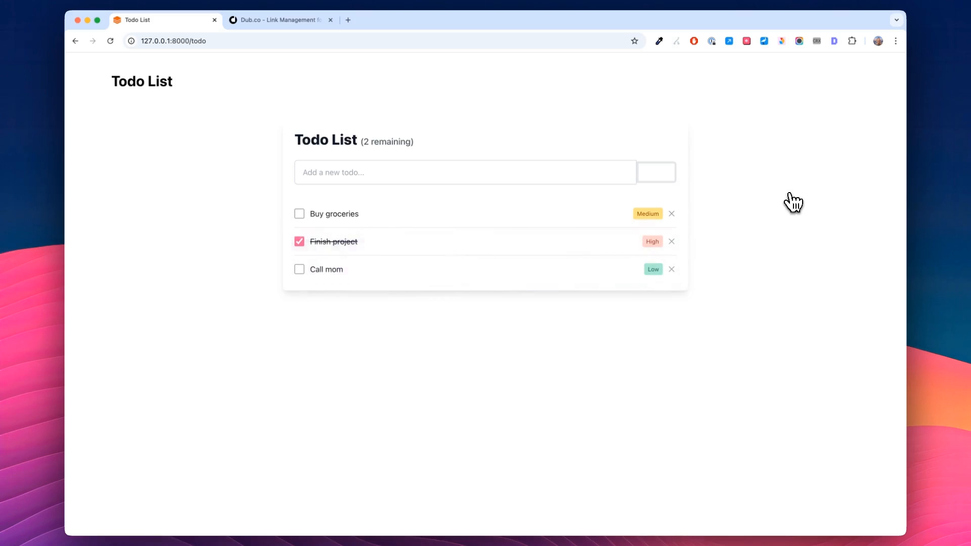
{"action": "mouse_move", "coordinate": [581, 285]}
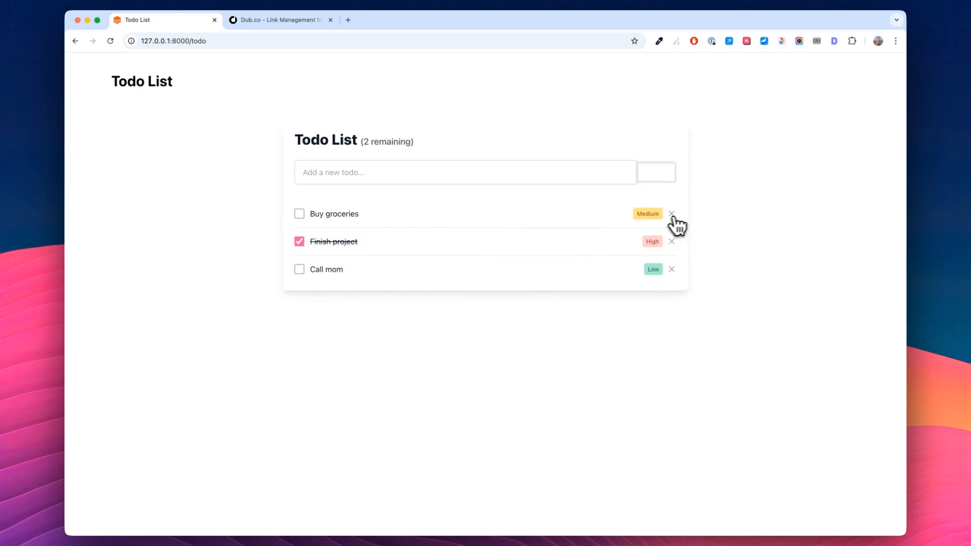
{"action": "mouse_move", "coordinate": [265, 110]}
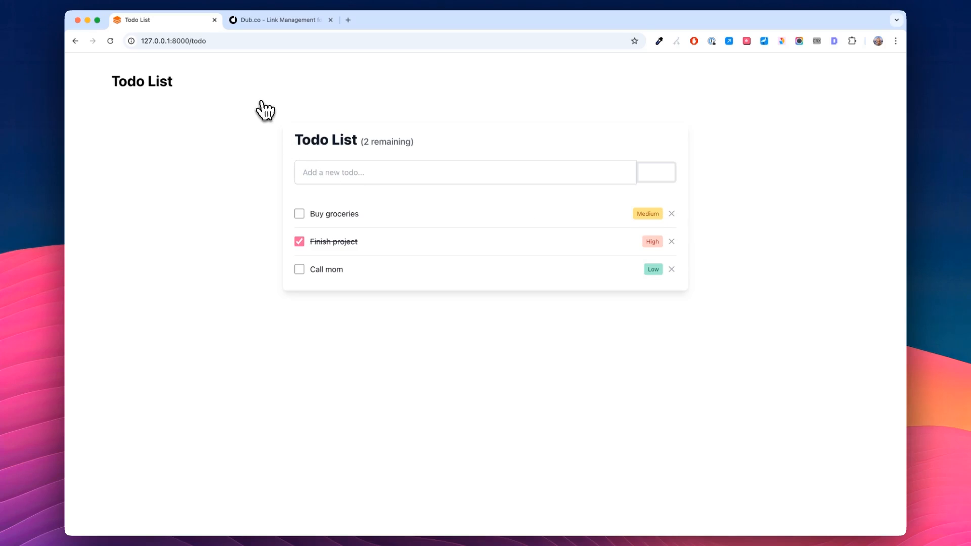
{"action": "mouse_move", "coordinate": [623, 465]}
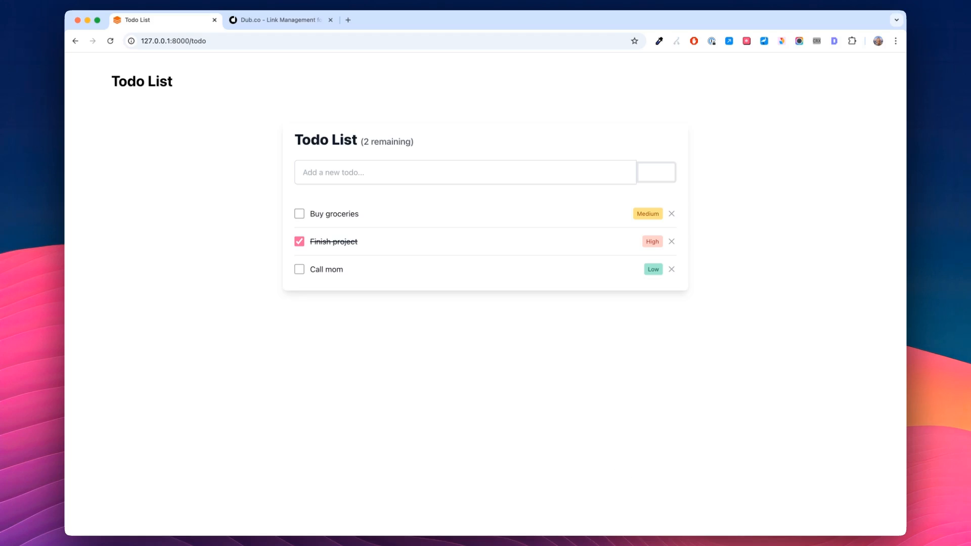
{"action": "mouse_move", "coordinate": [407, 202]}
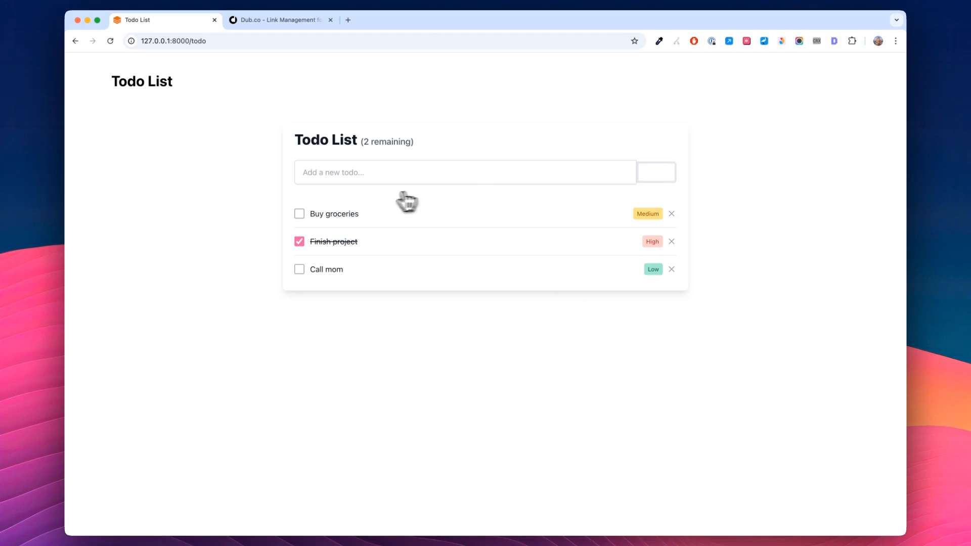
{"action": "mouse_move", "coordinate": [268, 224]}
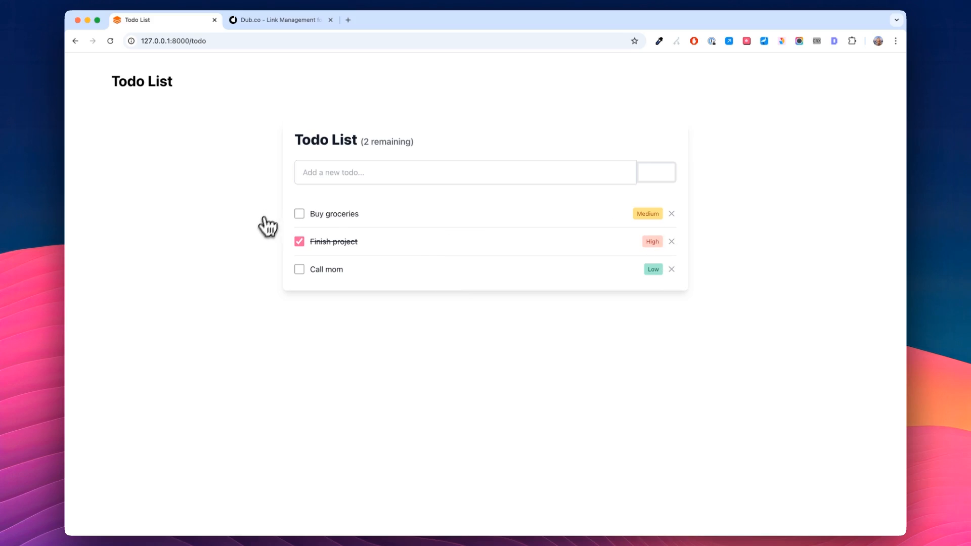
{"action": "mouse_move", "coordinate": [259, 241]}
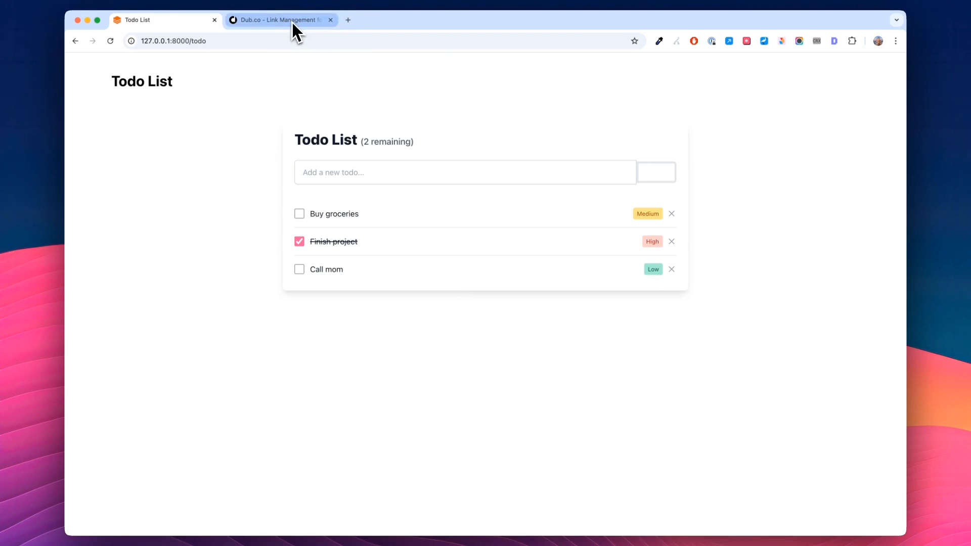
Open Dub.co's Changelog page from its footer as a design reference.
{"action": "left_click", "coordinate": [279, 19]}
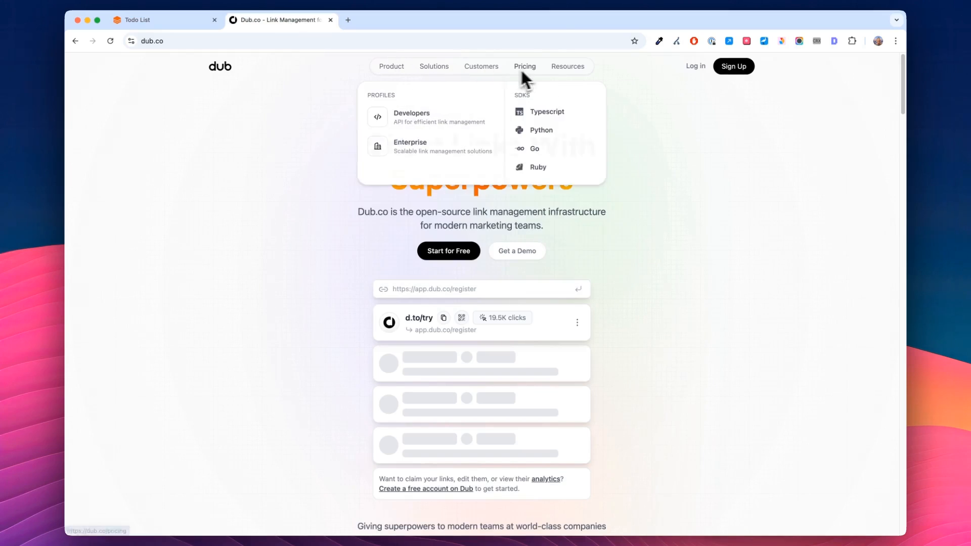
{"action": "scroll", "scroll_direction": "down", "scroll_amount": 3}
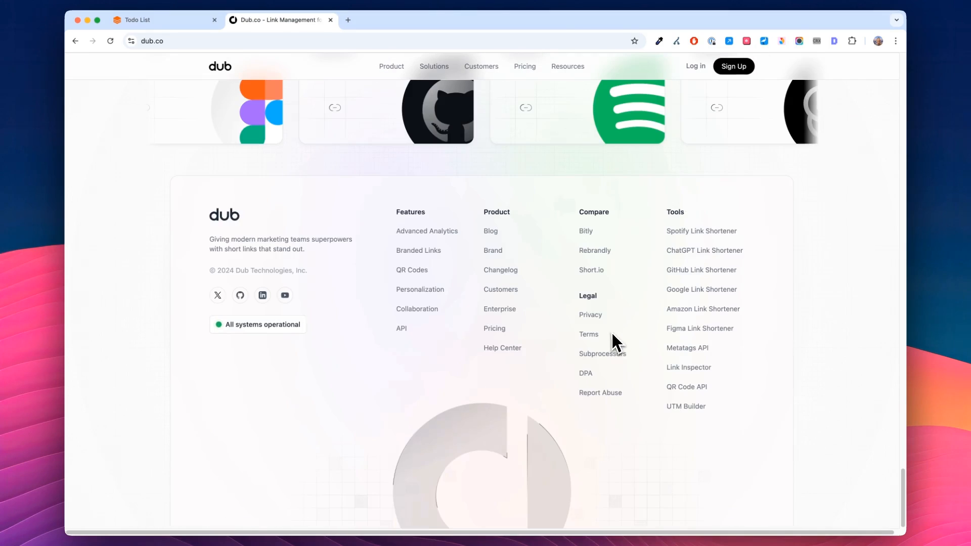
{"action": "mouse_move", "coordinate": [692, 238]}
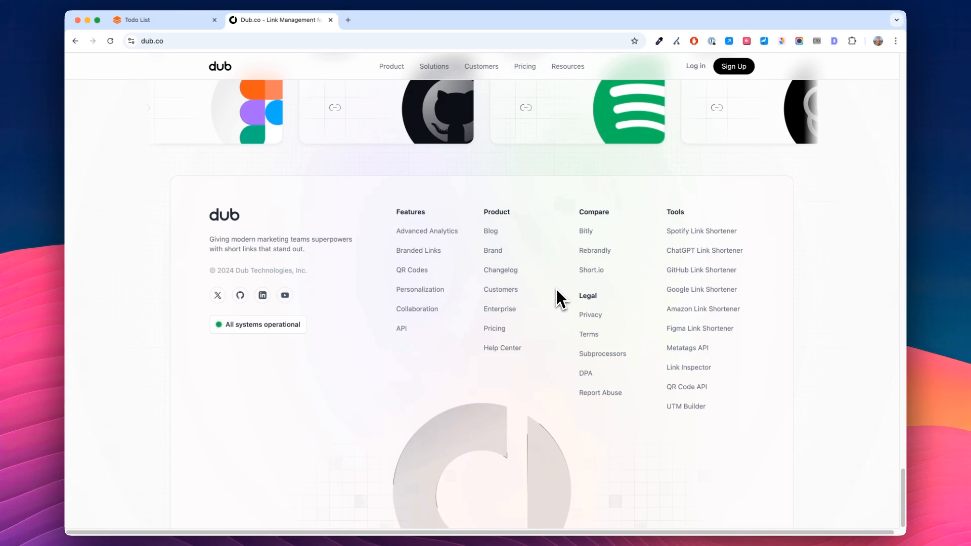
{"action": "mouse_move", "coordinate": [505, 245]}
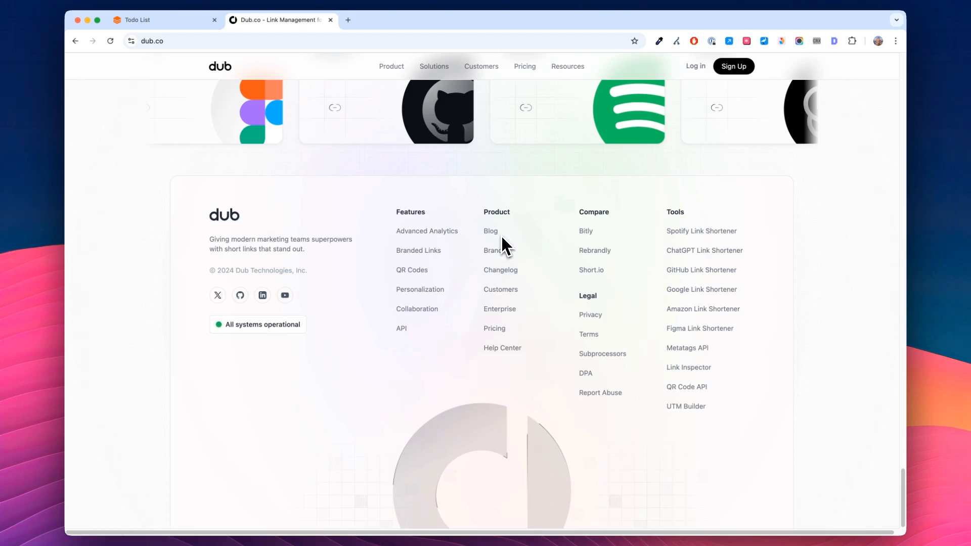
{"action": "mouse_move", "coordinate": [500, 270]}
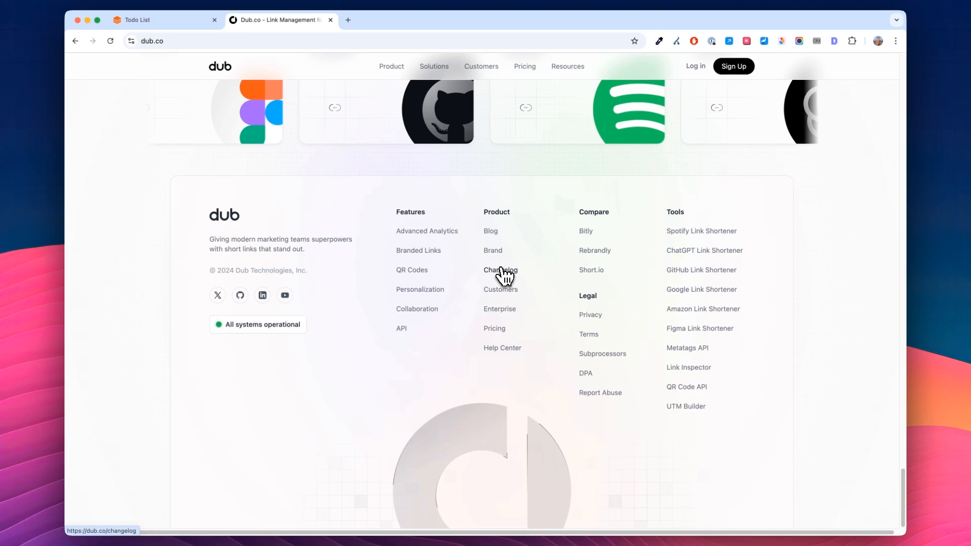
{"action": "left_click", "coordinate": [500, 273]}
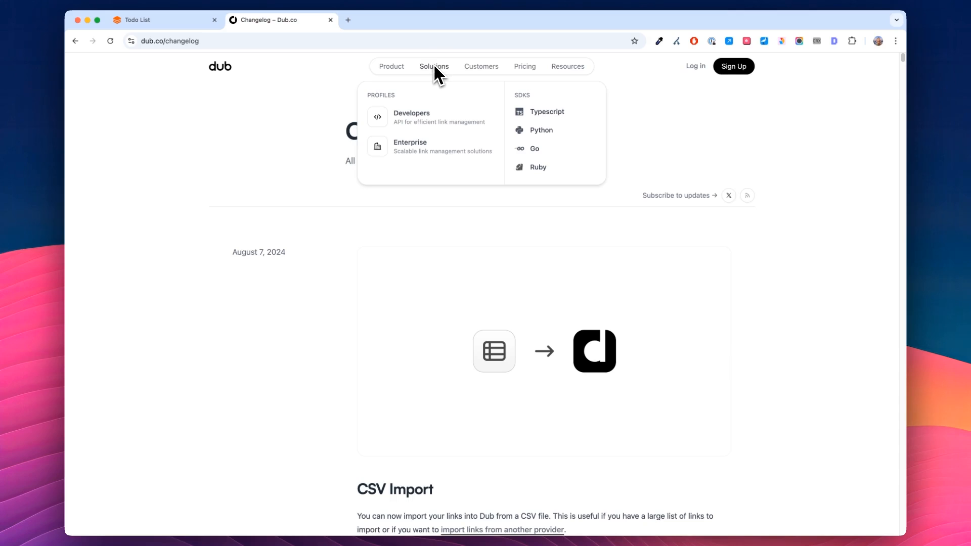
{"action": "mouse_move", "coordinate": [391, 66]}
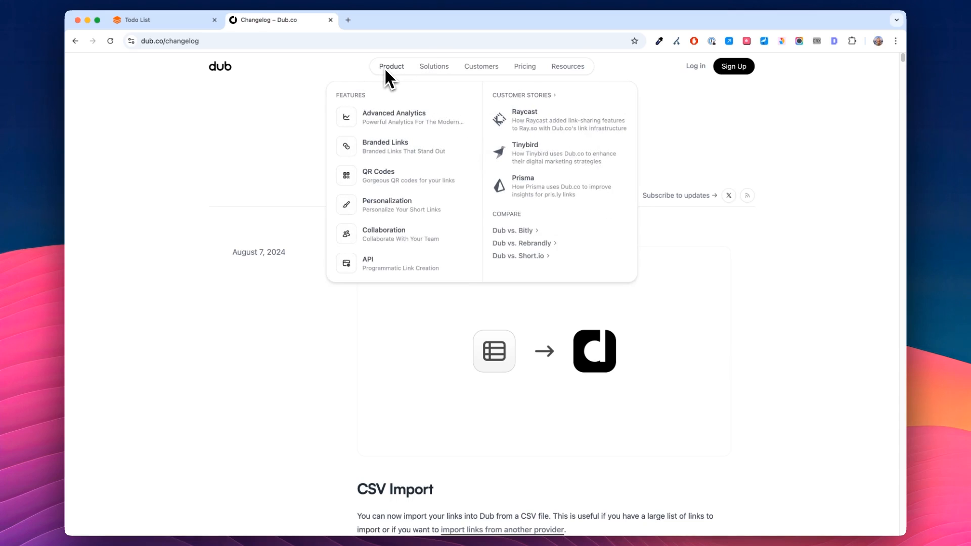
{"action": "mouse_move", "coordinate": [514, 230]}
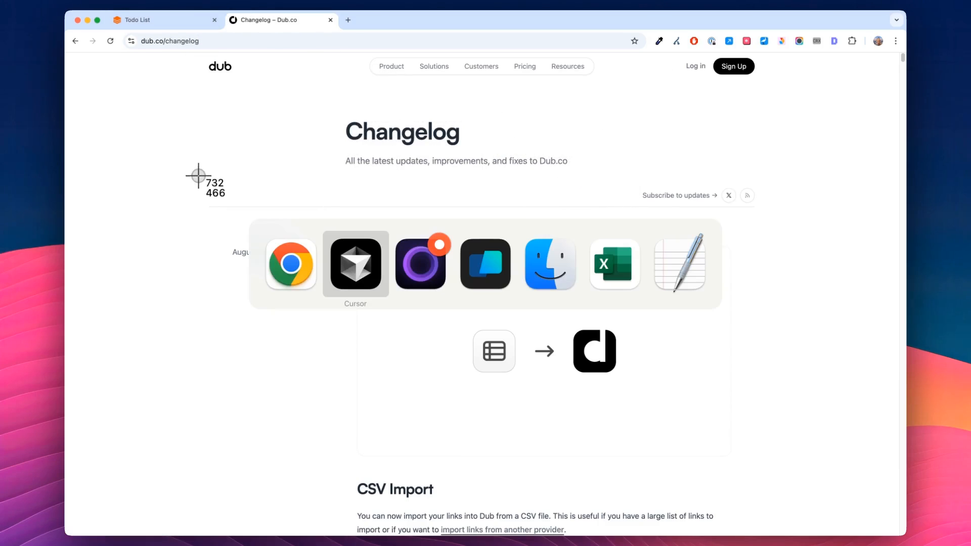
Ask Cursor chat to make the todo list more minimal, black and white with greys.
{"action": "left_click", "coordinate": [355, 263]}
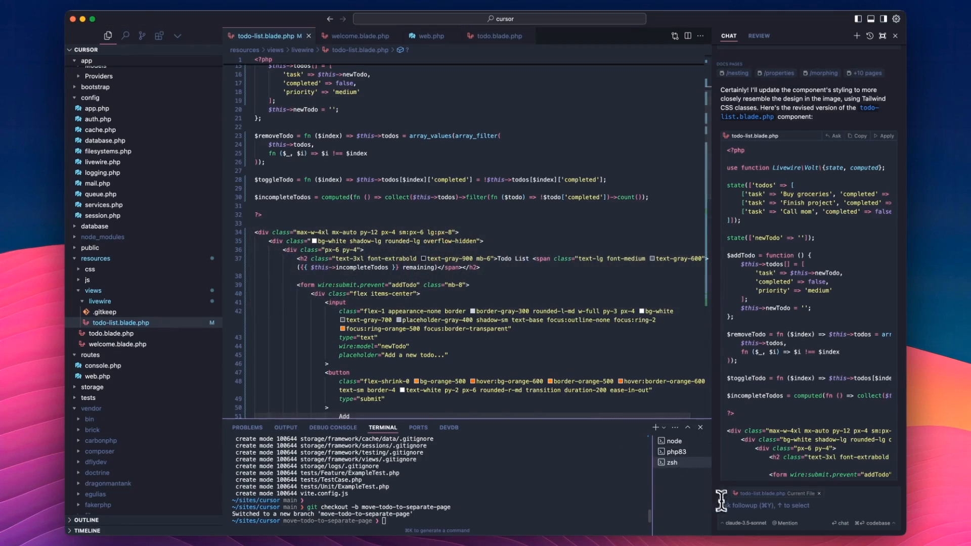
{"action": "type", "text": "you make i"}
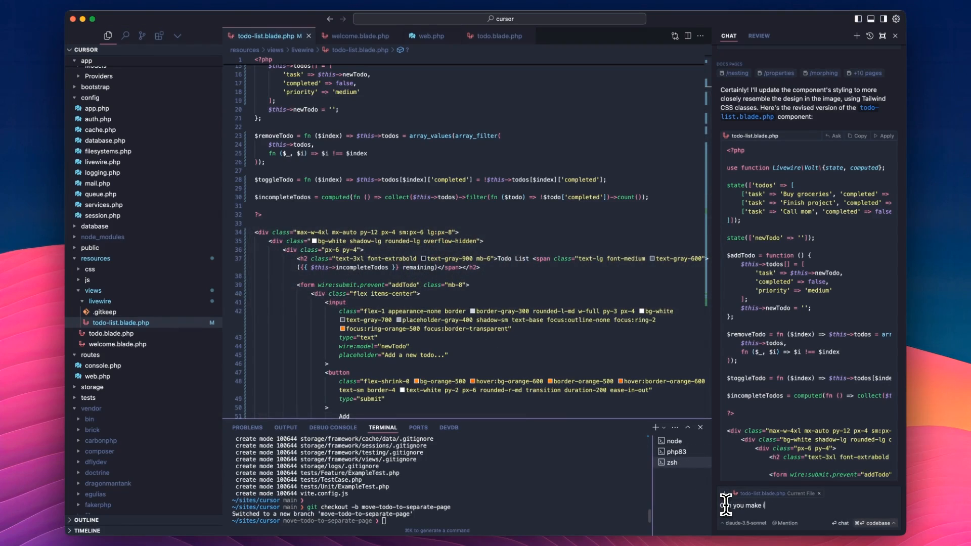
{"action": "type", "text": "Can you make it more minimal"}
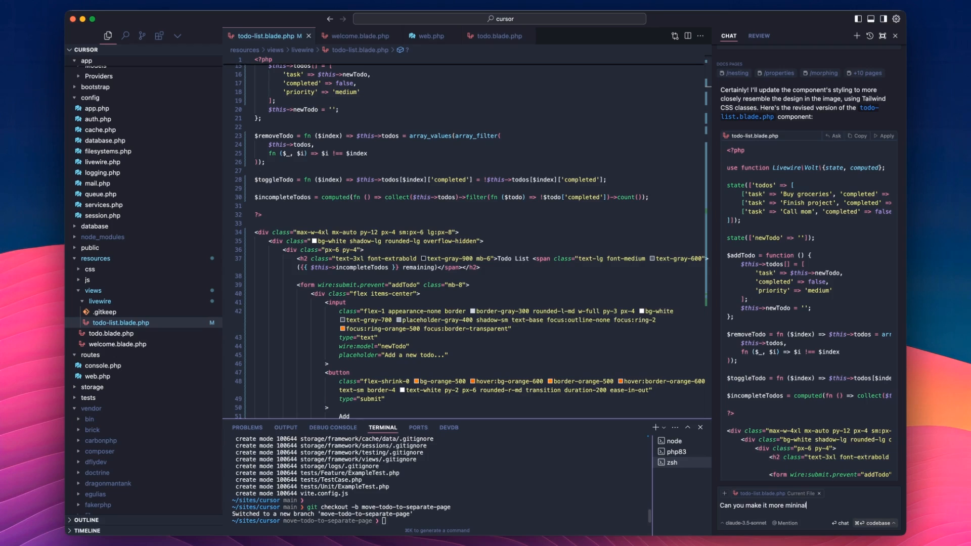
{"action": "type", "text": ", blo"}
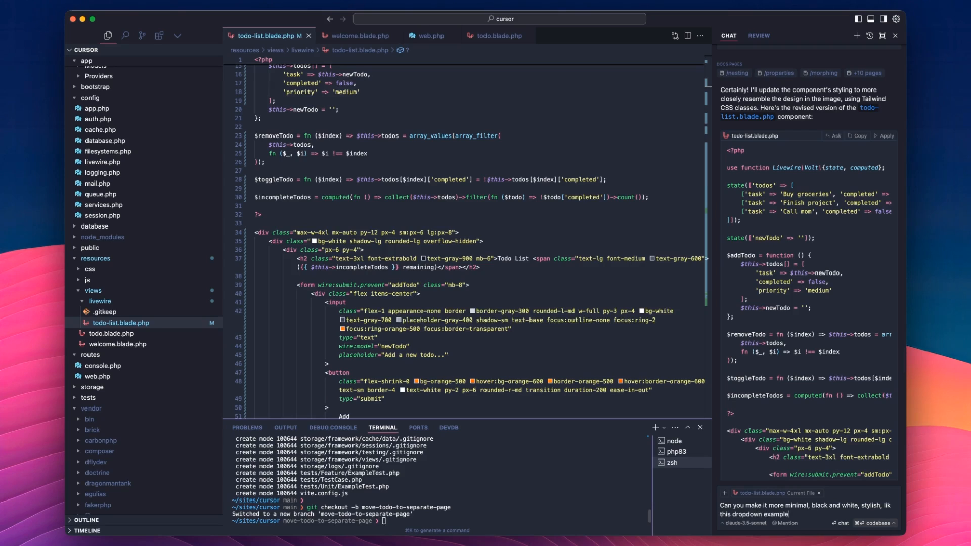
{"action": "type", "text": "with greys"}
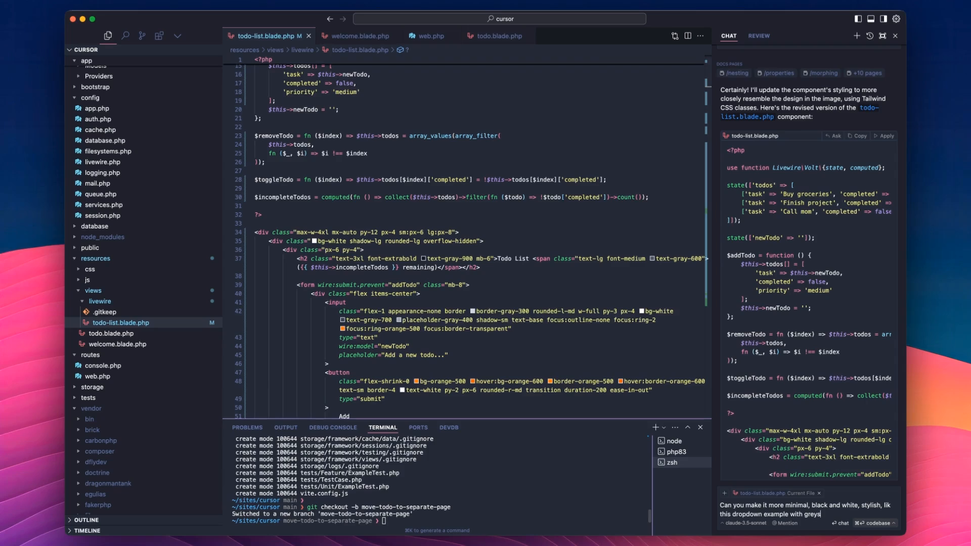
{"action": "type", "text": "and"}
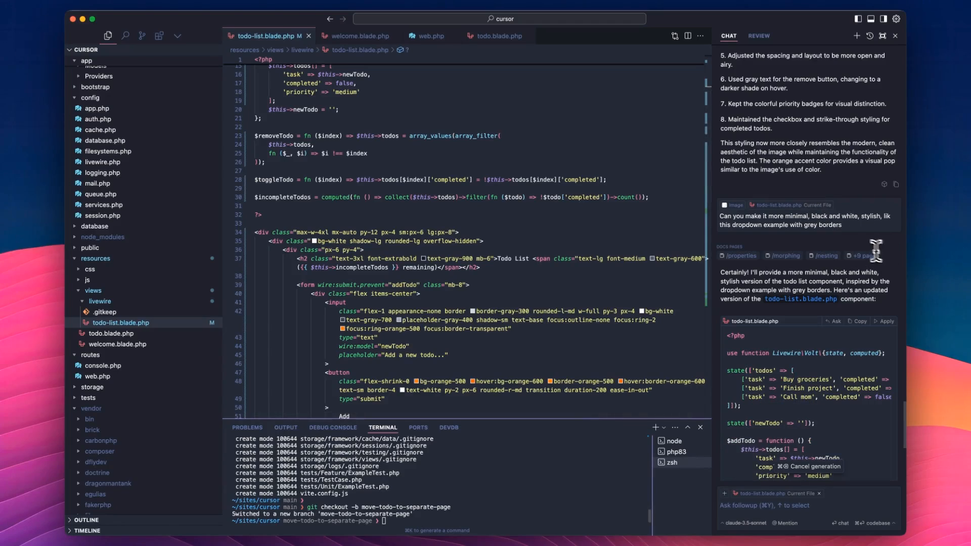
{"action": "scroll", "scroll_direction": "down", "scroll_amount": 3}
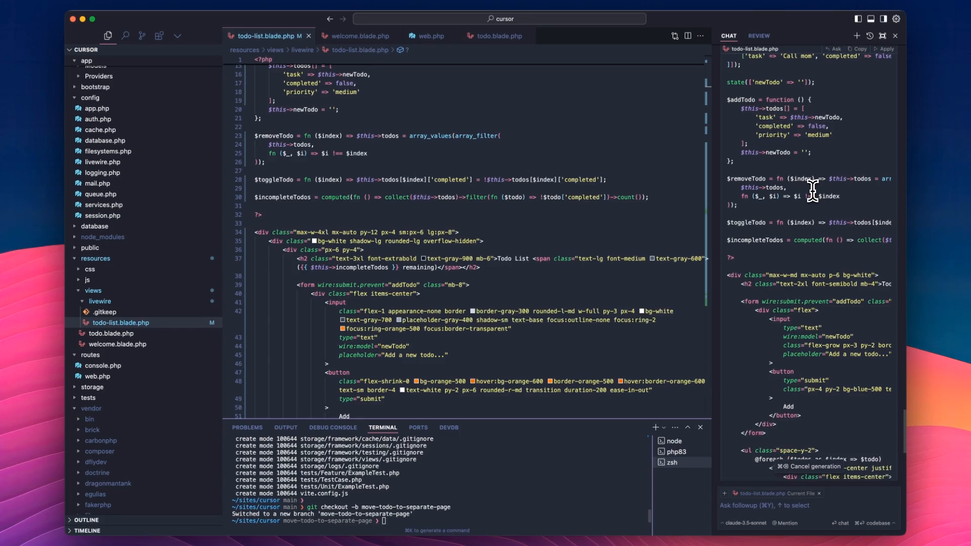
{"action": "mouse_move", "coordinate": [803, 388]}
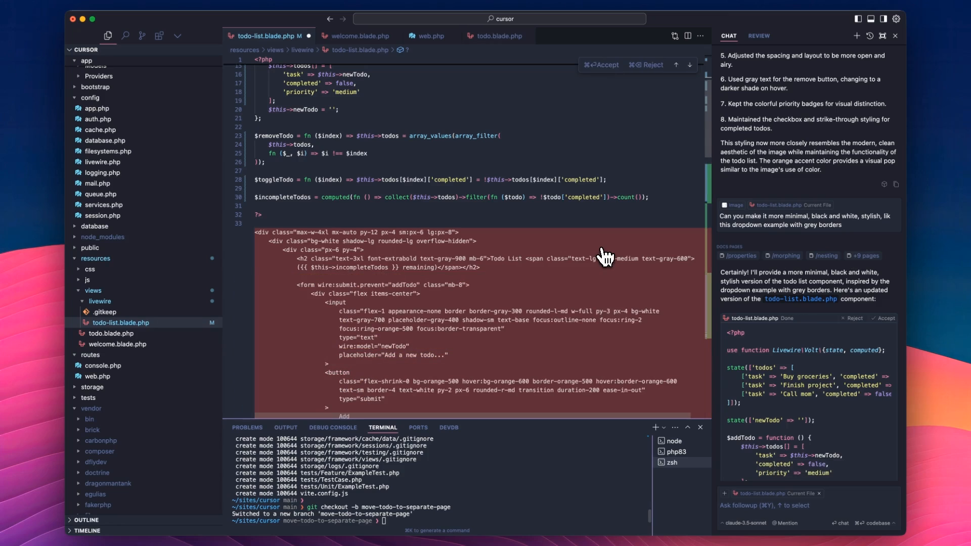
Accept the minimal restyle and compare the Todo List with Dub's changelog.
{"action": "left_click", "coordinate": [604, 65]}
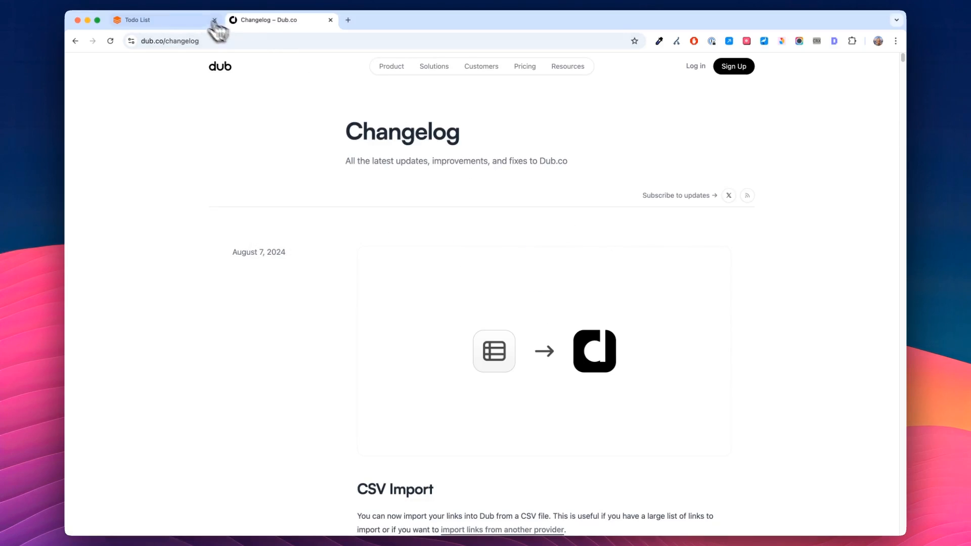
{"action": "left_click", "coordinate": [158, 19]}
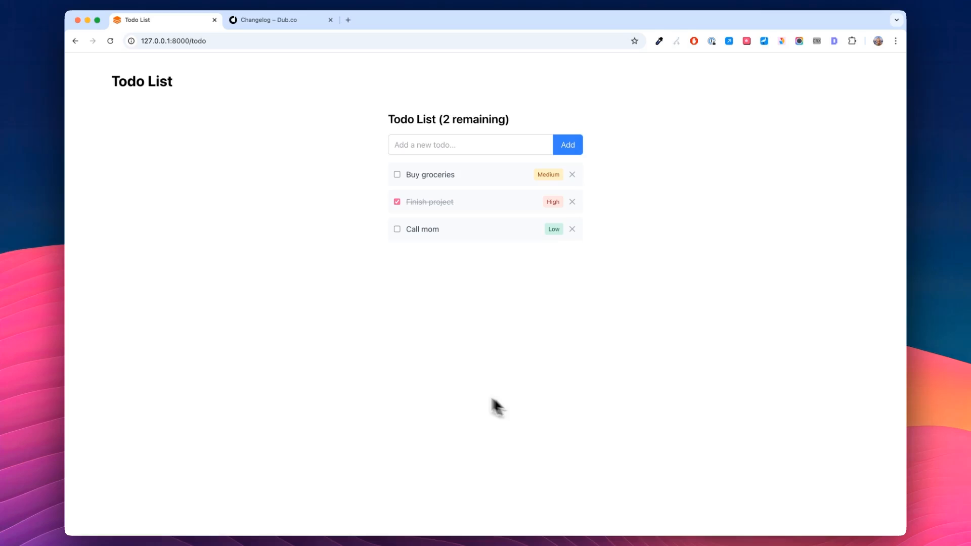
{"action": "mouse_move", "coordinate": [571, 179]}
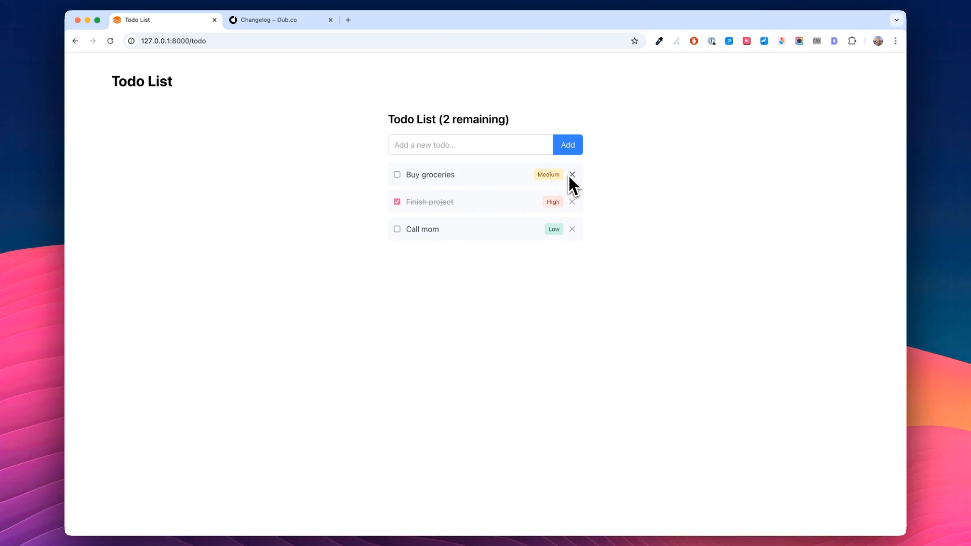
{"action": "mouse_move", "coordinate": [383, 353]}
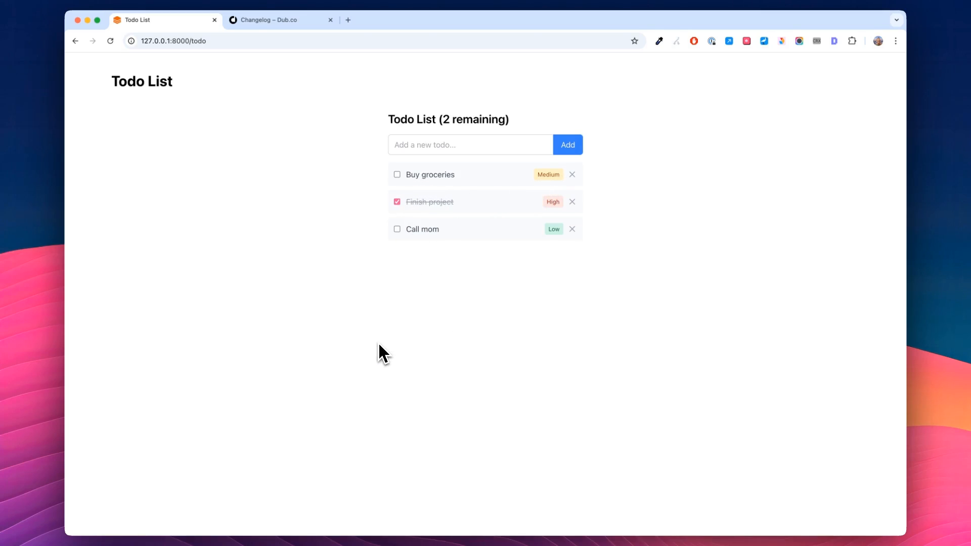
{"action": "left_click", "coordinate": [275, 20]}
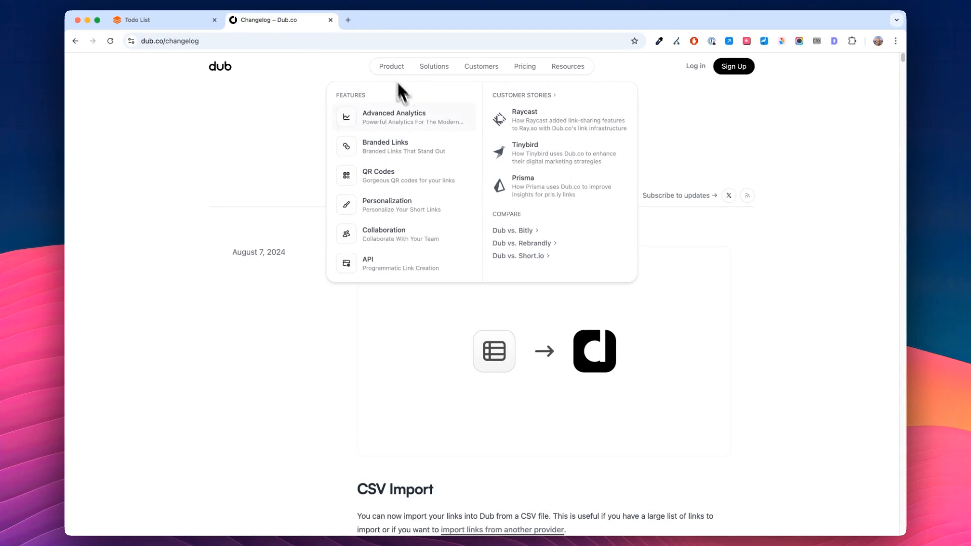
Add a 'yell' todo to the Todo List, bringing it to 3 remaining.
{"action": "left_click", "coordinate": [164, 19]}
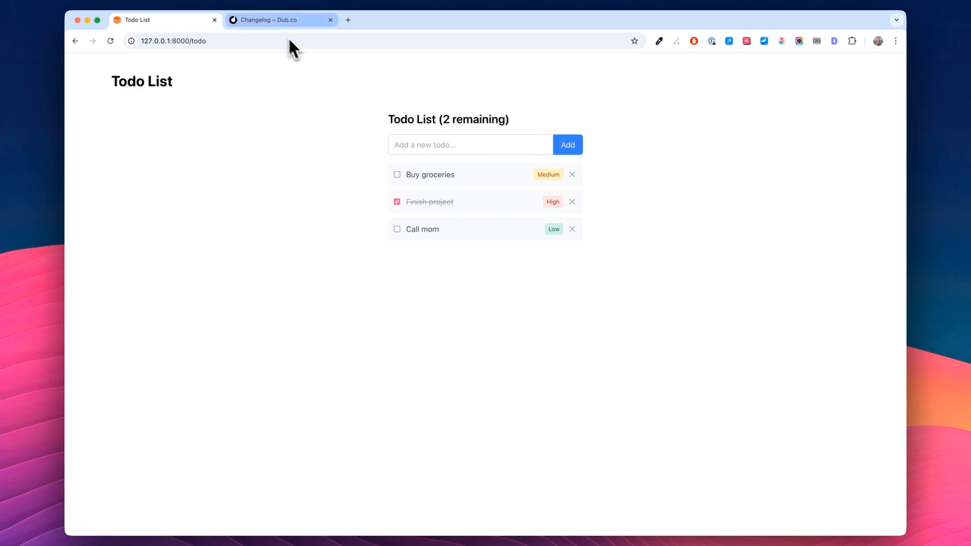
{"action": "left_click", "coordinate": [281, 19]}
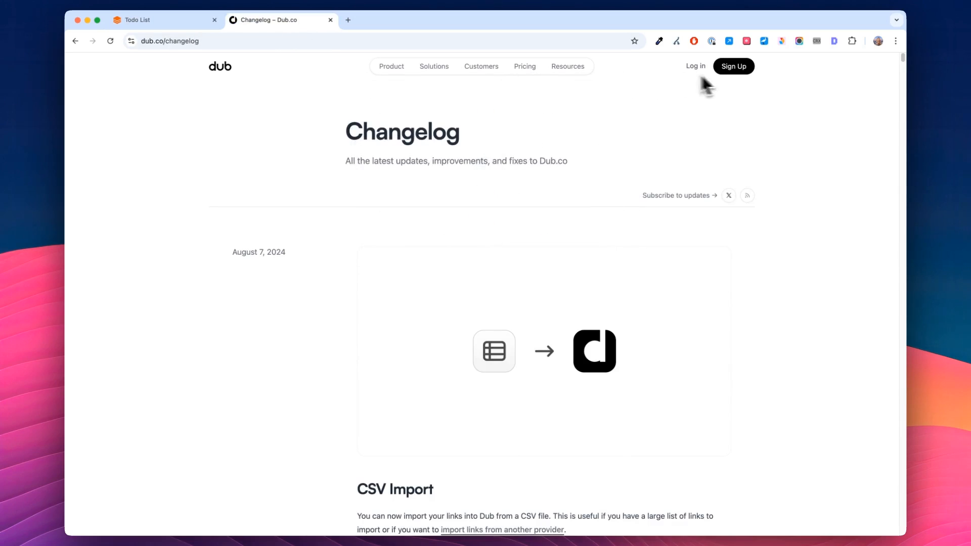
{"action": "left_click", "coordinate": [164, 19]}
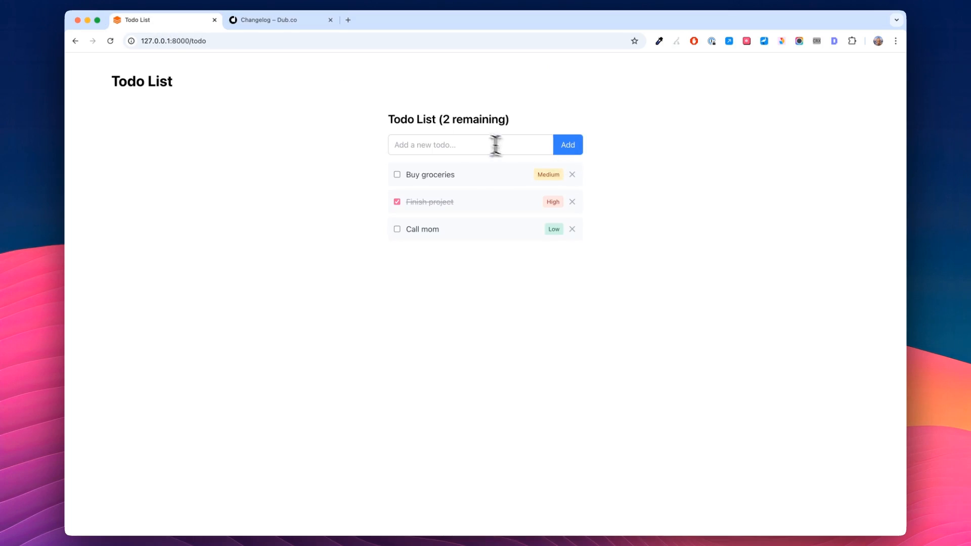
{"action": "type", "text": "yell"}
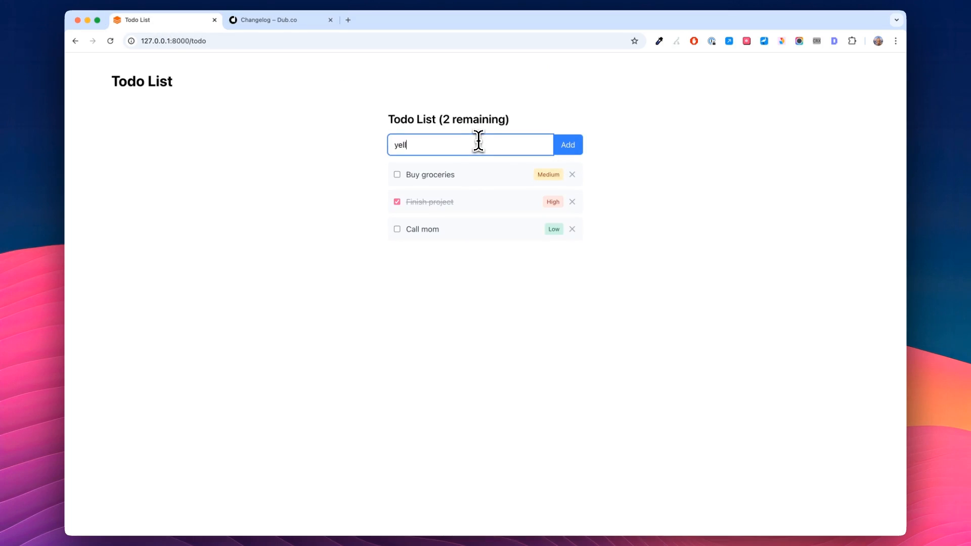
{"action": "left_click", "coordinate": [567, 145]}
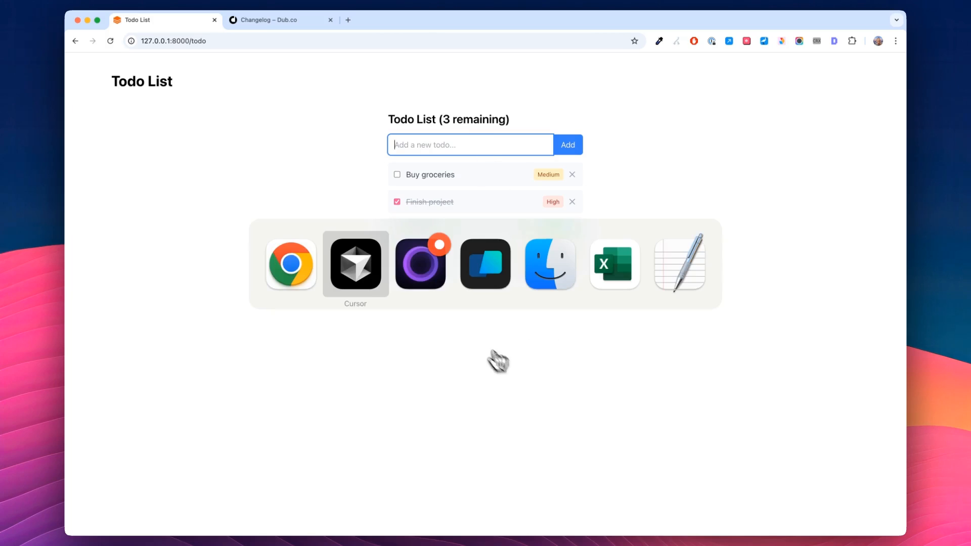
Ask Cursor to make the priority editable and apply the returned todo-list code.
{"action": "left_click", "coordinate": [355, 264]}
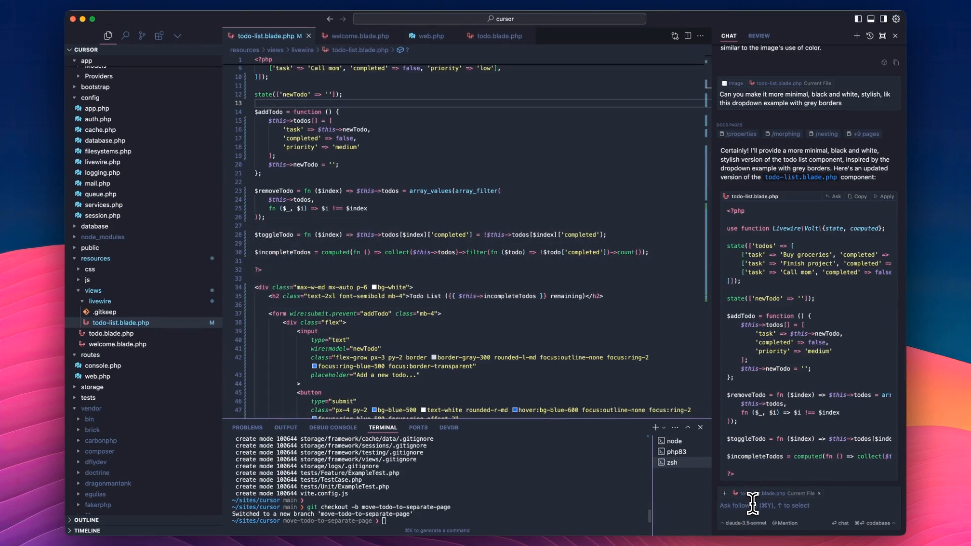
{"action": "type", "text": "can you make the"}
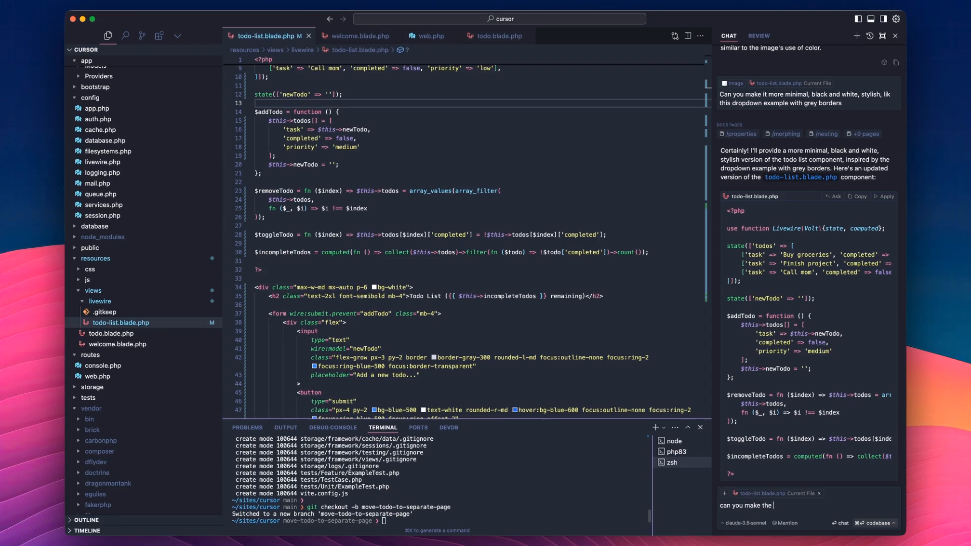
{"action": "type", "text": "priorty"}
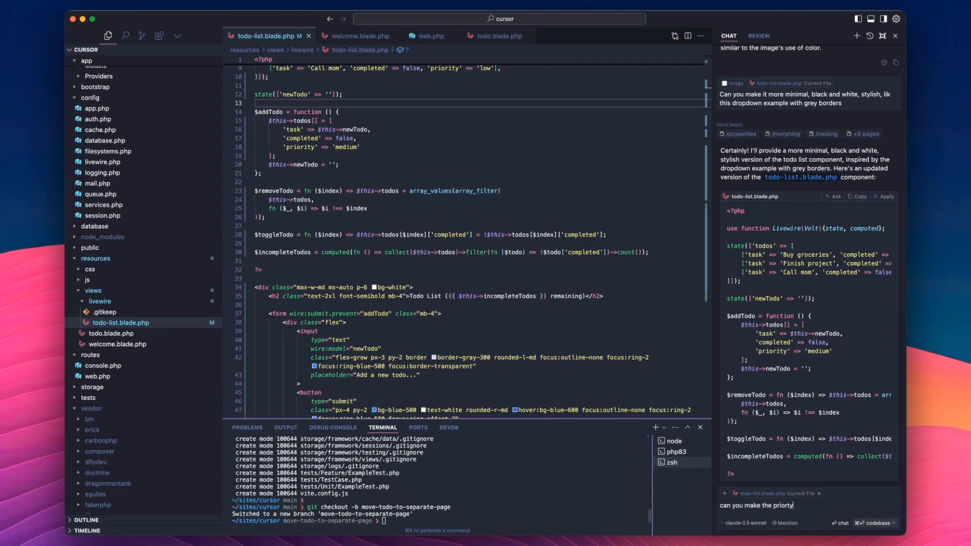
{"action": "type", "text": "editable"}
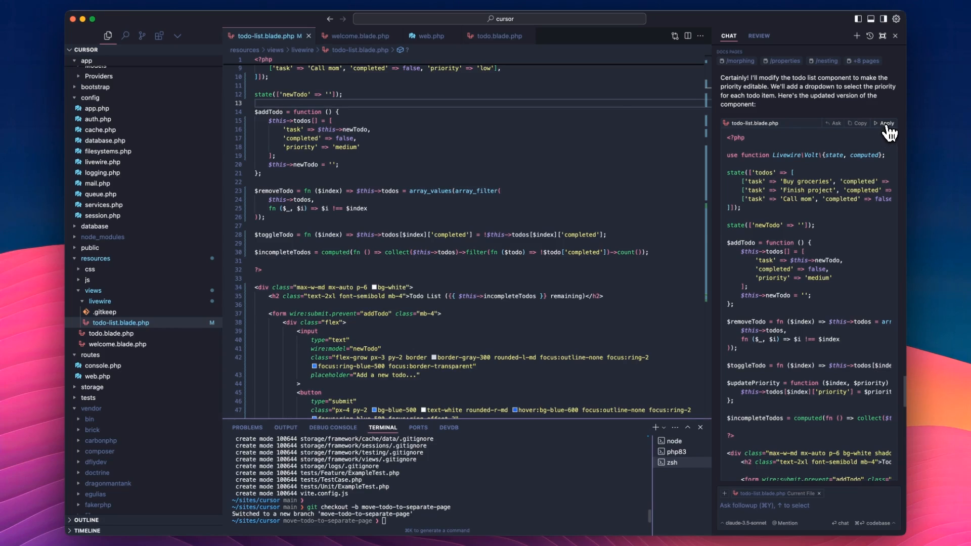
{"action": "left_click", "coordinate": [885, 123]}
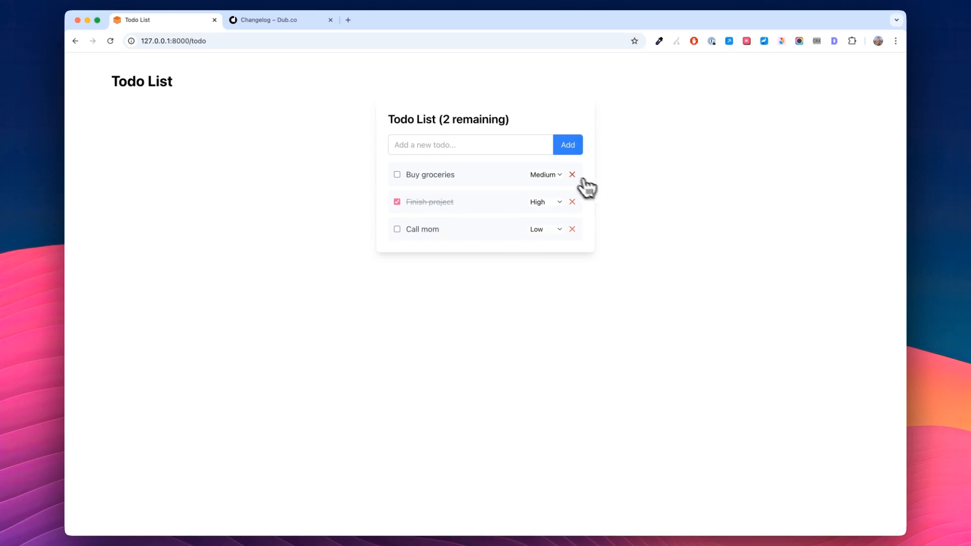
Set priorities via dropdowns, Finish project to Medium, and check off Call mom.
{"action": "left_click", "coordinate": [545, 174]}
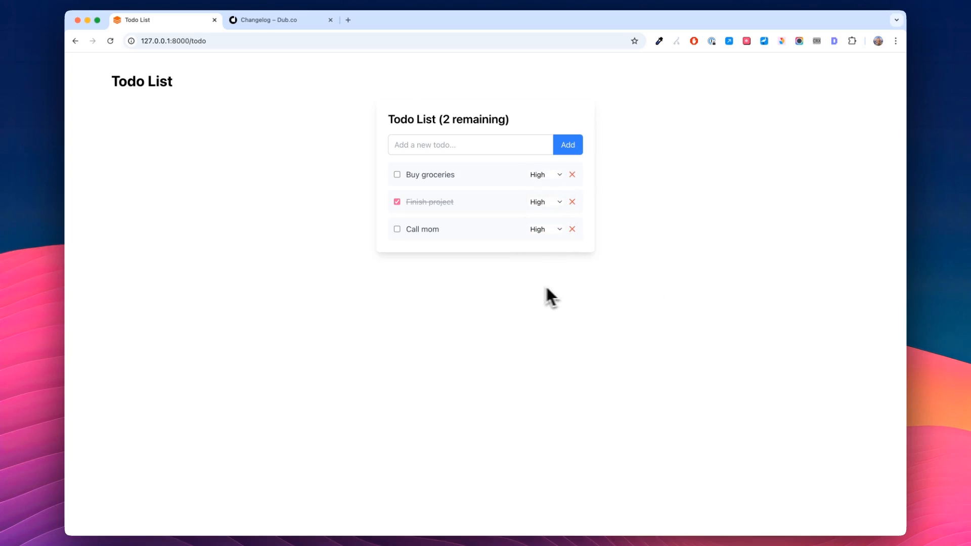
{"action": "mouse_move", "coordinate": [513, 242]}
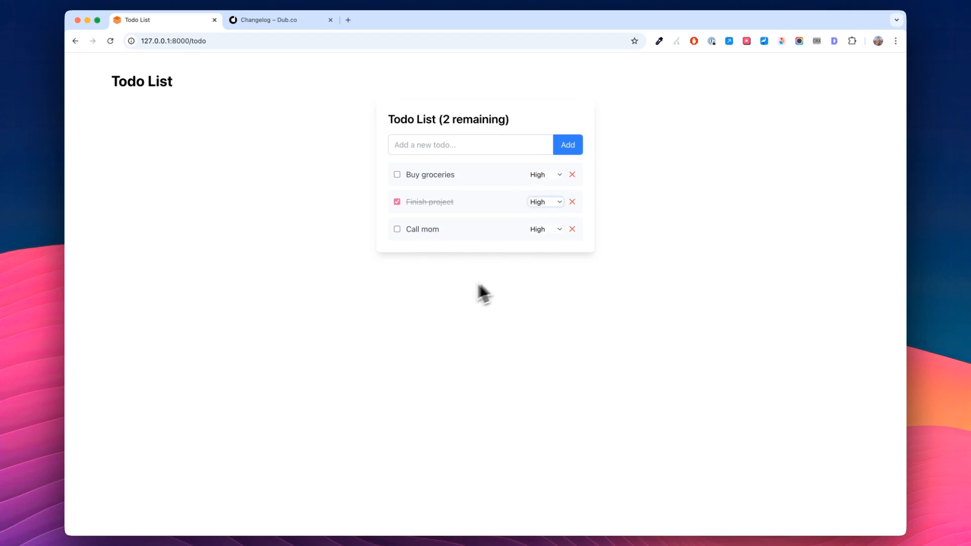
{"action": "left_click", "coordinate": [544, 202]}
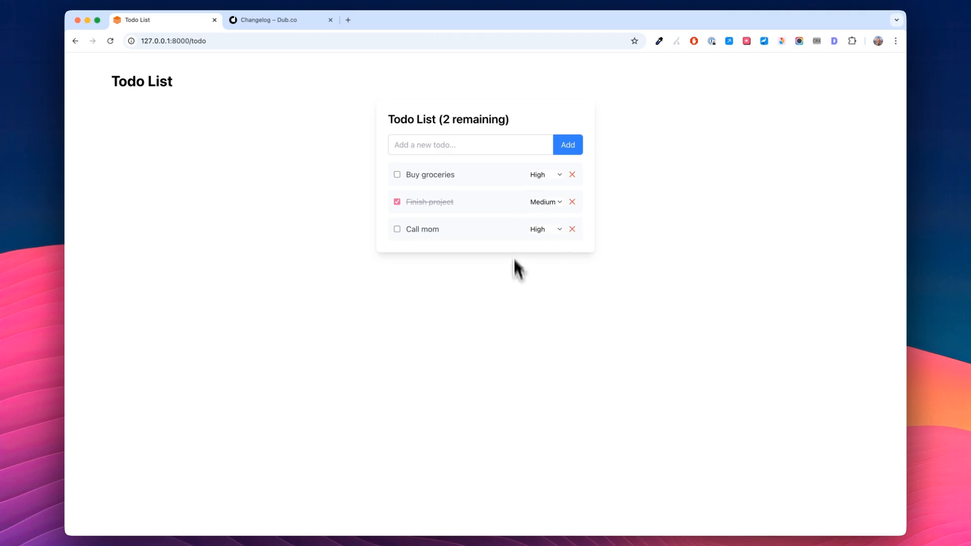
{"action": "mouse_move", "coordinate": [480, 176]}
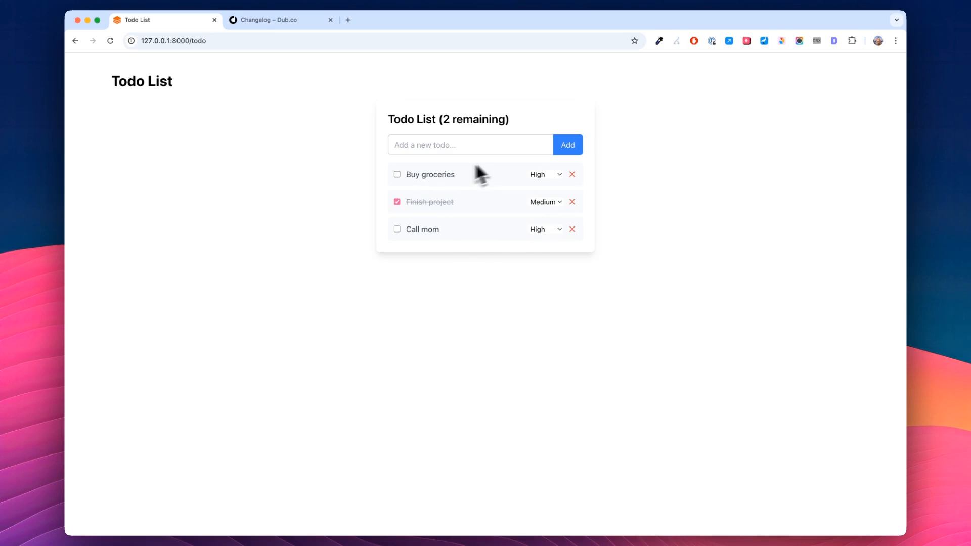
{"action": "mouse_move", "coordinate": [417, 260]}
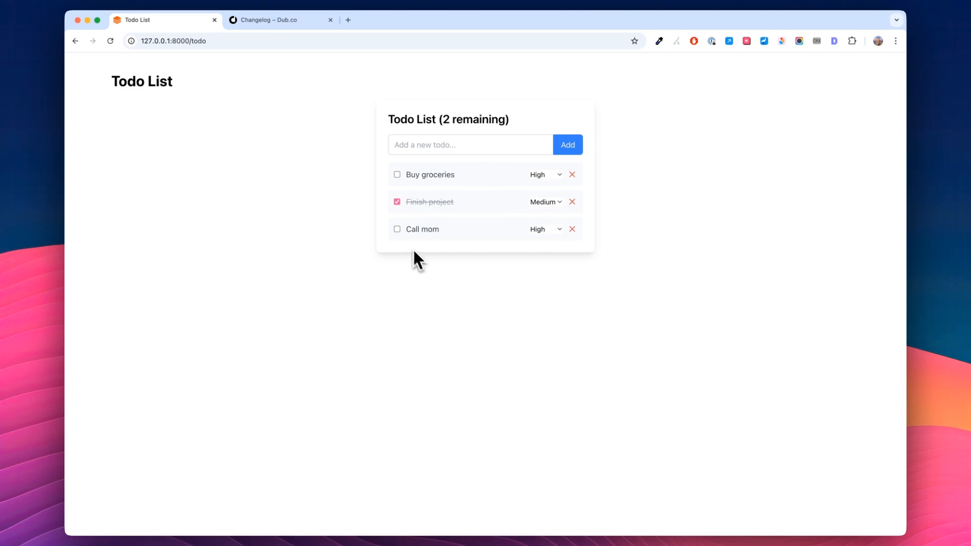
{"action": "left_click", "coordinate": [397, 229]}
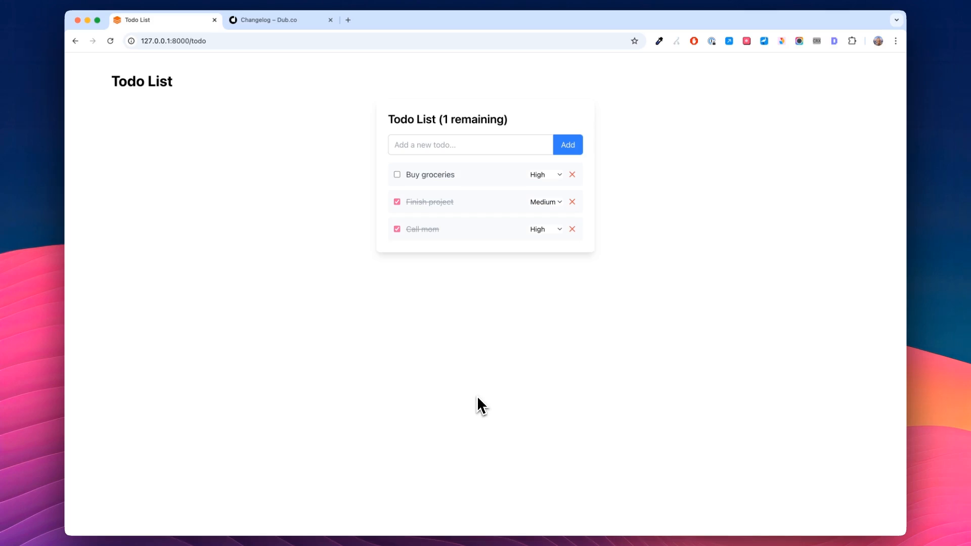
{"action": "mouse_move", "coordinate": [519, 412]}
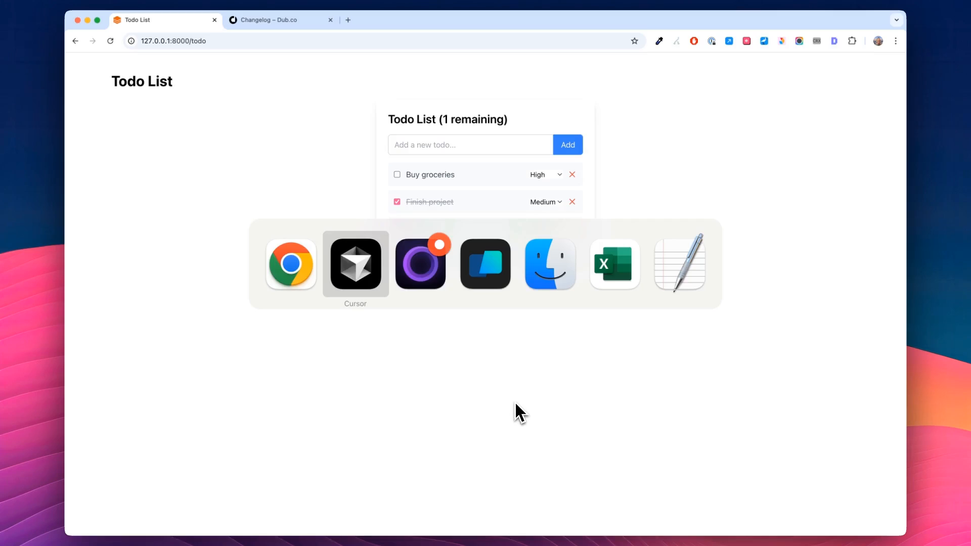
{"action": "left_click", "coordinate": [355, 263]}
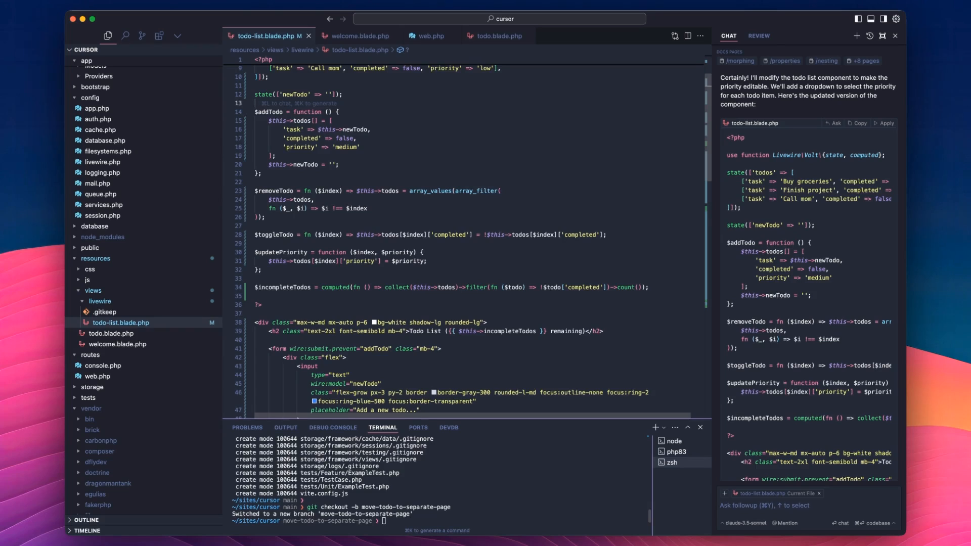
{"action": "mouse_move", "coordinate": [641, 206]}
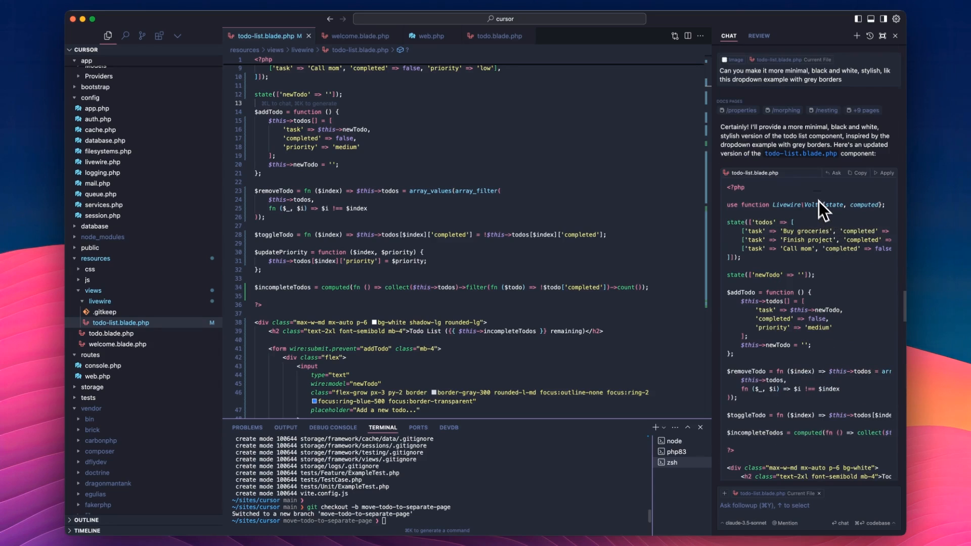
{"action": "scroll", "scroll_direction": "down", "scroll_amount": 3}
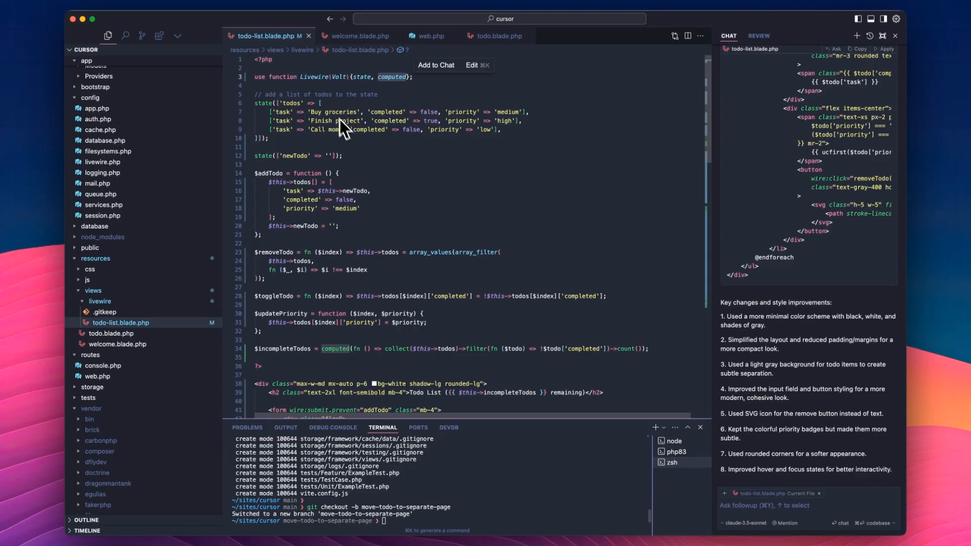
{"action": "mouse_move", "coordinate": [472, 243]}
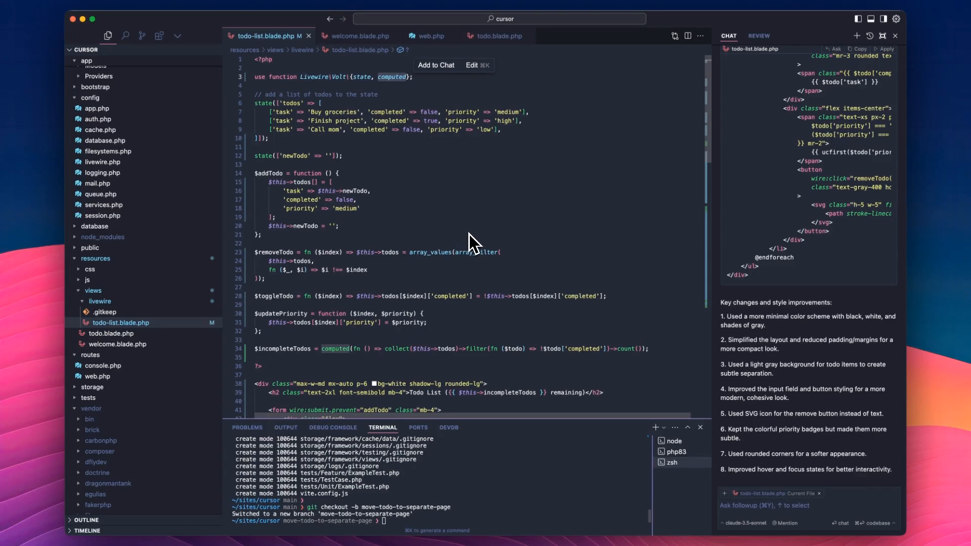
{"action": "mouse_move", "coordinate": [402, 93]}
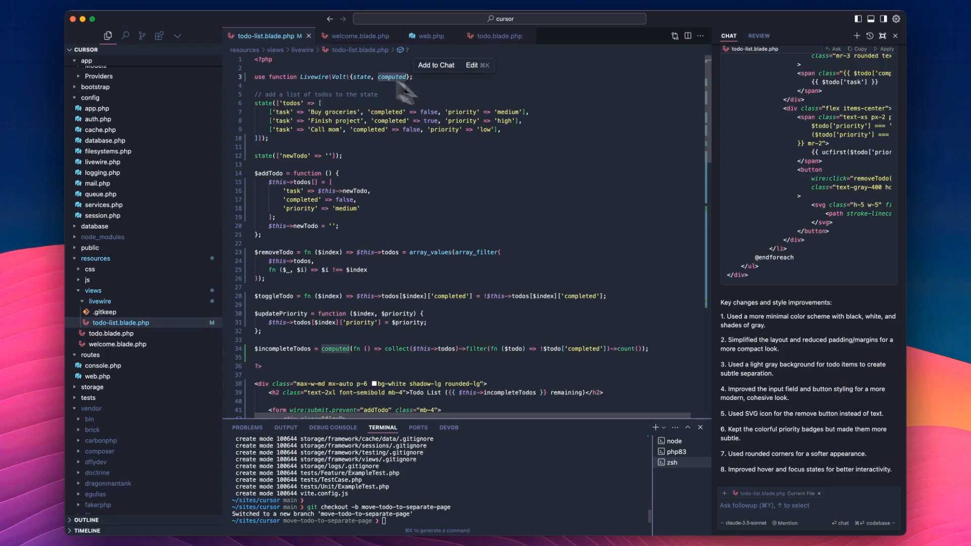
{"action": "scroll", "scroll_direction": "down", "scroll_amount": 3}
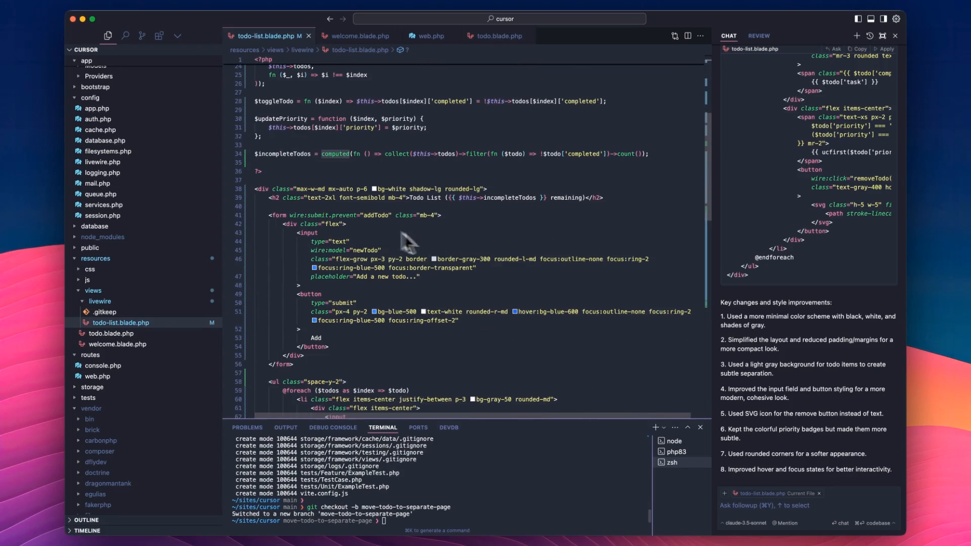
{"action": "mouse_move", "coordinate": [499, 292]}
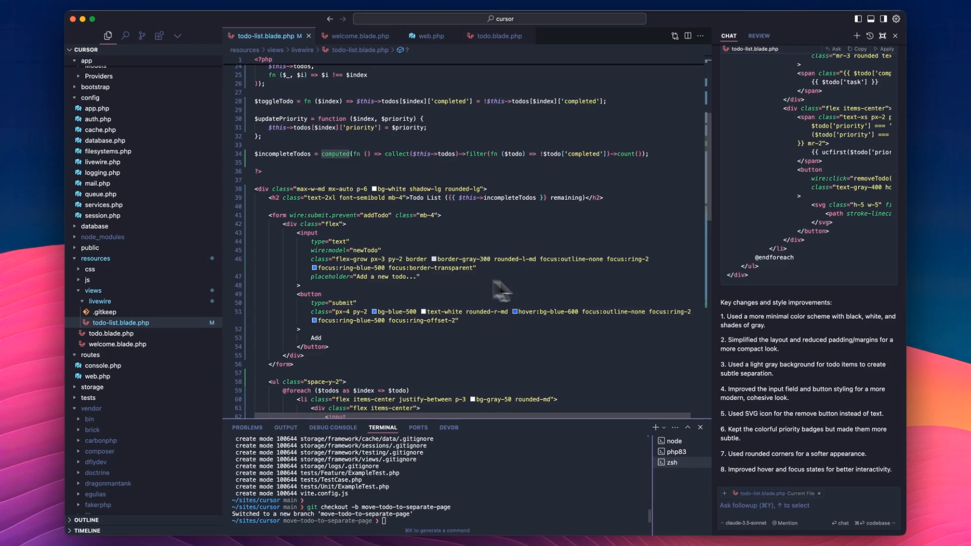
{"action": "mouse_move", "coordinate": [569, 310]}
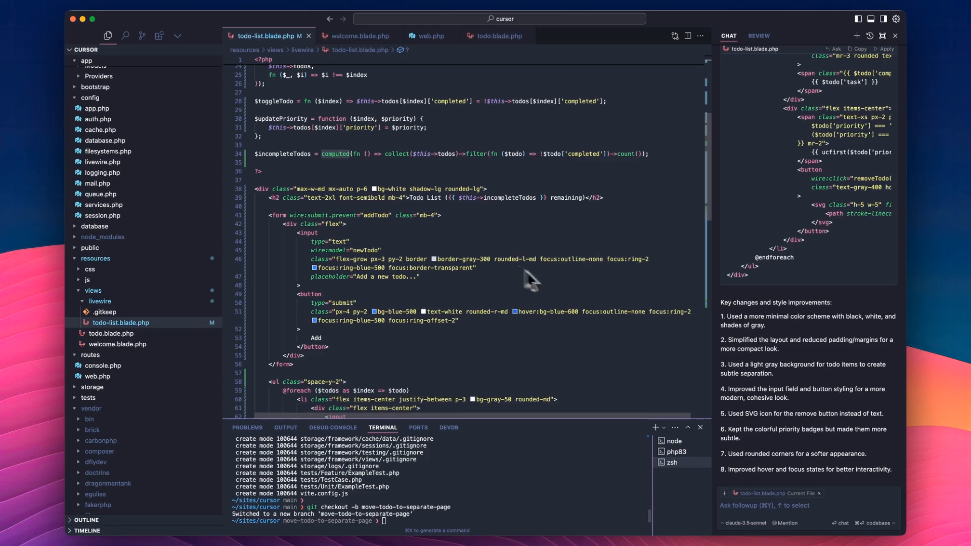
{"action": "mouse_move", "coordinate": [660, 167]}
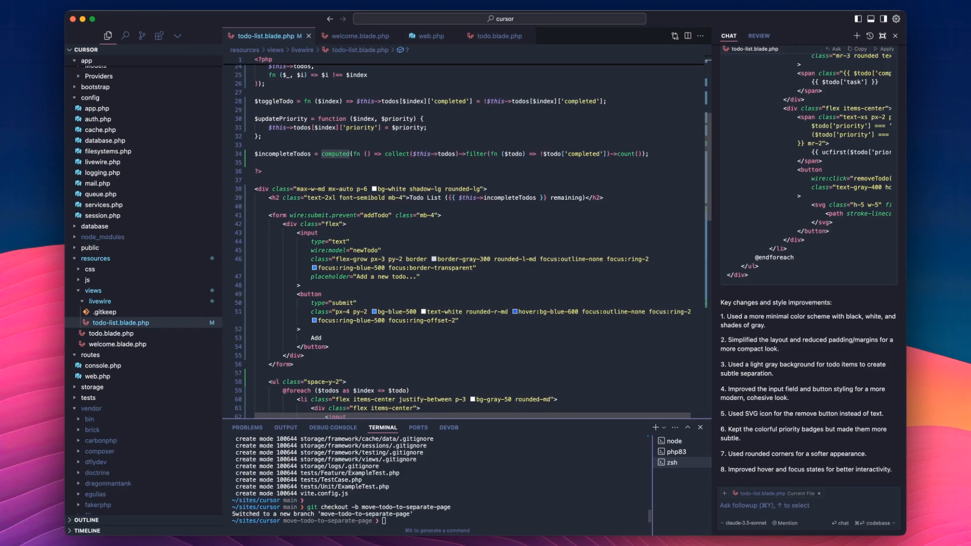
{"action": "mouse_move", "coordinate": [914, 226]}
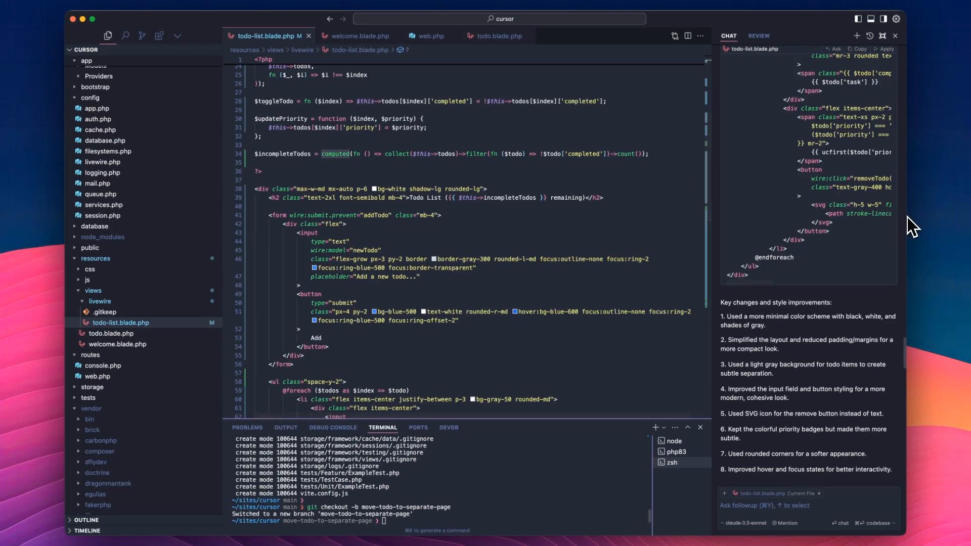